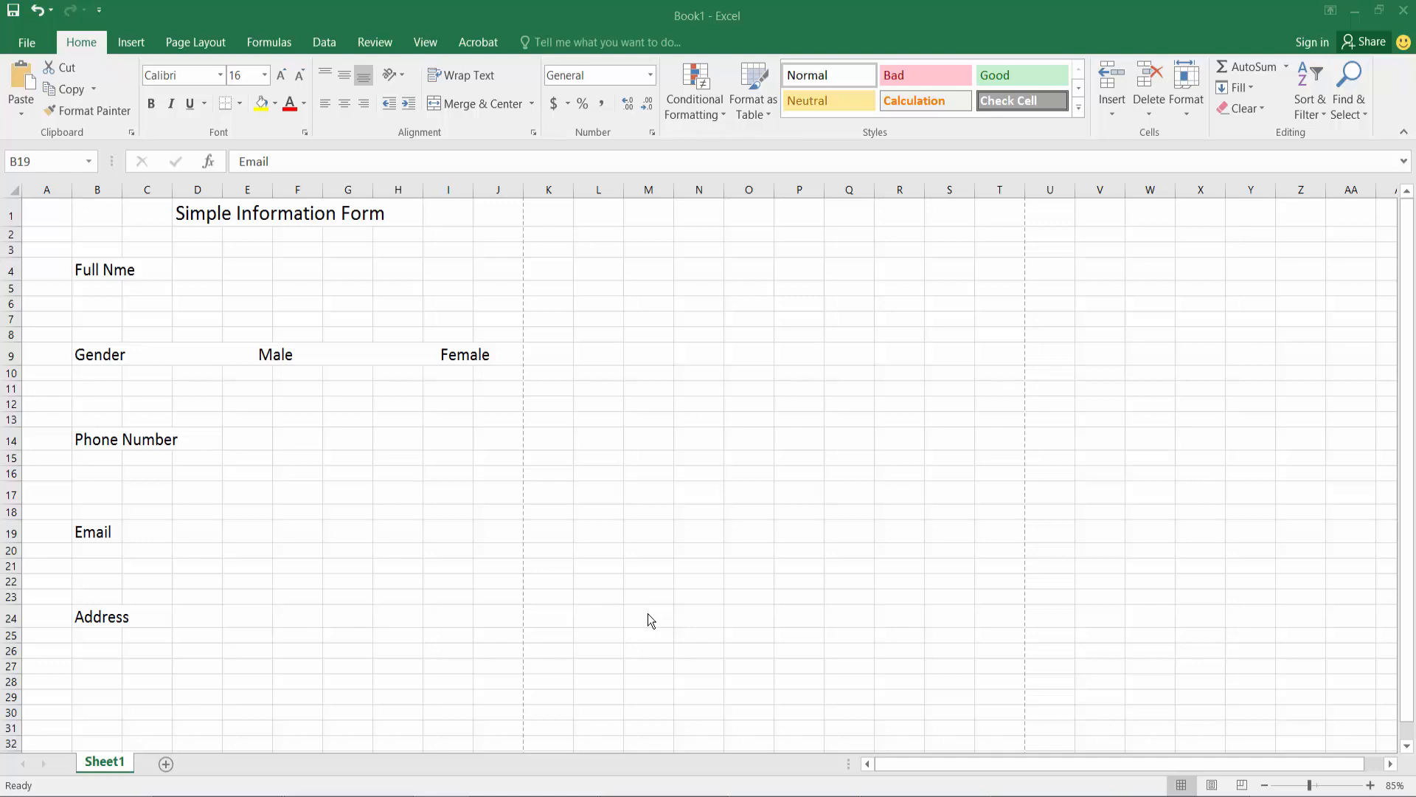
{"action": "mouse_move", "coordinate": [630, 572]}
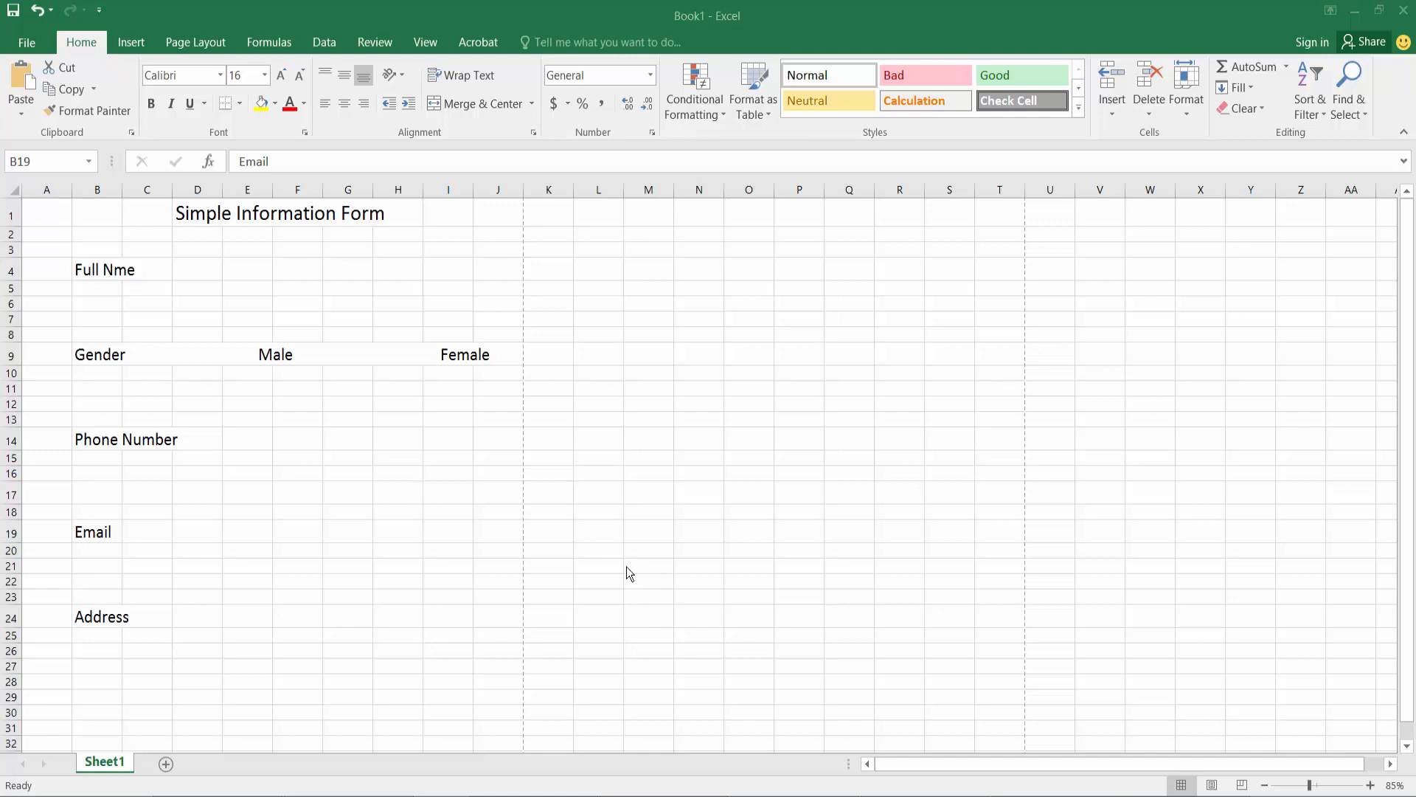
{"action": "mouse_move", "coordinate": [633, 570]}
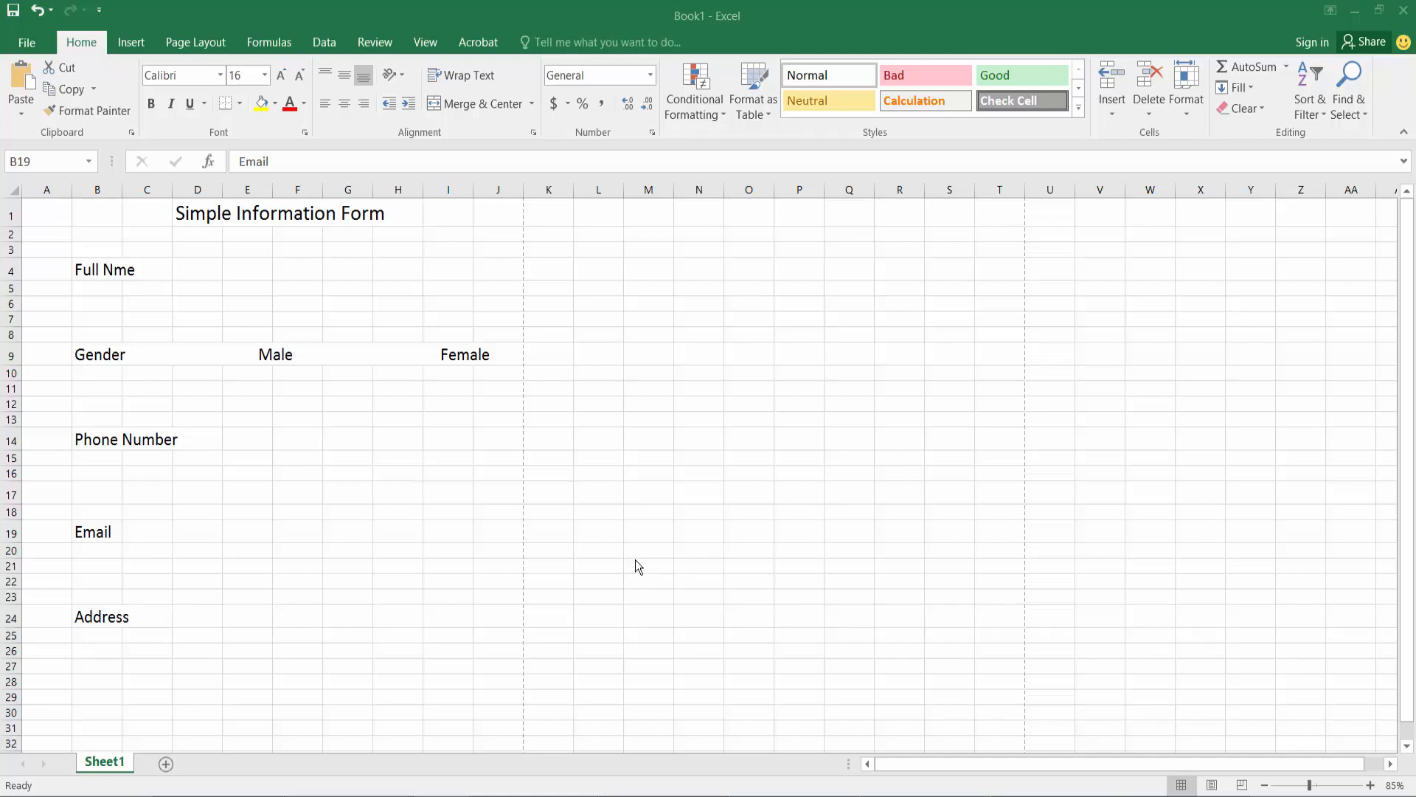
{"action": "mouse_move", "coordinate": [646, 545]}
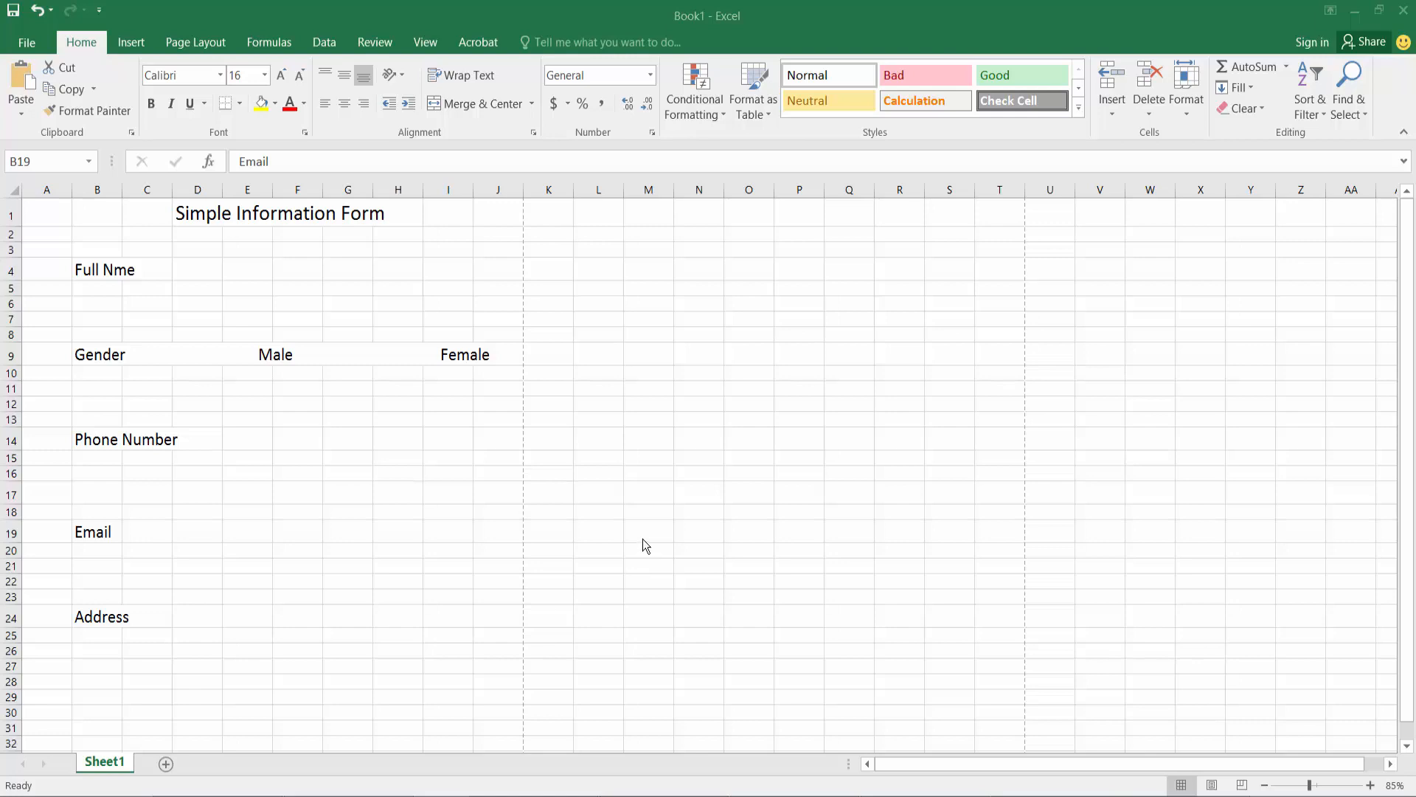
{"action": "mouse_move", "coordinate": [564, 424]}
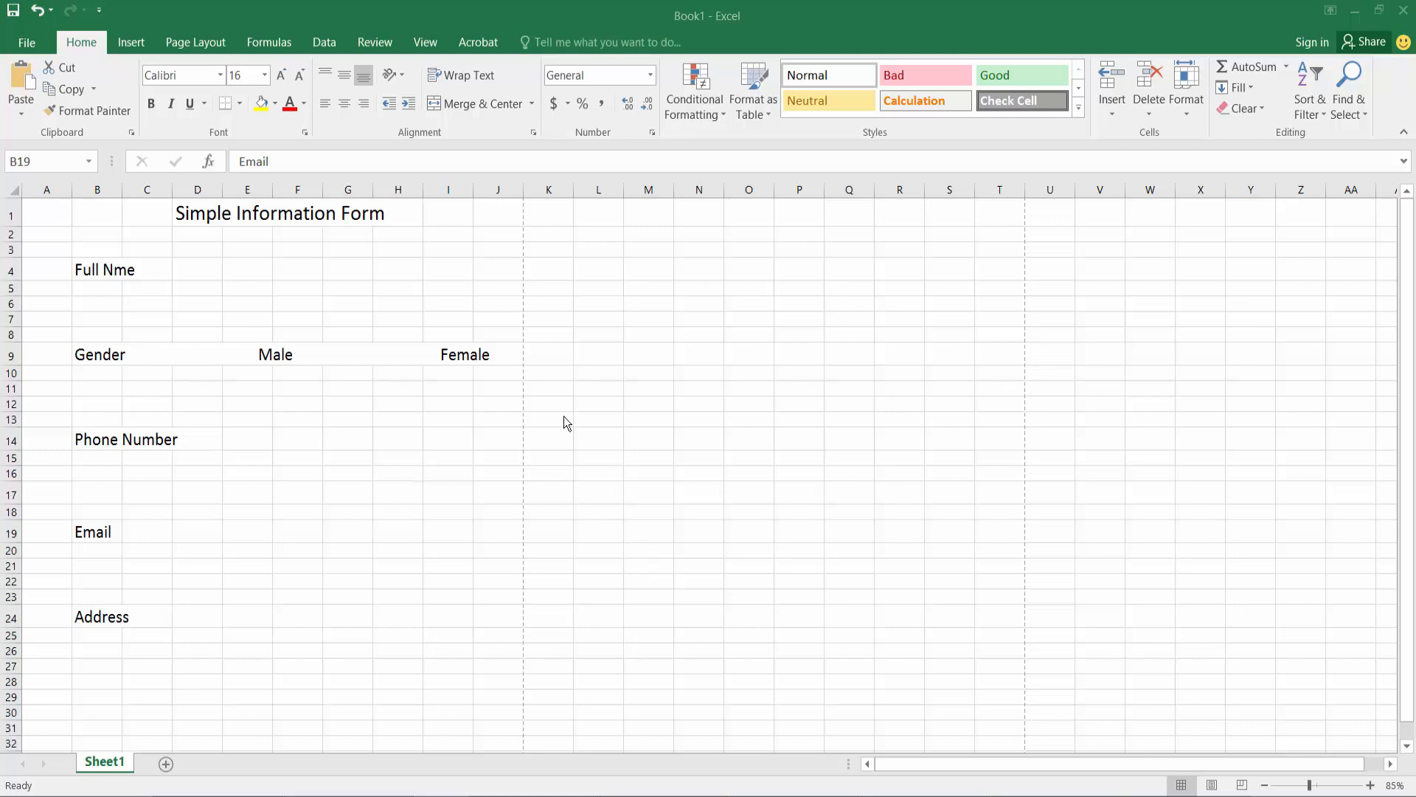
{"action": "mouse_move", "coordinate": [233, 304]}
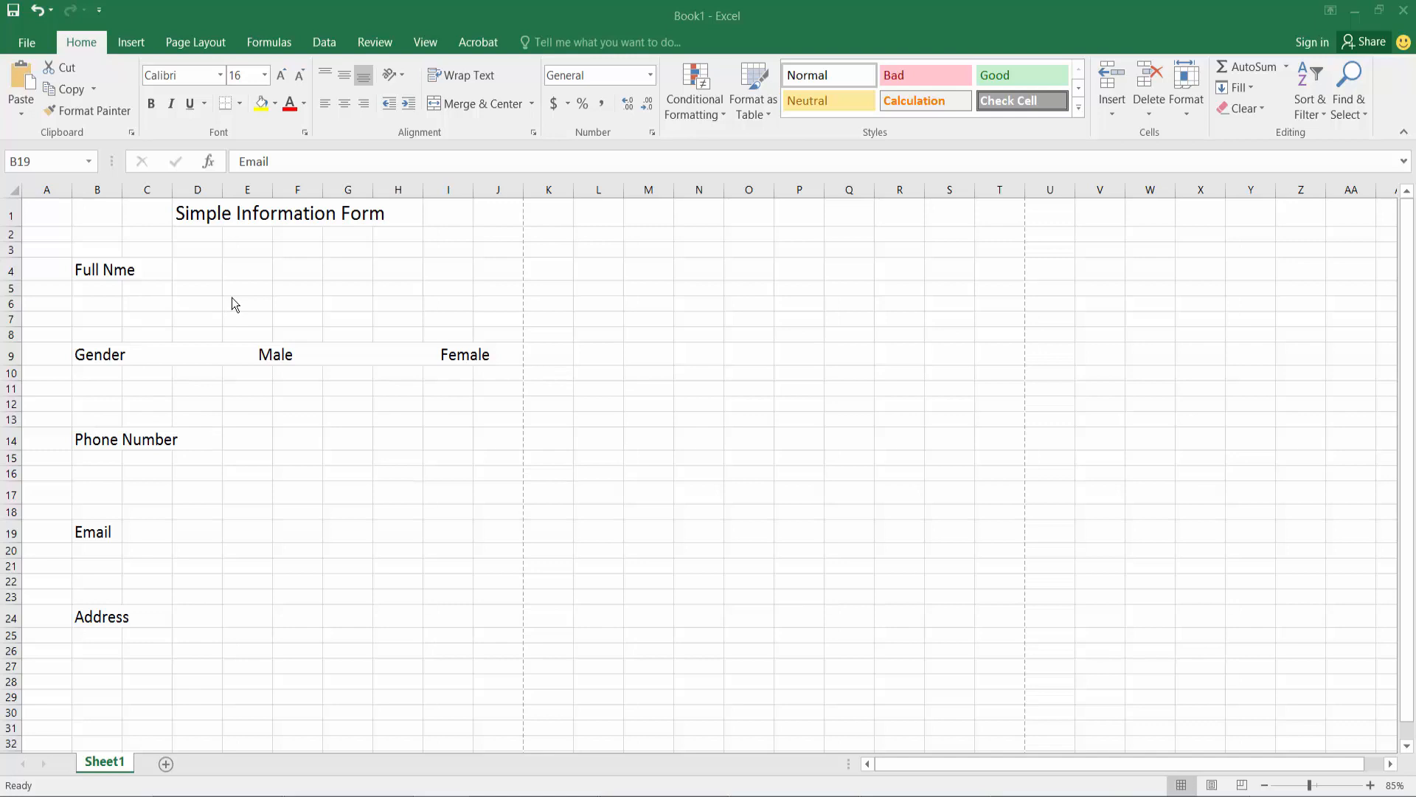
Start a Save As from Excel and browse for a destination folder.
{"action": "left_click", "coordinate": [97, 531]}
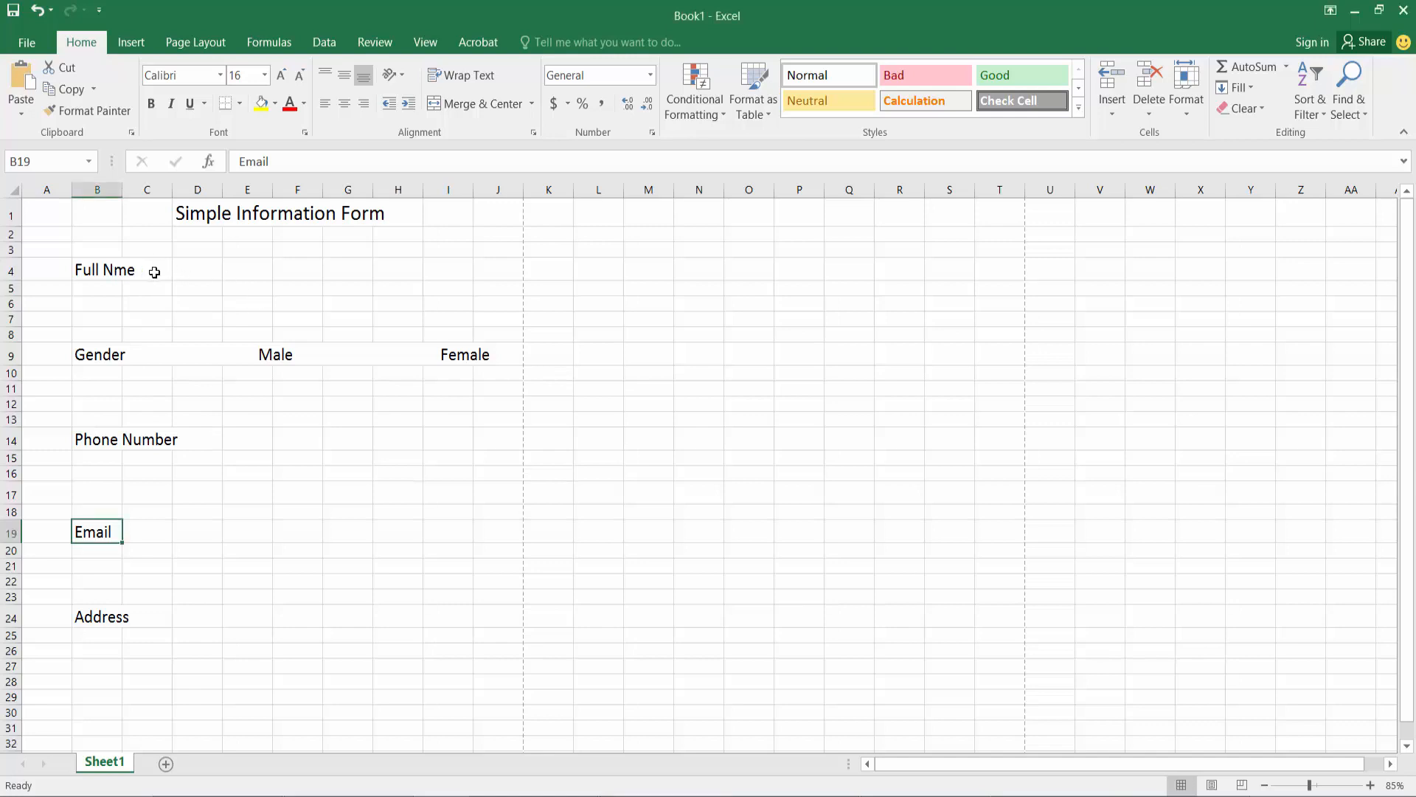
{"action": "left_click", "coordinate": [98, 269]}
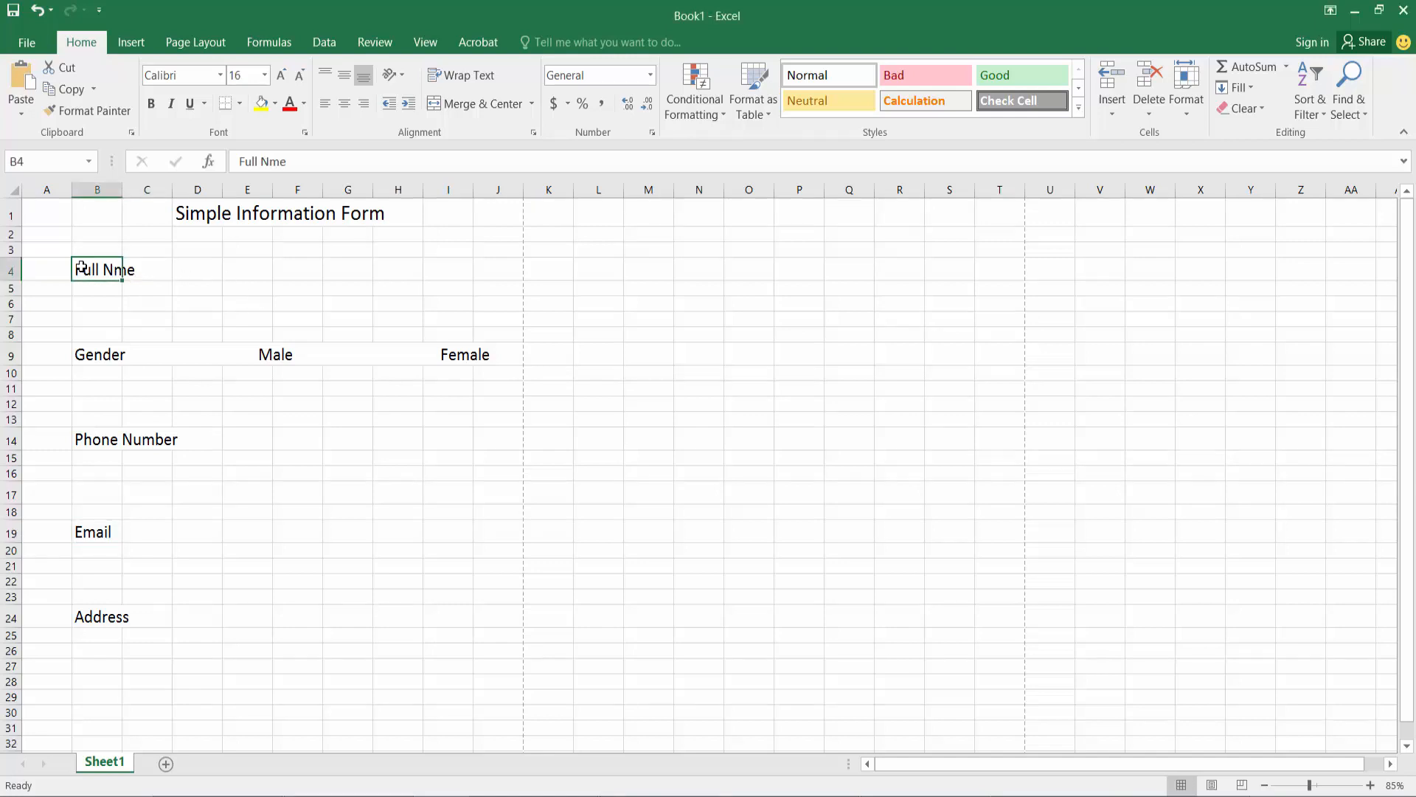
{"action": "left_click", "coordinate": [26, 41]}
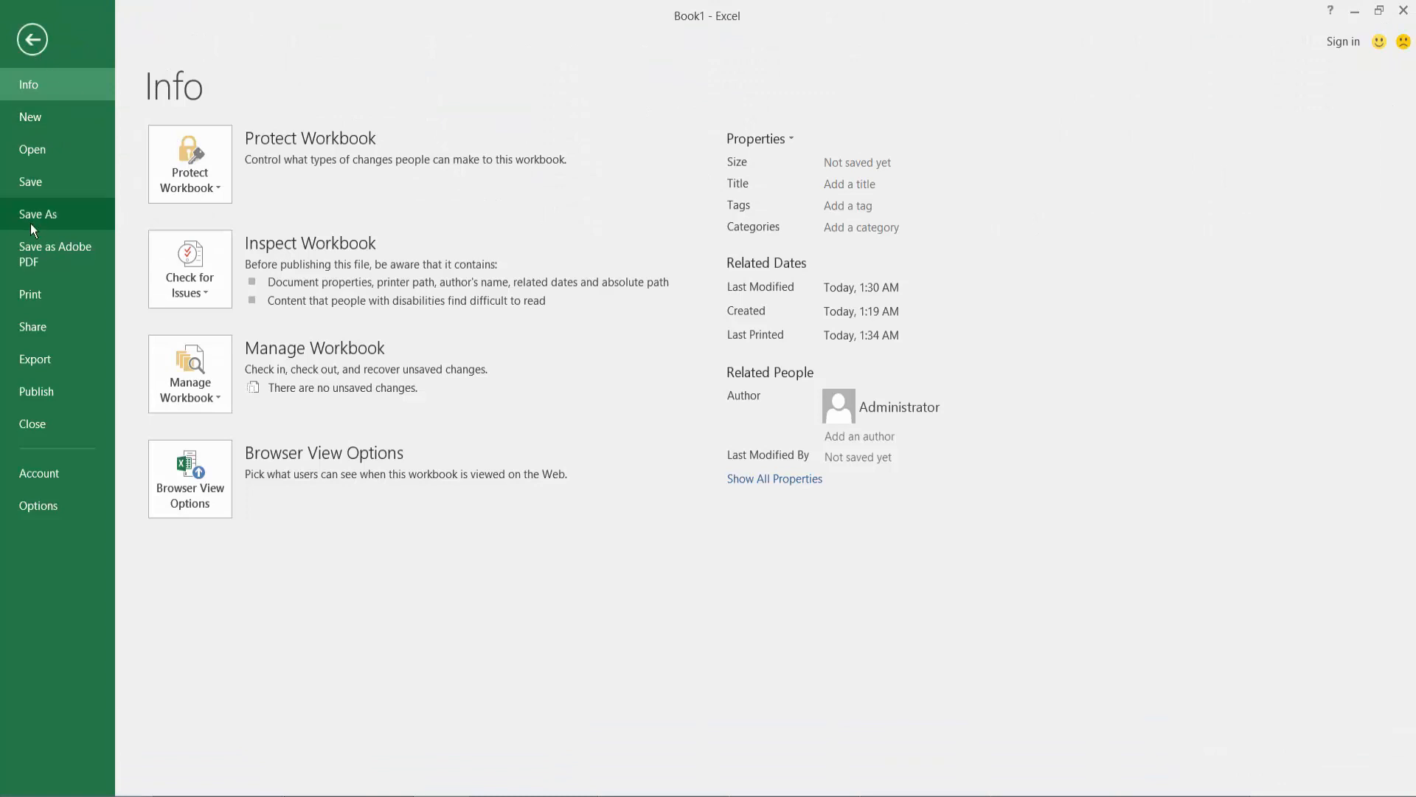
{"action": "left_click", "coordinate": [38, 214]}
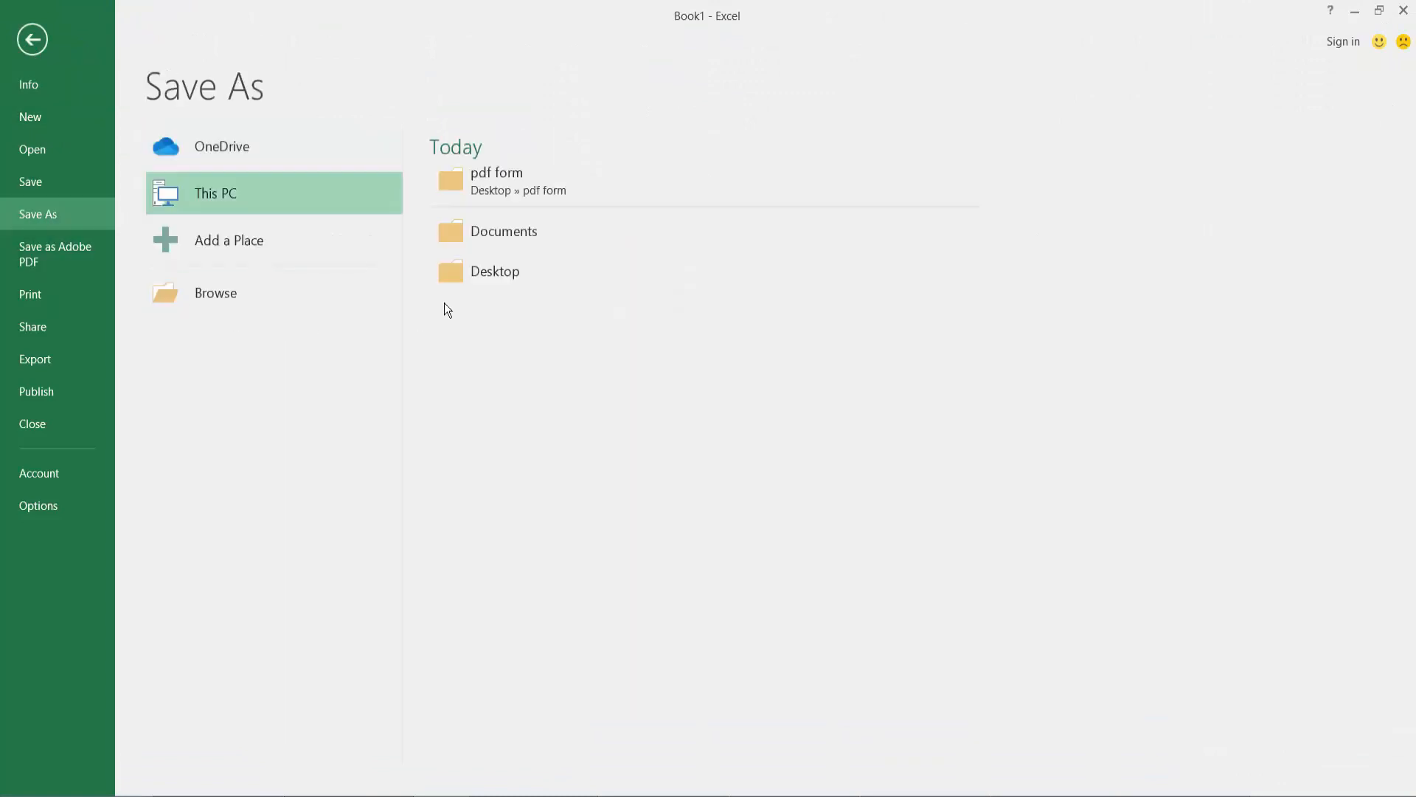
{"action": "left_click", "coordinate": [215, 292]}
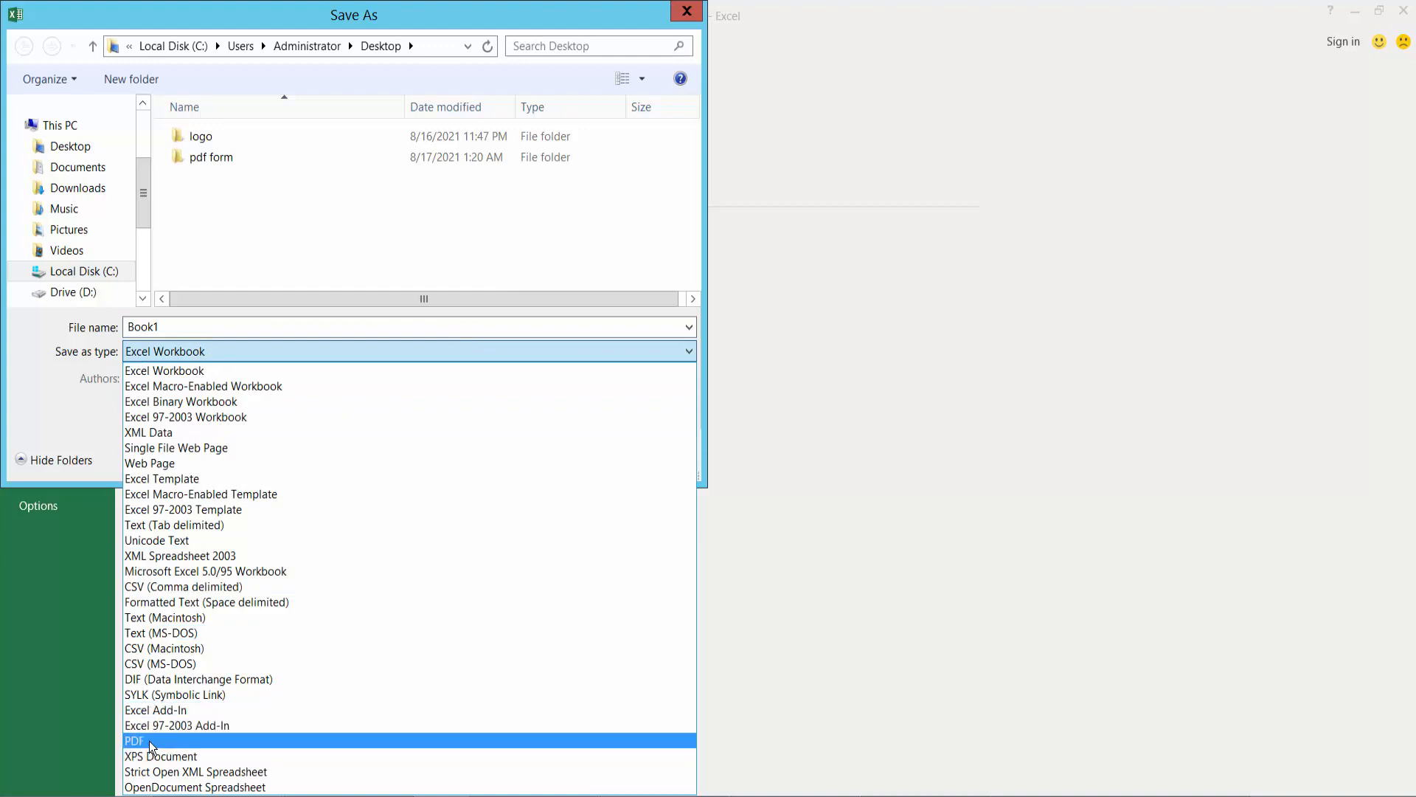
Save the form sheet to the Desktop as a PDF named PDF10.
{"action": "left_click", "coordinate": [134, 739]}
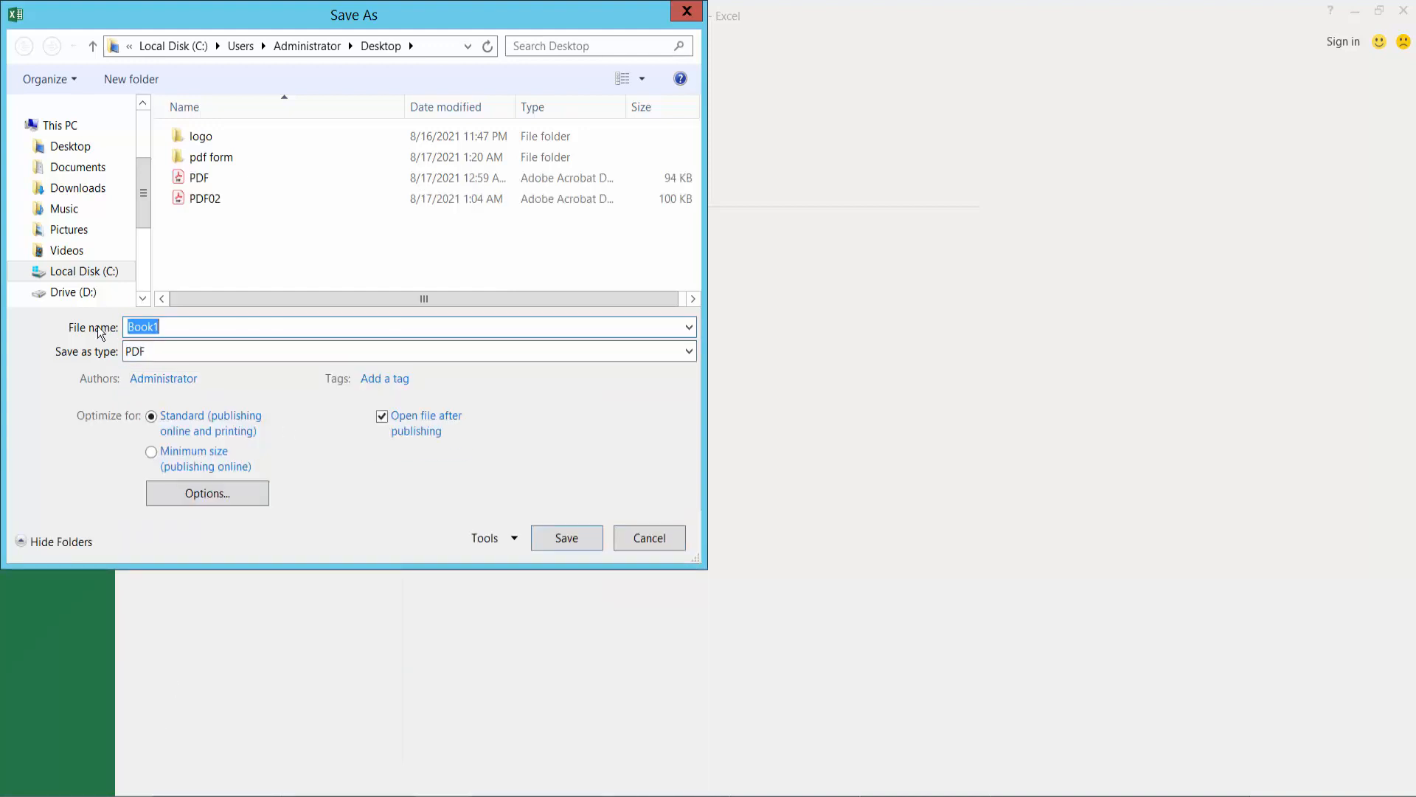
{"action": "type", "text": "P"}
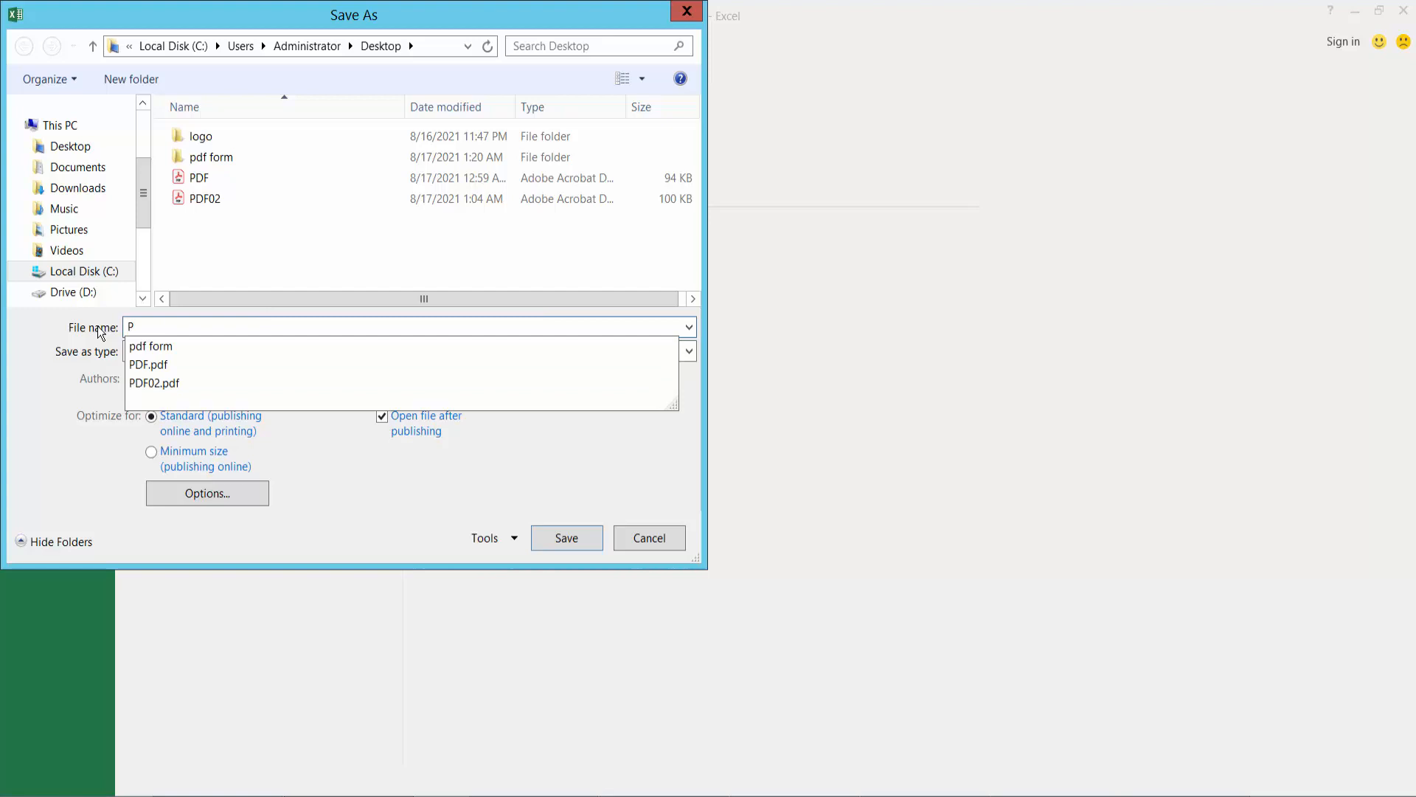
{"action": "type", "text": "DF10"}
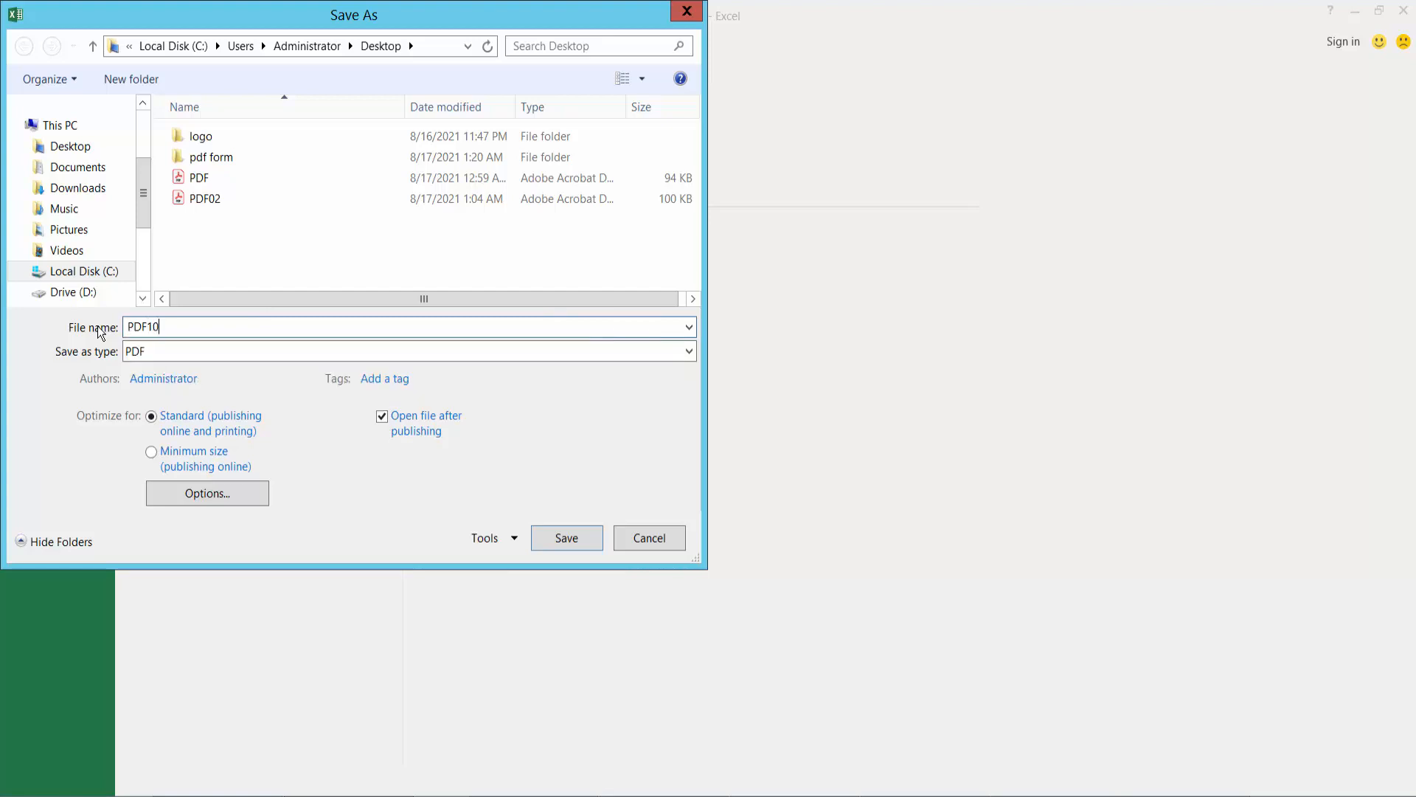
{"action": "left_click", "coordinate": [69, 146]}
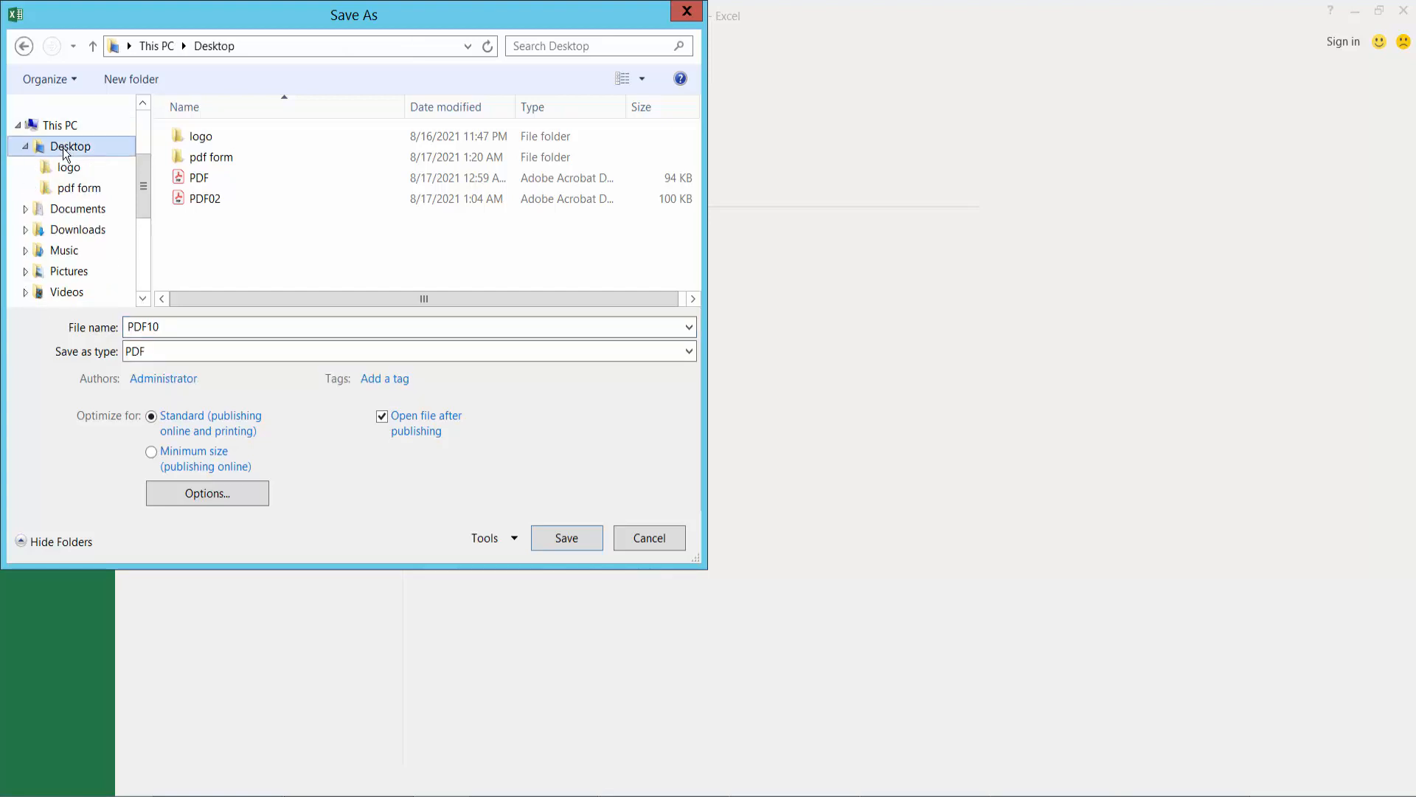
{"action": "left_click", "coordinate": [565, 537]}
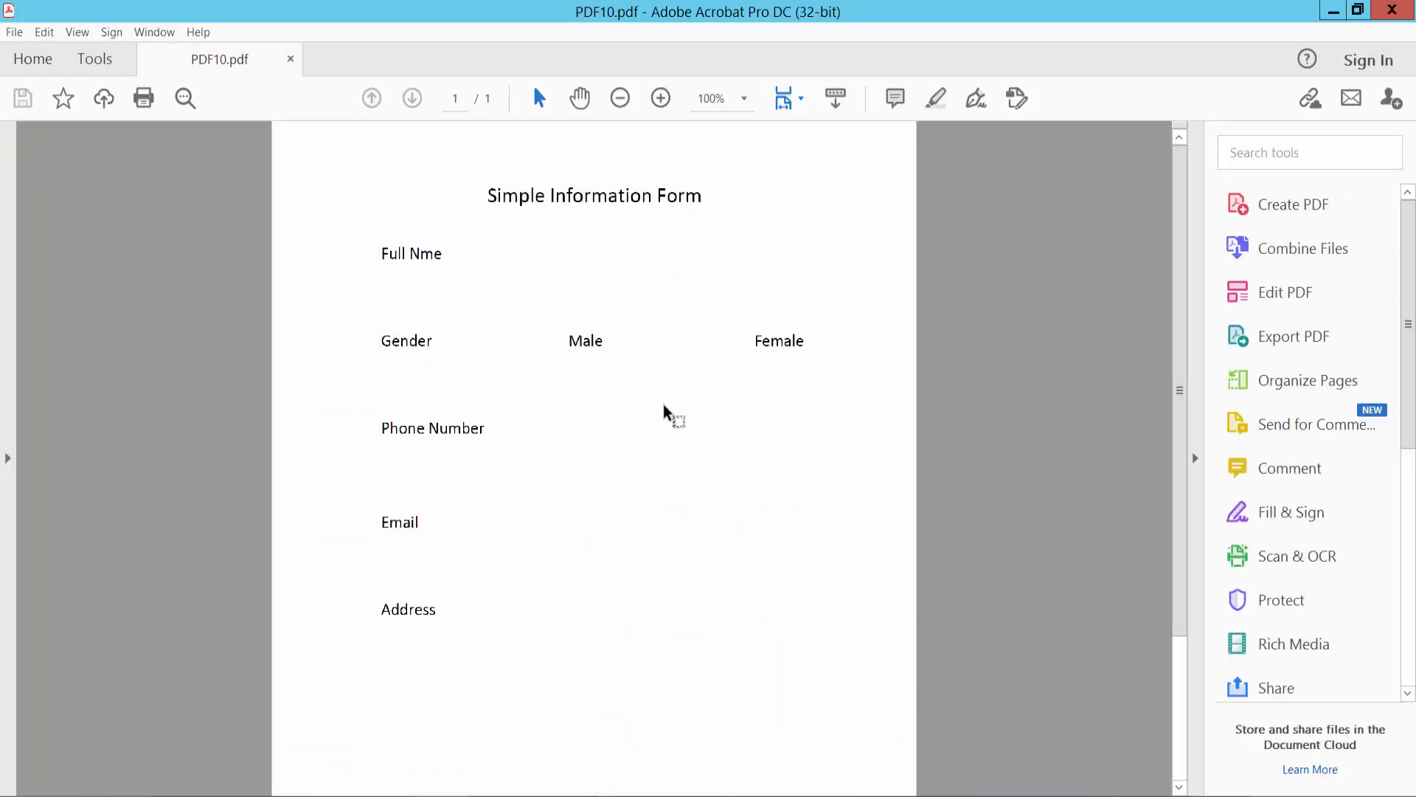
Start Prepare Form on PDF10.pdf and accept that no fields were auto-detected.
{"action": "left_click", "coordinate": [620, 99]}
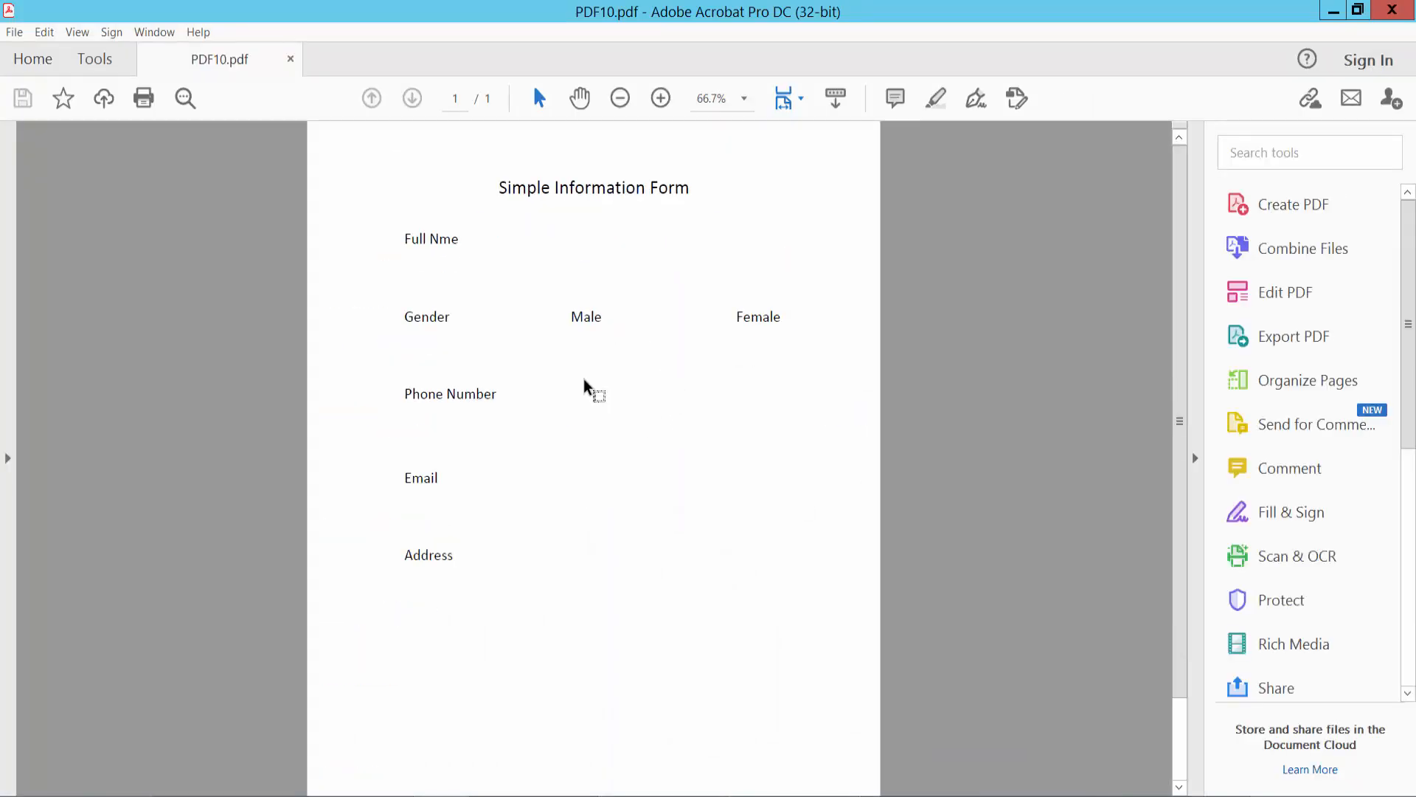
{"action": "mouse_move", "coordinate": [549, 418]}
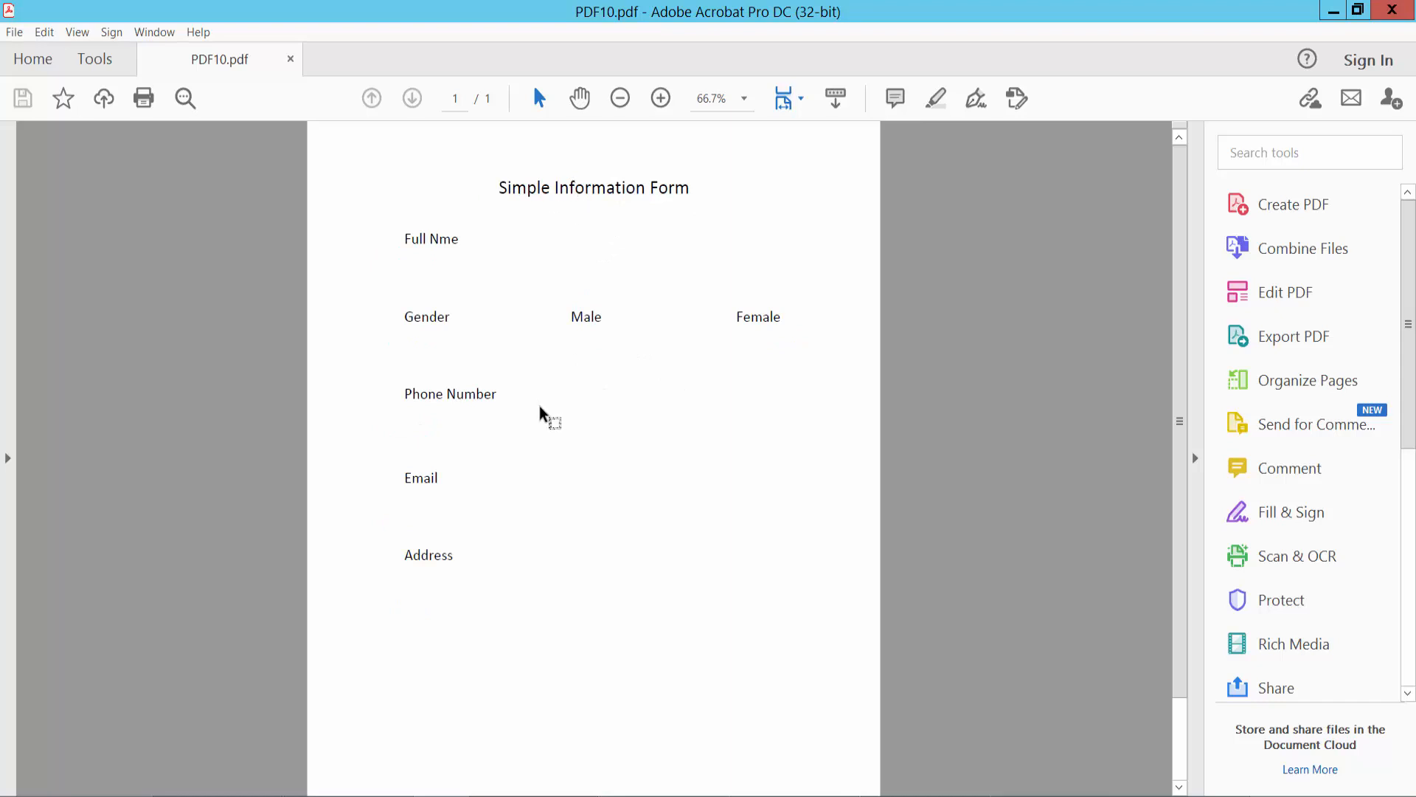
{"action": "mouse_move", "coordinate": [1346, 356]}
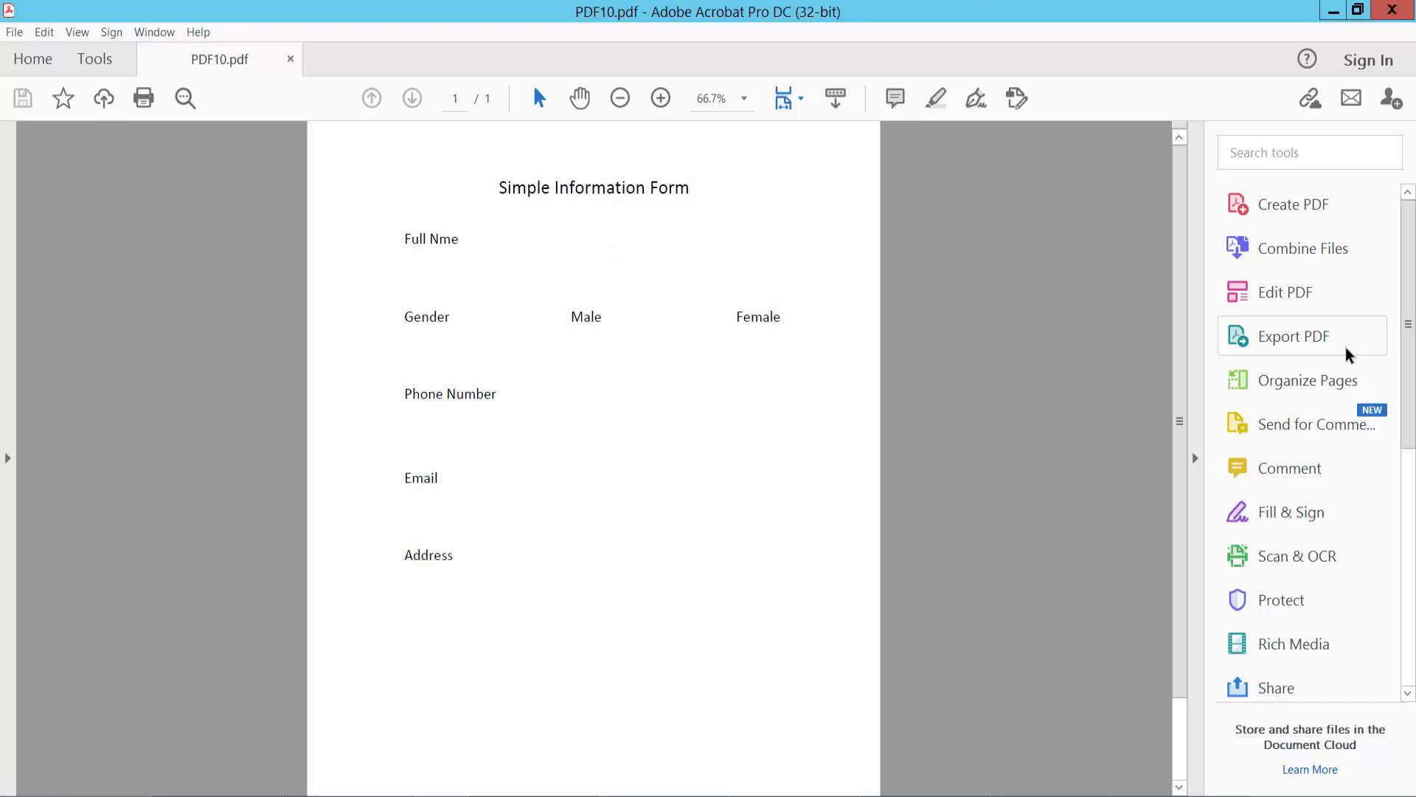
{"action": "scroll", "scroll_direction": "down", "scroll_amount": 3}
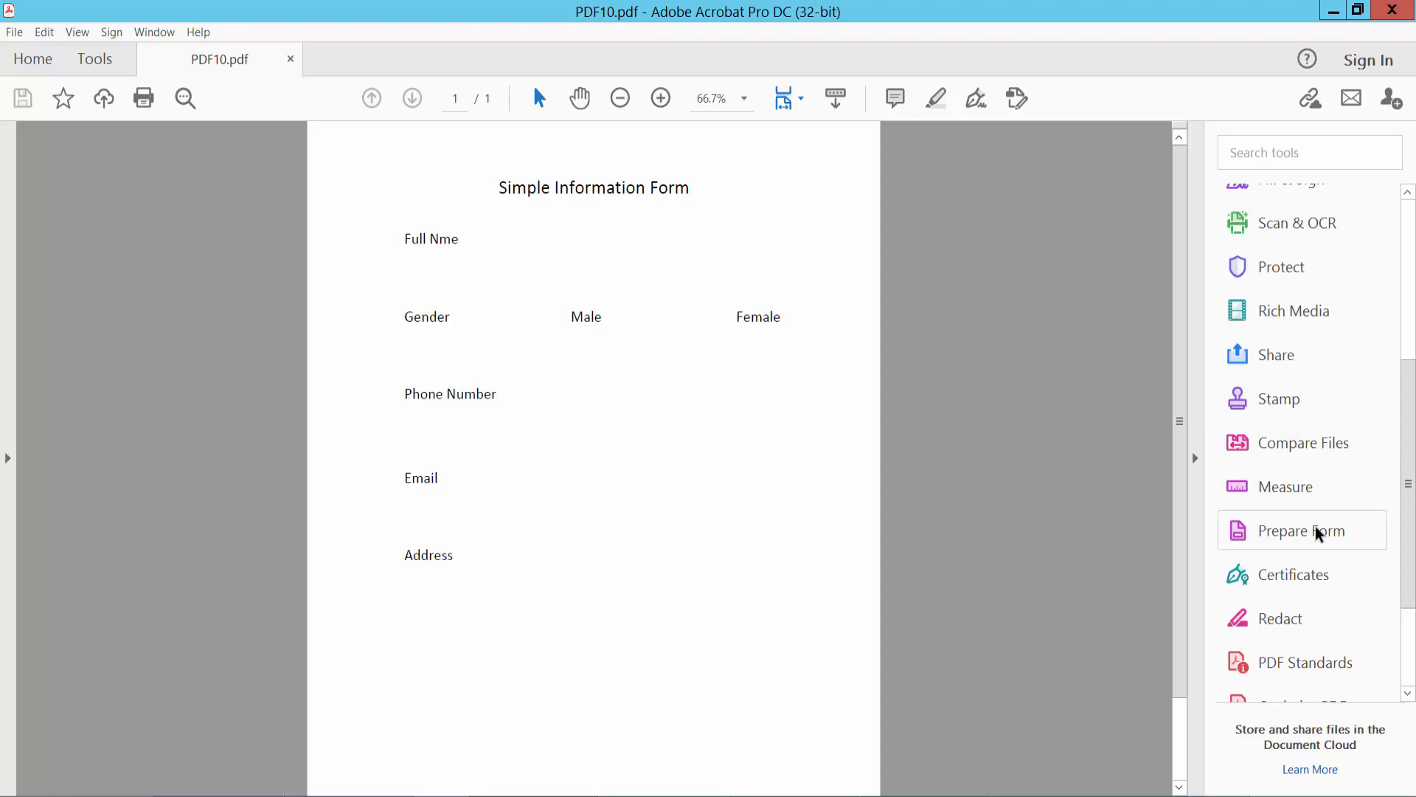
{"action": "mouse_move", "coordinate": [1319, 536]}
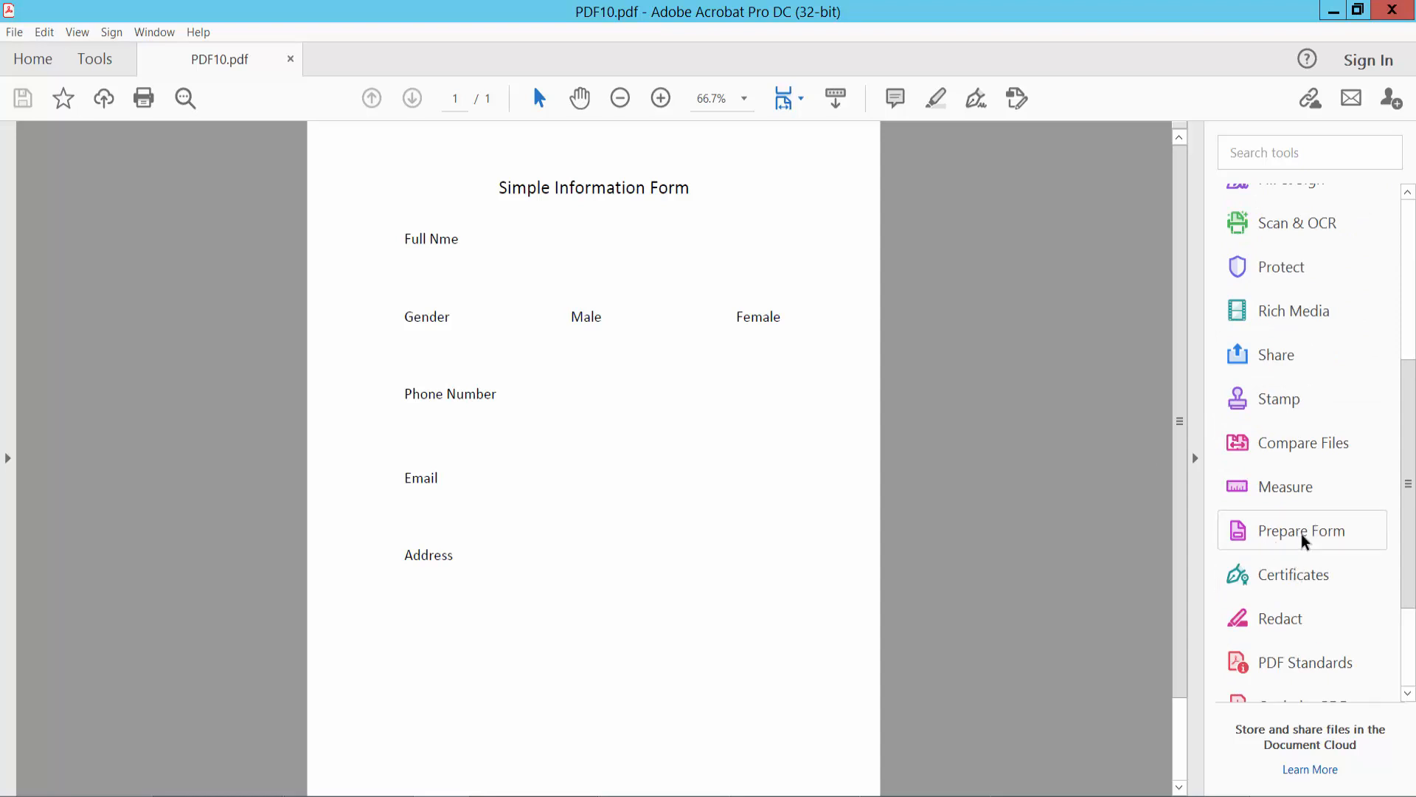
{"action": "left_click", "coordinate": [1301, 530]}
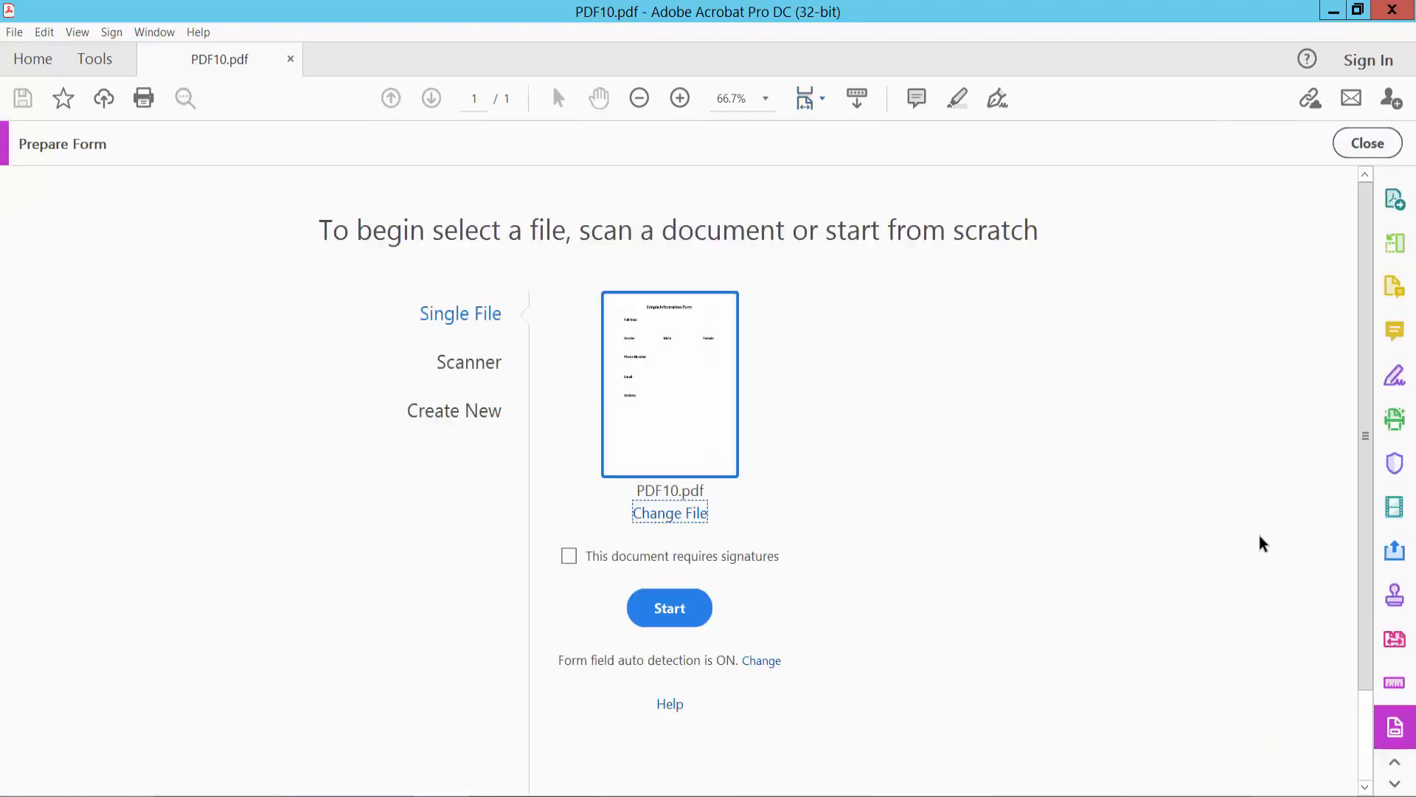
{"action": "left_click", "coordinate": [670, 606]}
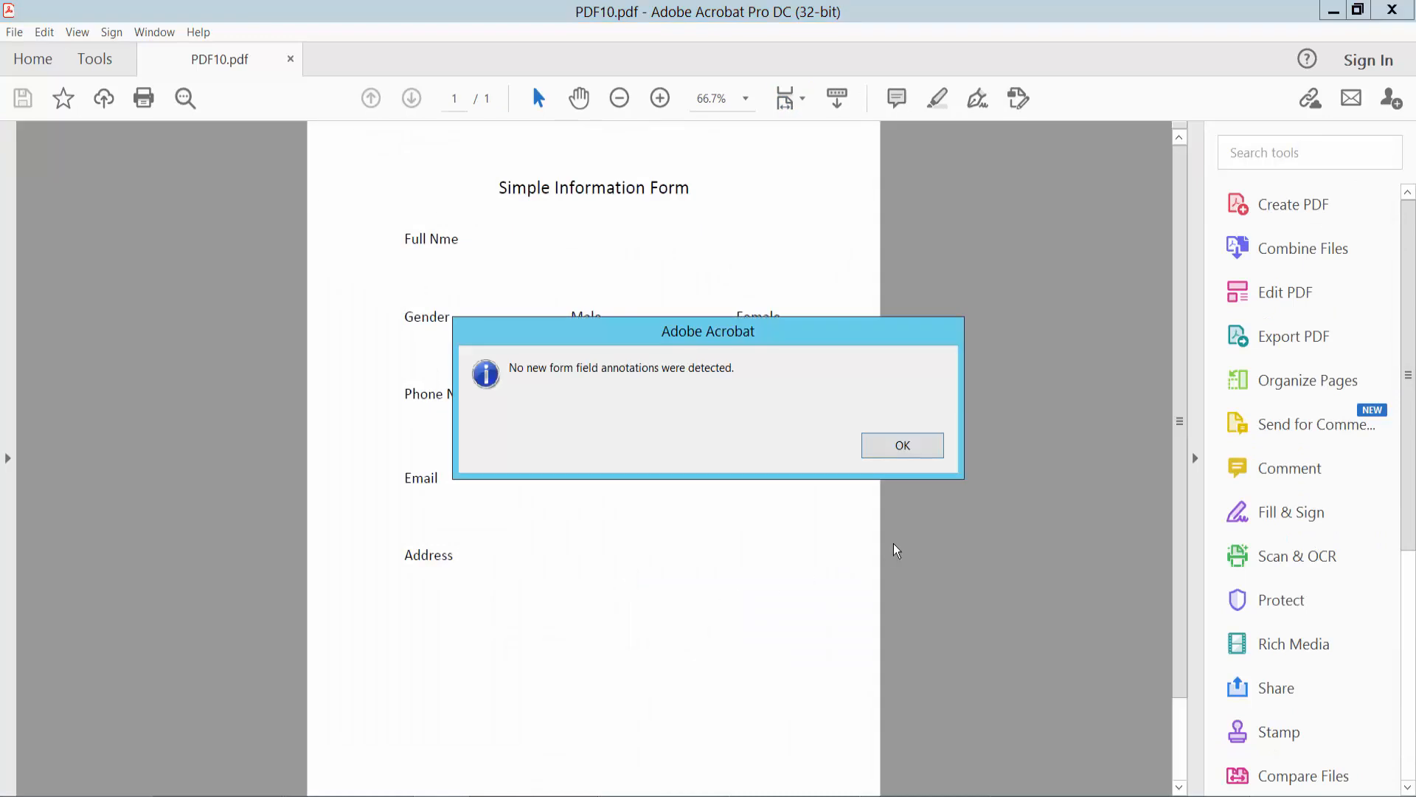
{"action": "left_click", "coordinate": [900, 444]}
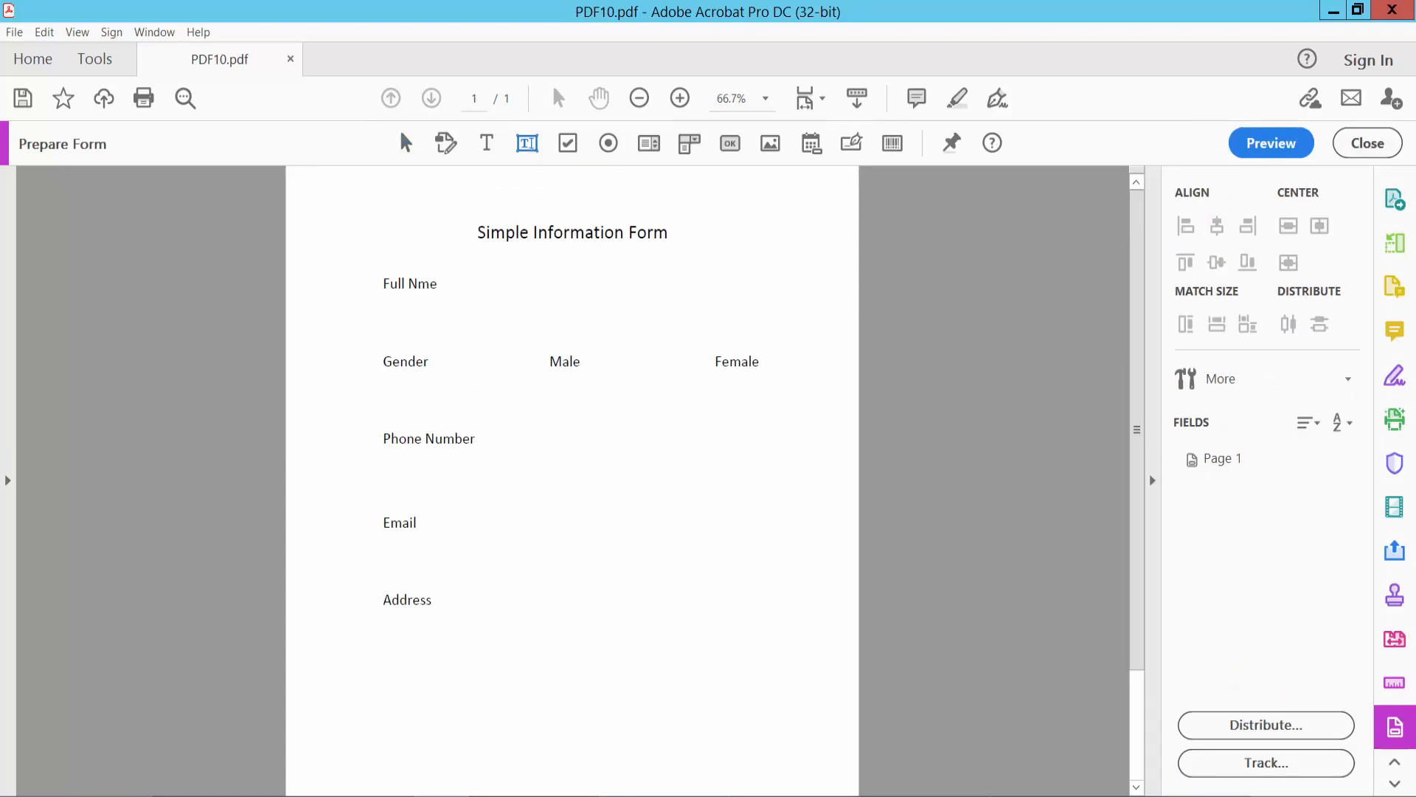
Place a text field (Text27) beside the Full Nme label.
{"action": "left_click", "coordinate": [679, 97]}
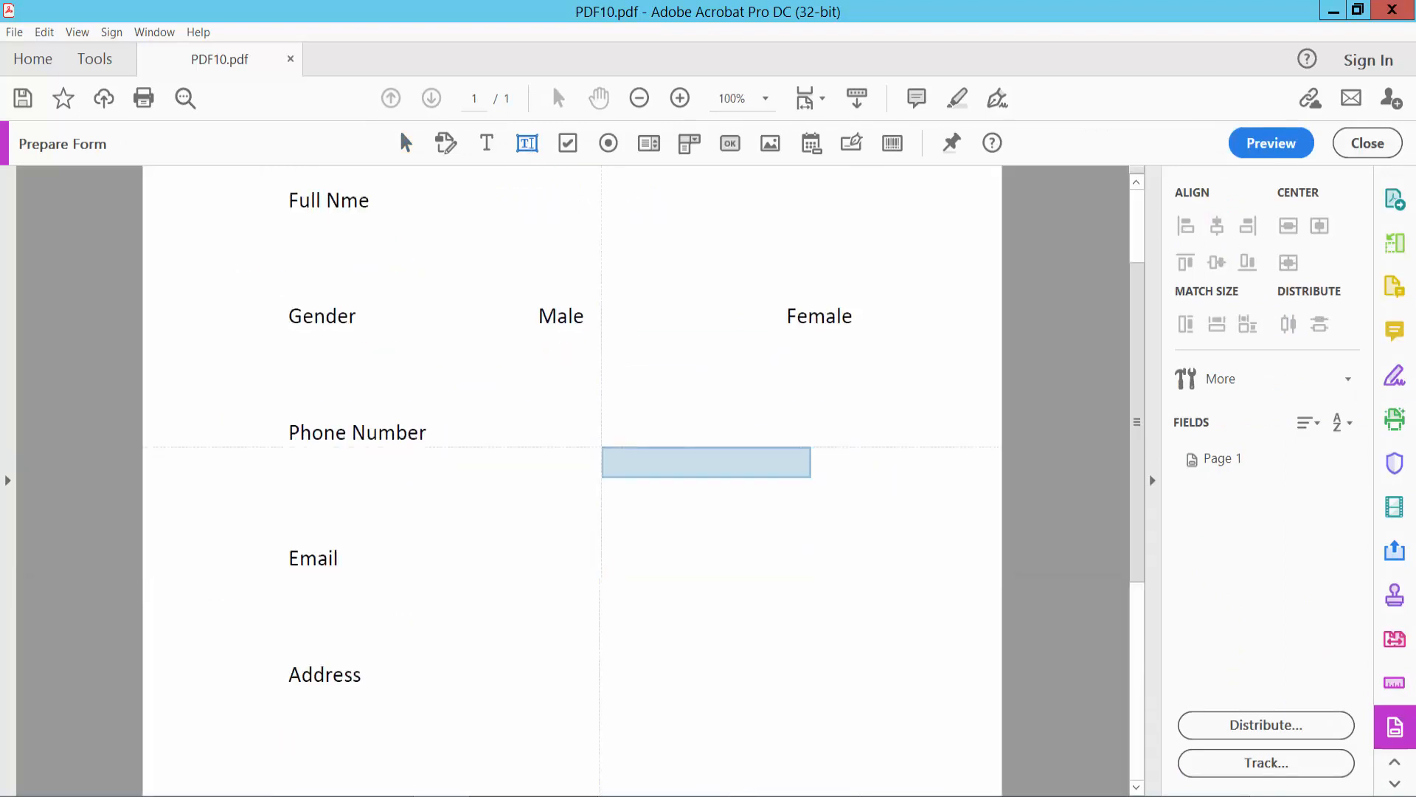
{"action": "scroll", "scroll_direction": "up", "scroll_amount": 3}
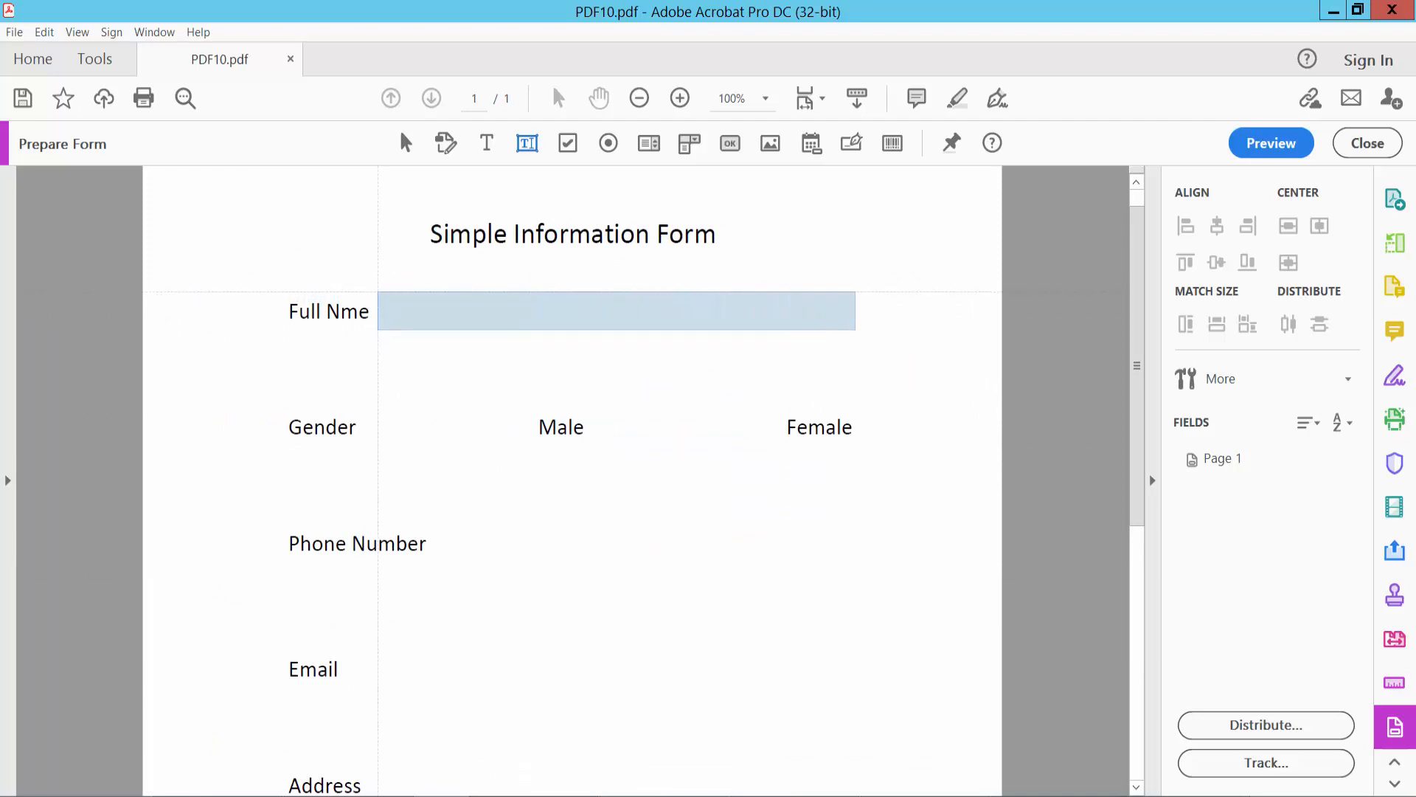
{"action": "left_click", "coordinate": [617, 311]}
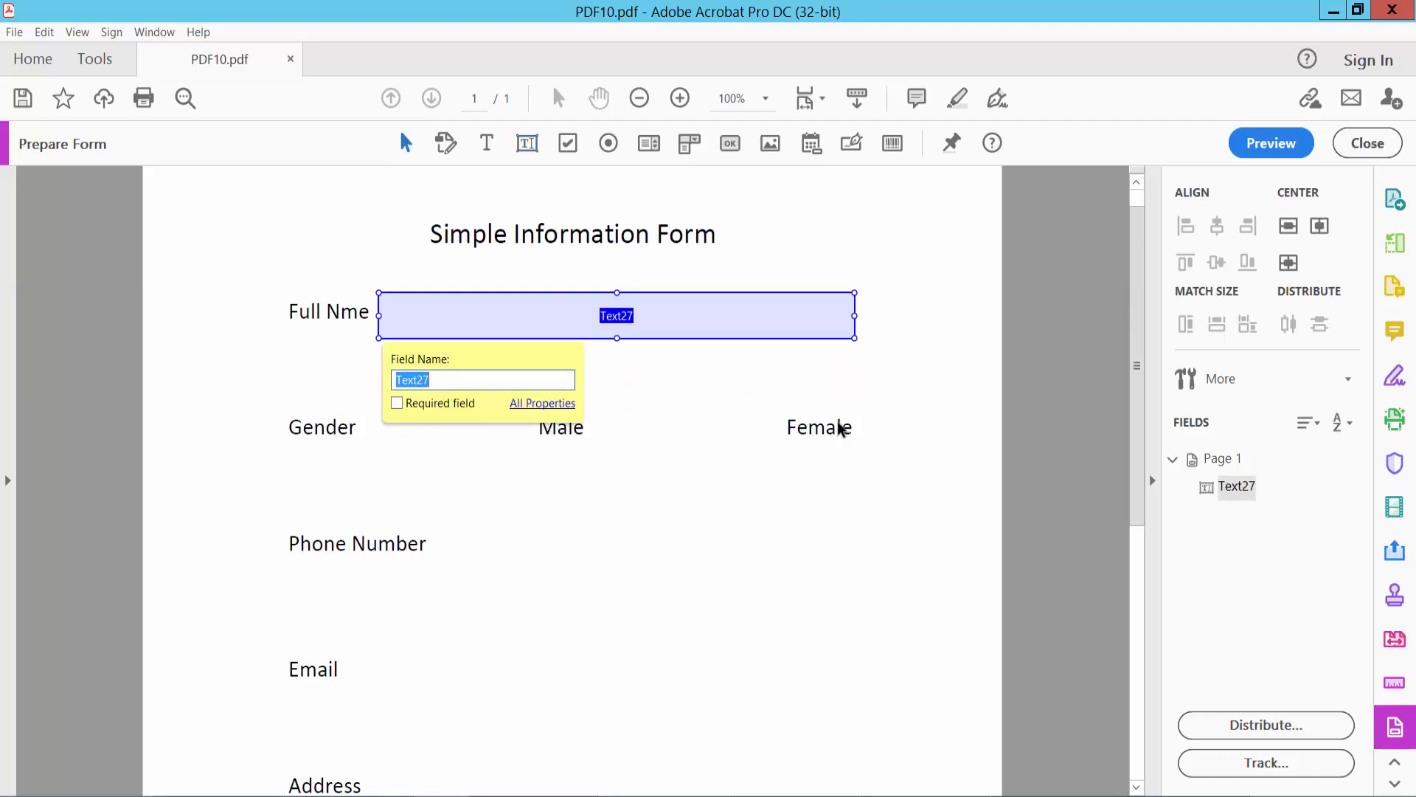
In Text27's General properties, review the name and keep Form Field set to Visible.
{"action": "right_click", "coordinate": [616, 316]}
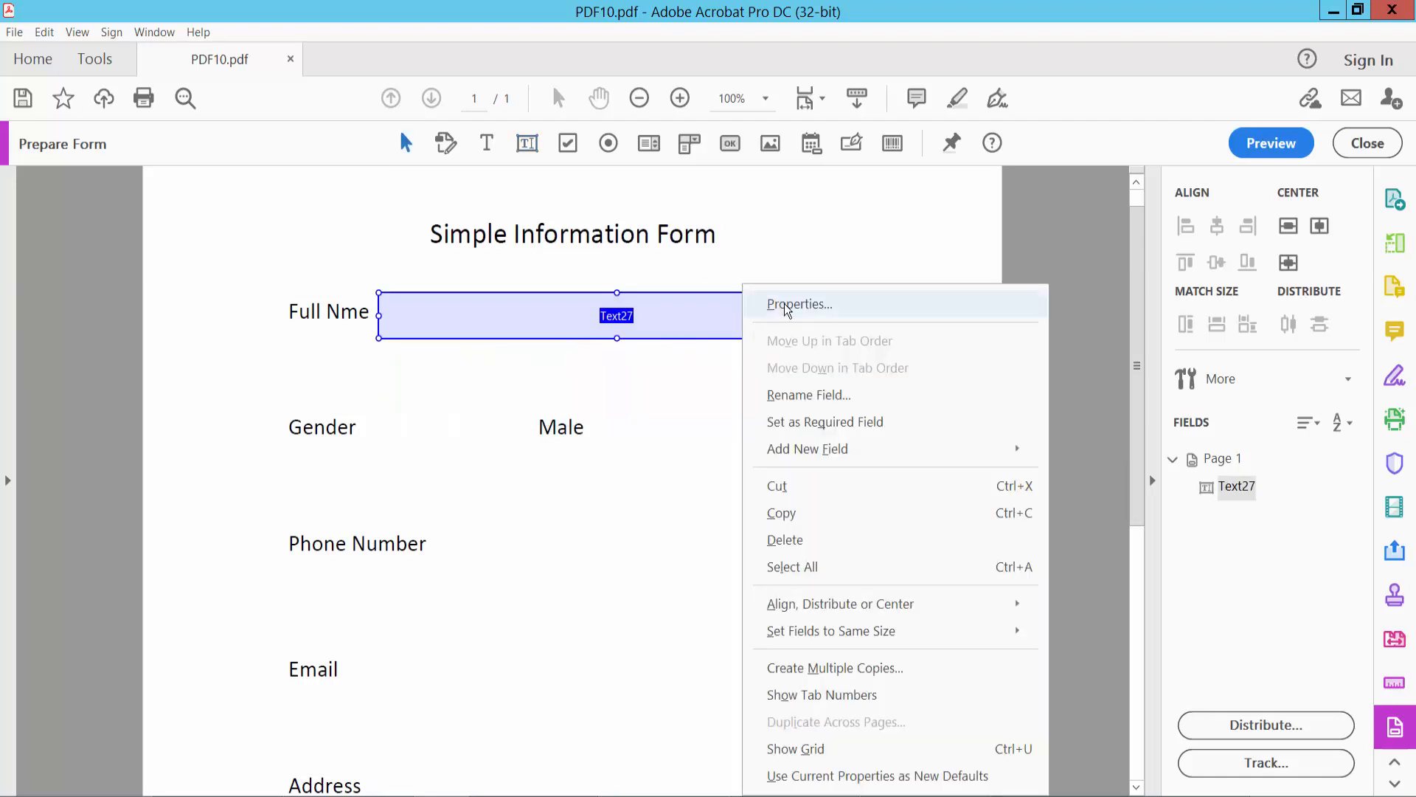
{"action": "left_click", "coordinate": [798, 304]}
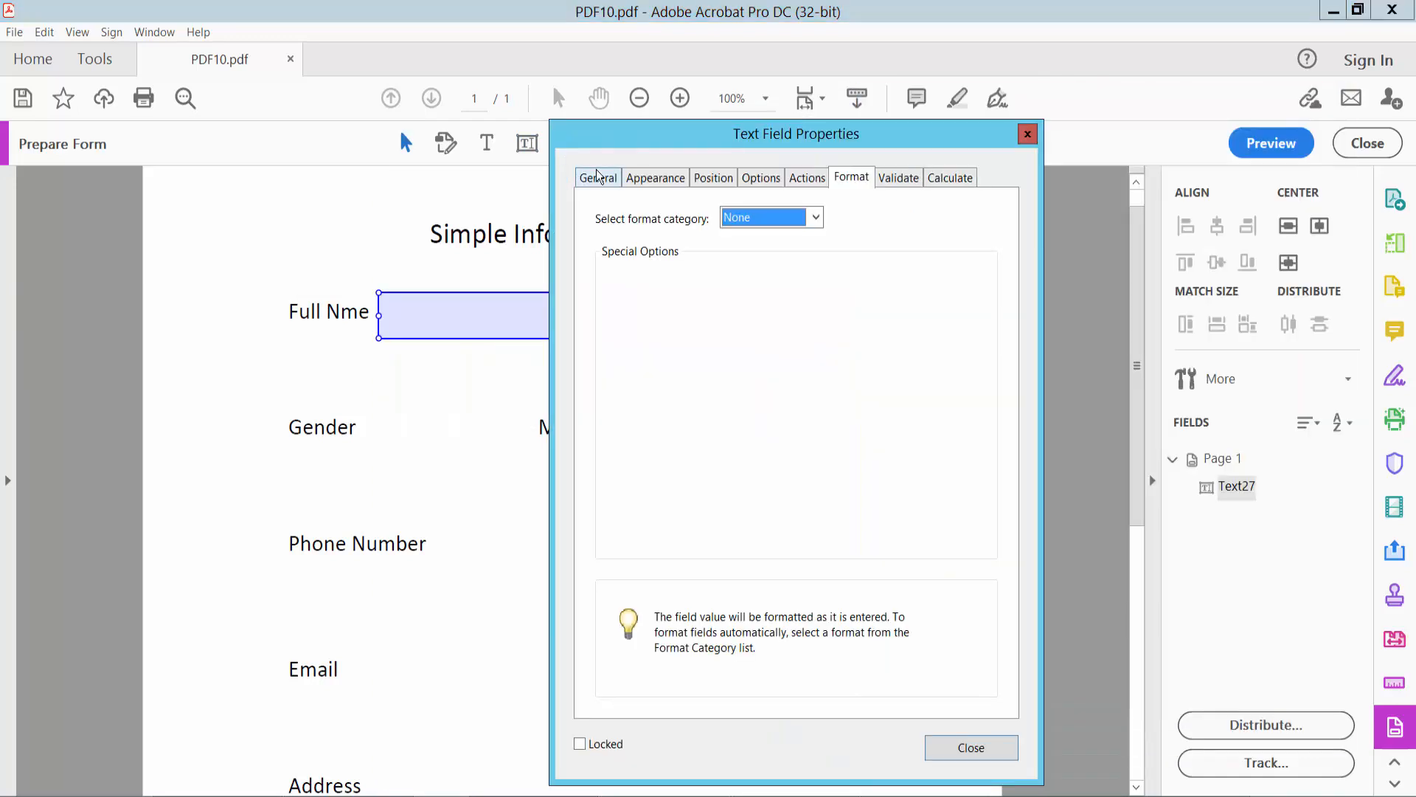
{"action": "left_click", "coordinate": [597, 177]}
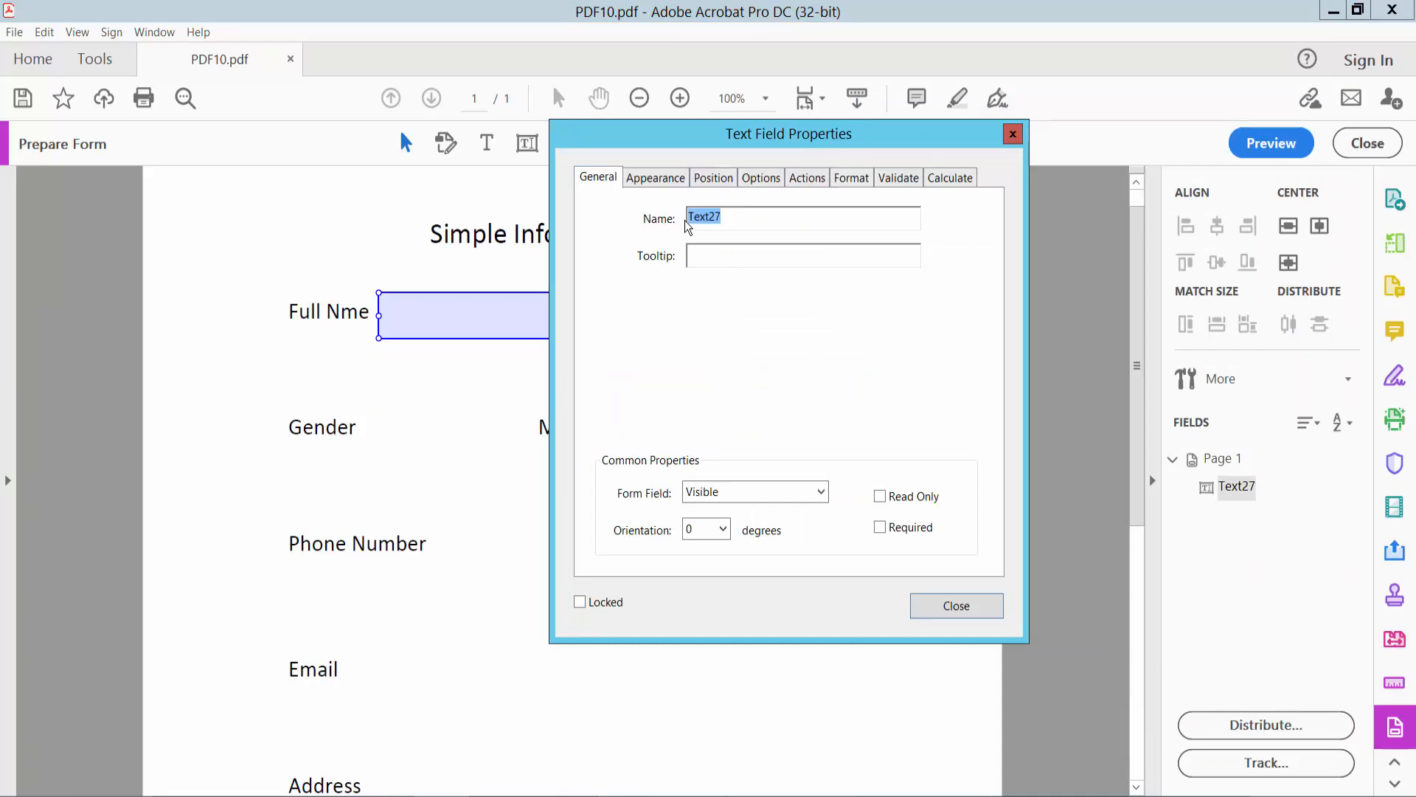
{"action": "left_click", "coordinate": [705, 217]}
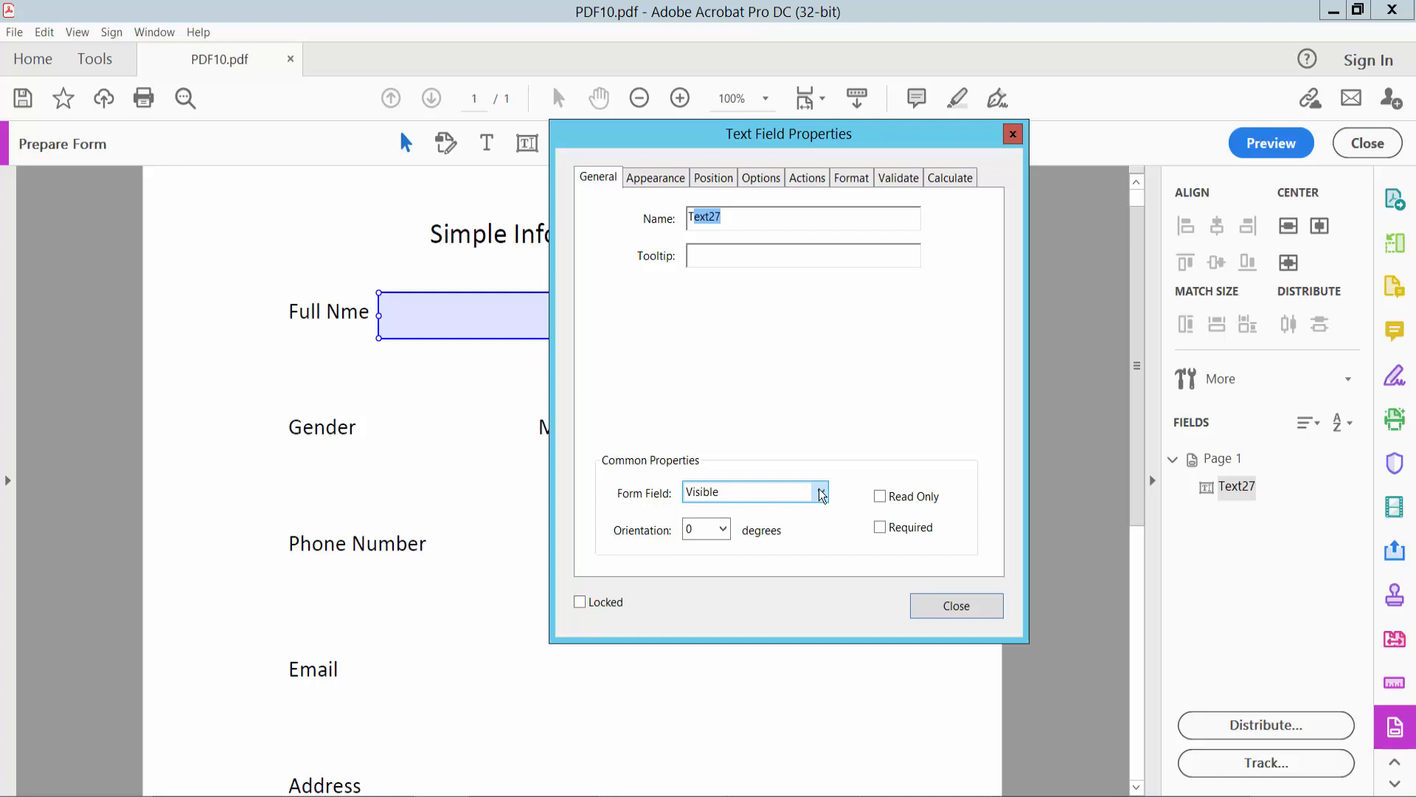
{"action": "left_click", "coordinate": [818, 492]}
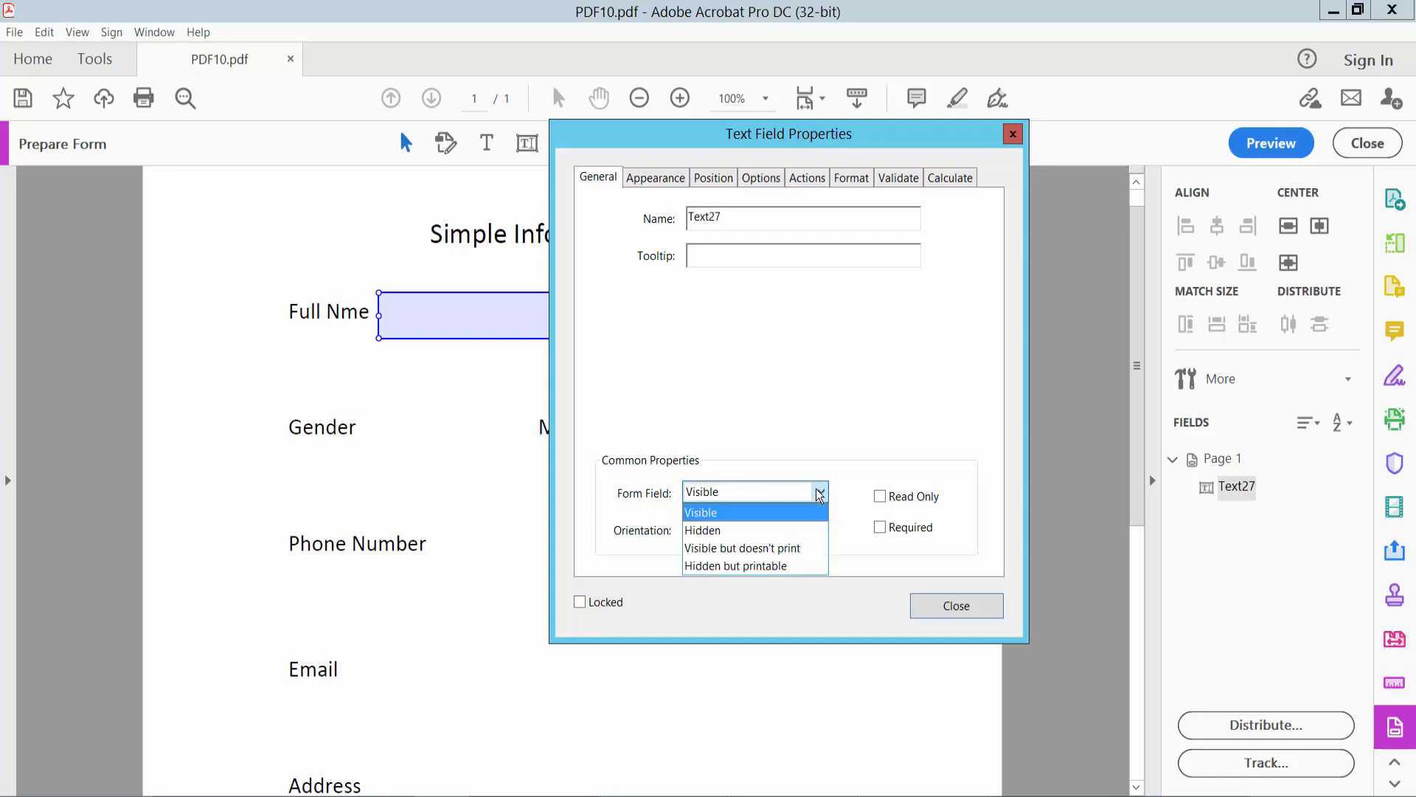
{"action": "mouse_move", "coordinate": [754, 565]}
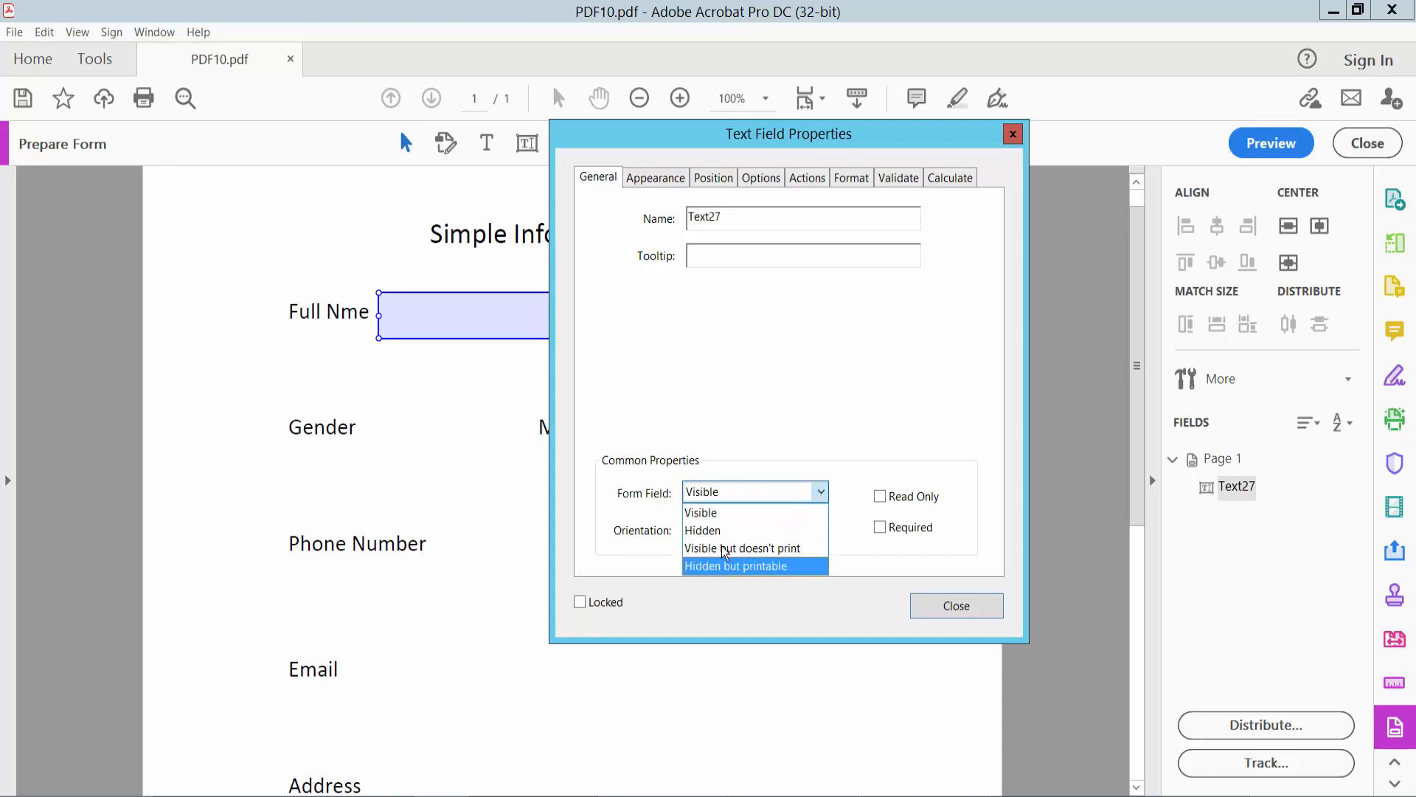
{"action": "left_click", "coordinate": [699, 512]}
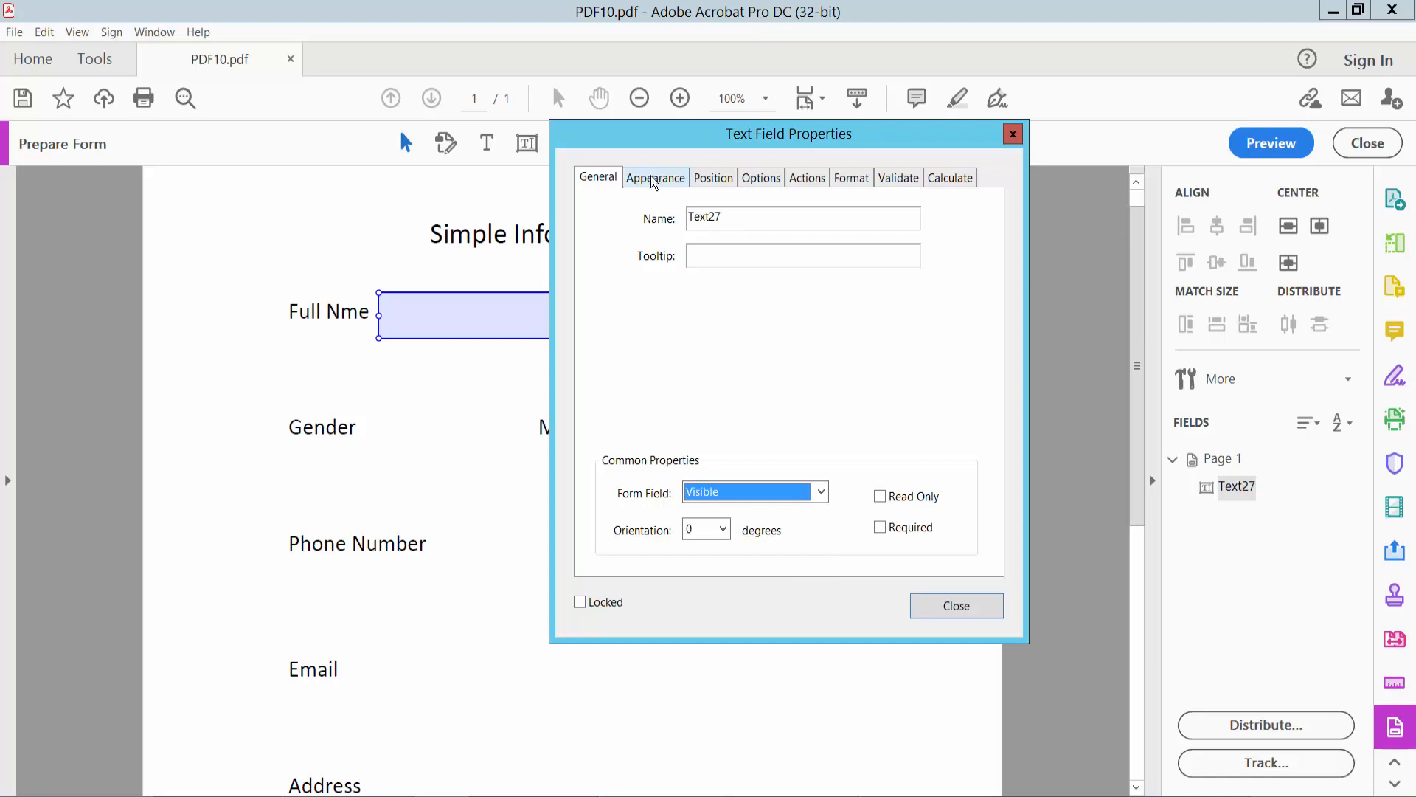
In Appearance, set Text27's font size to Auto and keep the font Helvetica.
{"action": "left_click", "coordinate": [655, 177]}
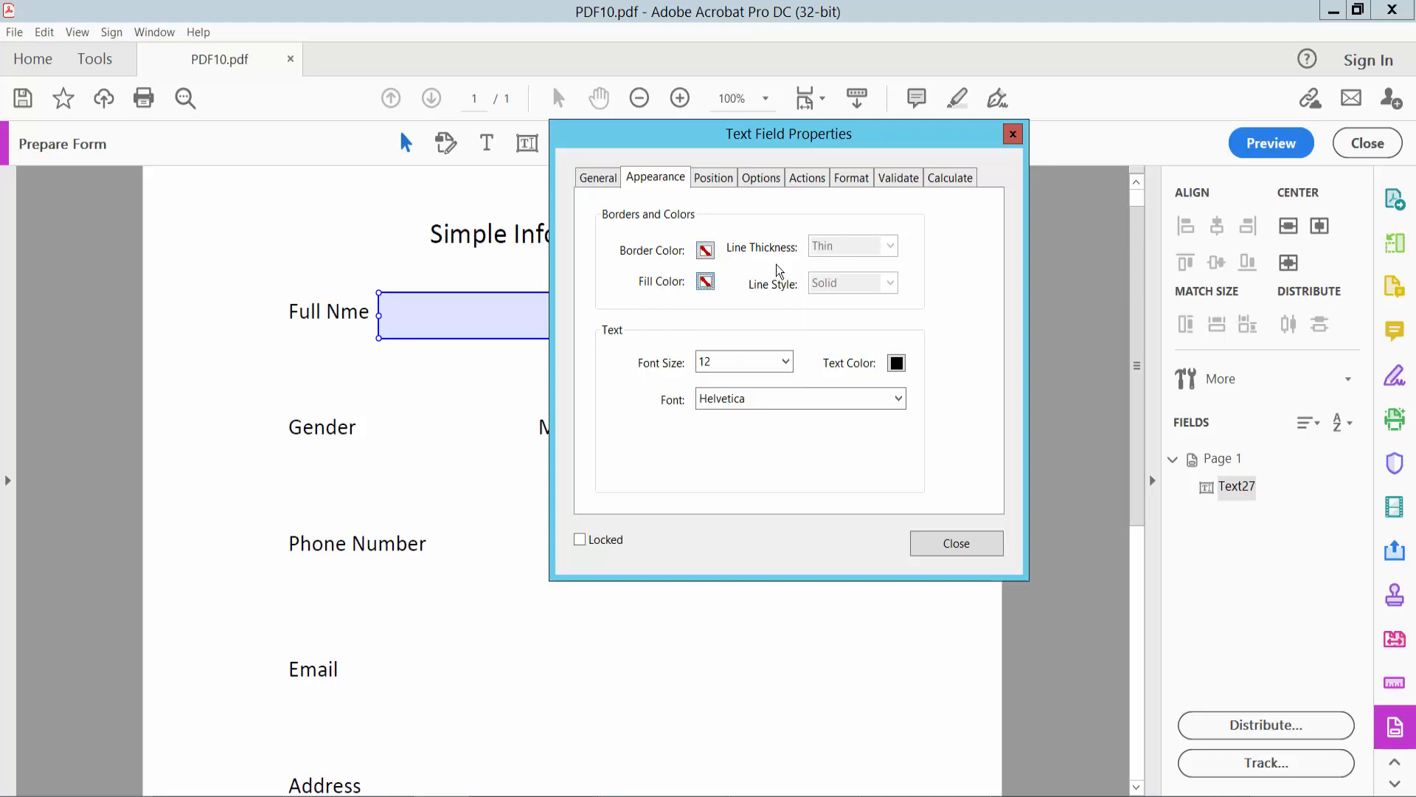
{"action": "mouse_move", "coordinate": [602, 345]}
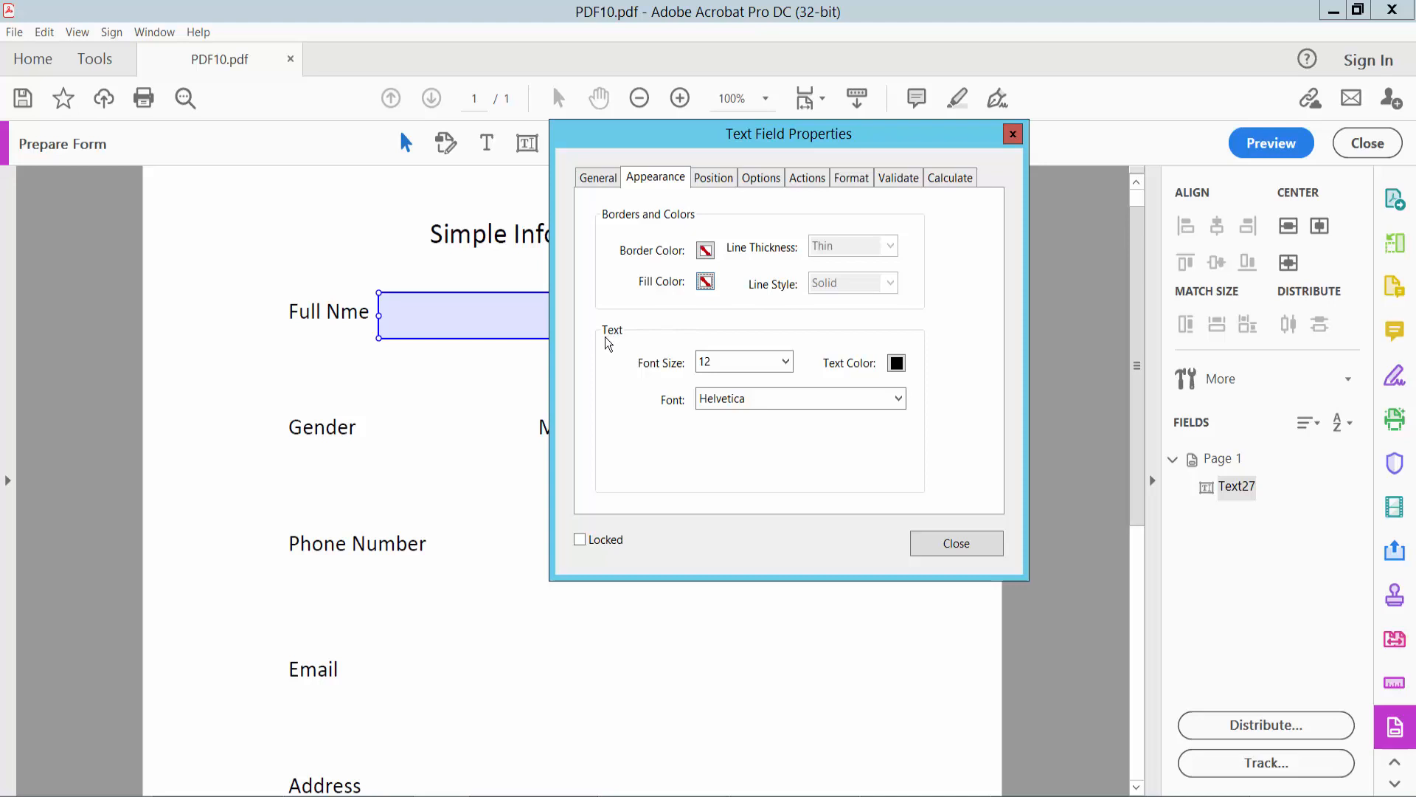
{"action": "left_click", "coordinate": [782, 362]}
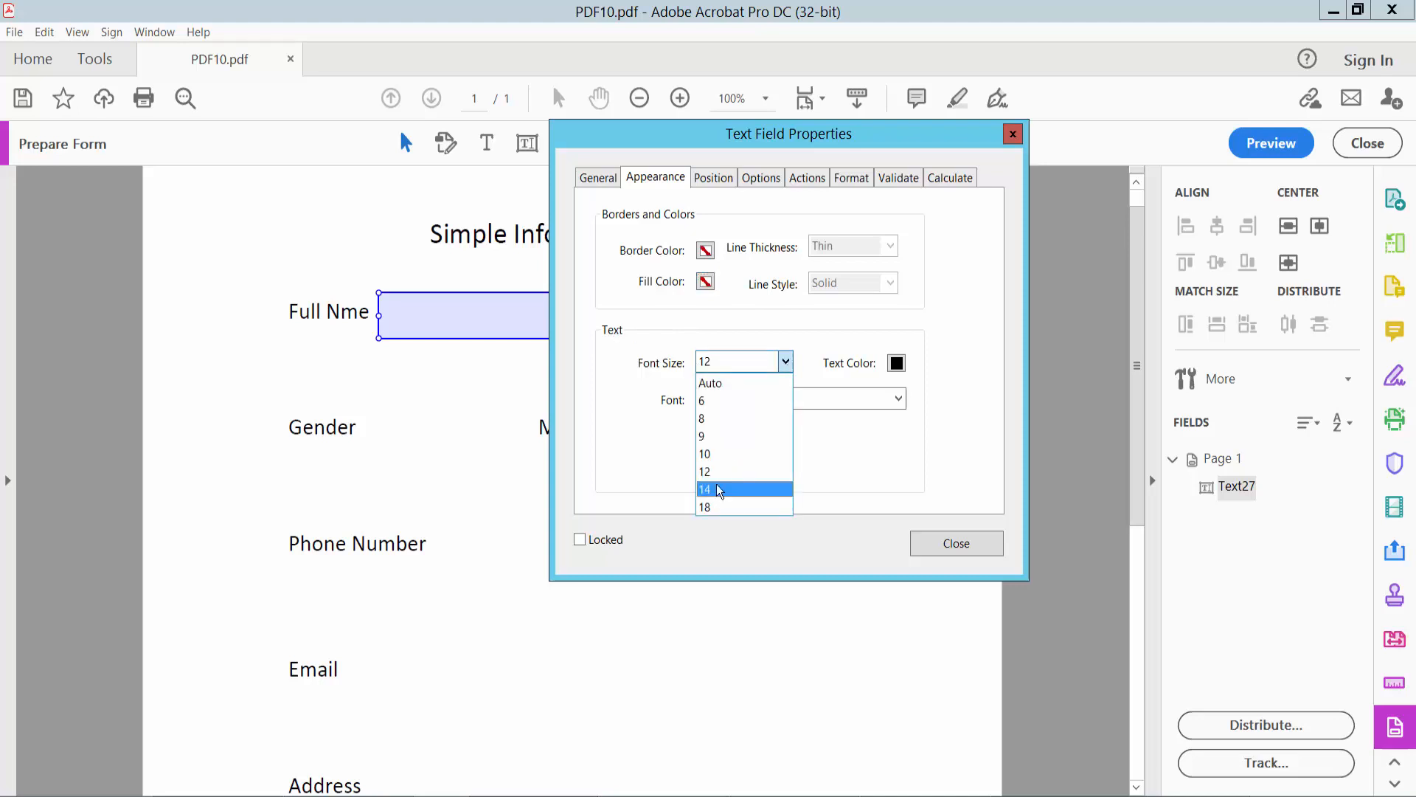
{"action": "left_click", "coordinate": [709, 384]}
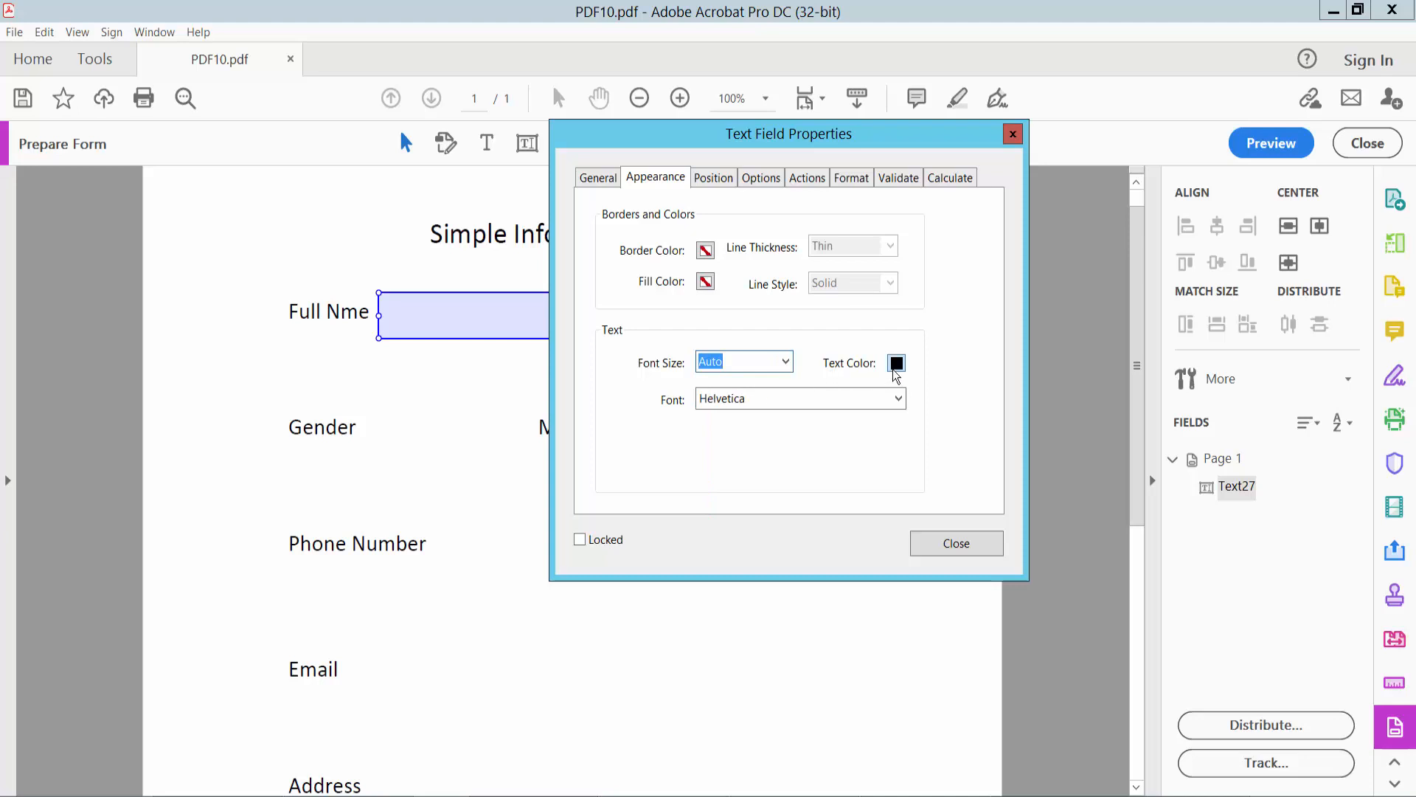
{"action": "left_click", "coordinate": [896, 363]}
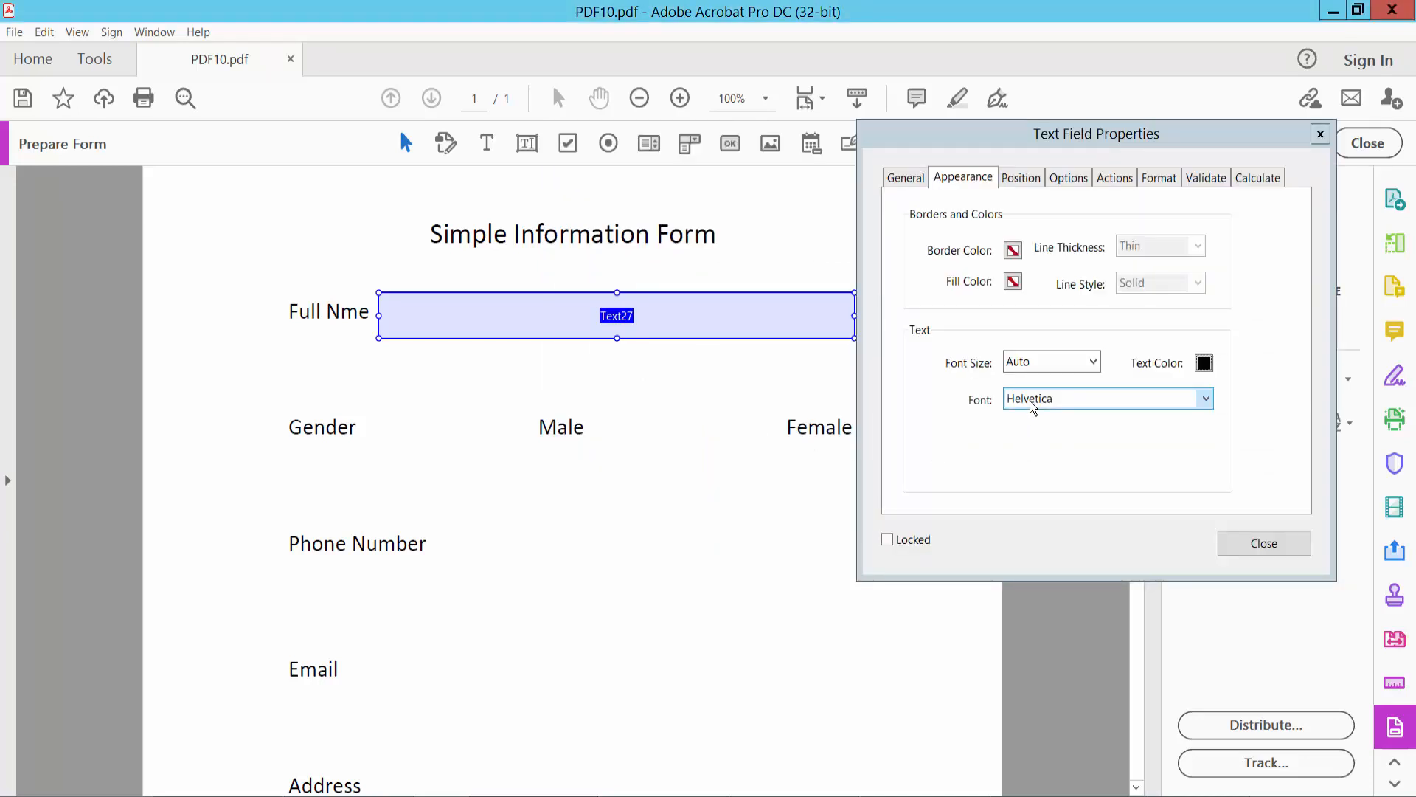
{"action": "left_click", "coordinate": [1204, 398]}
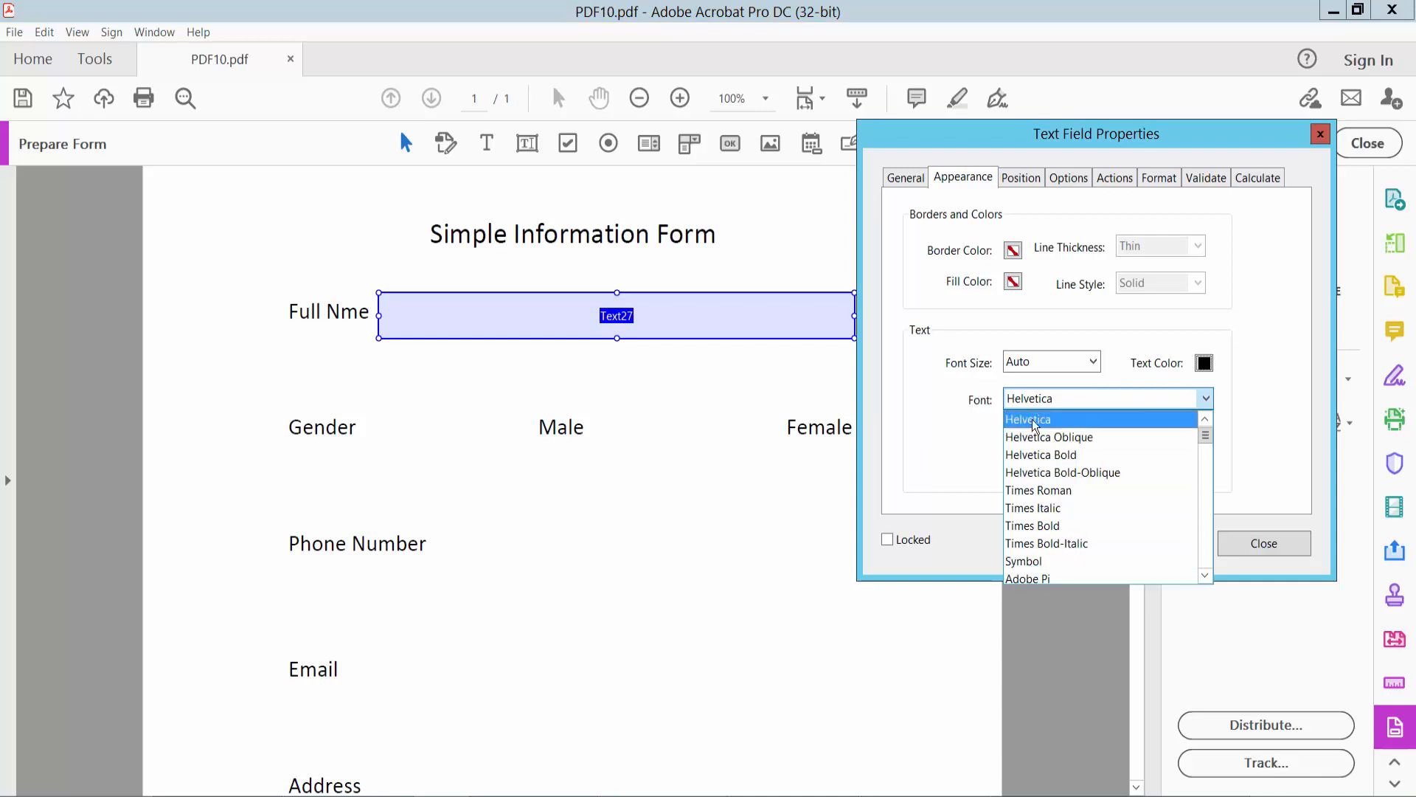
{"action": "left_click", "coordinate": [1027, 418]}
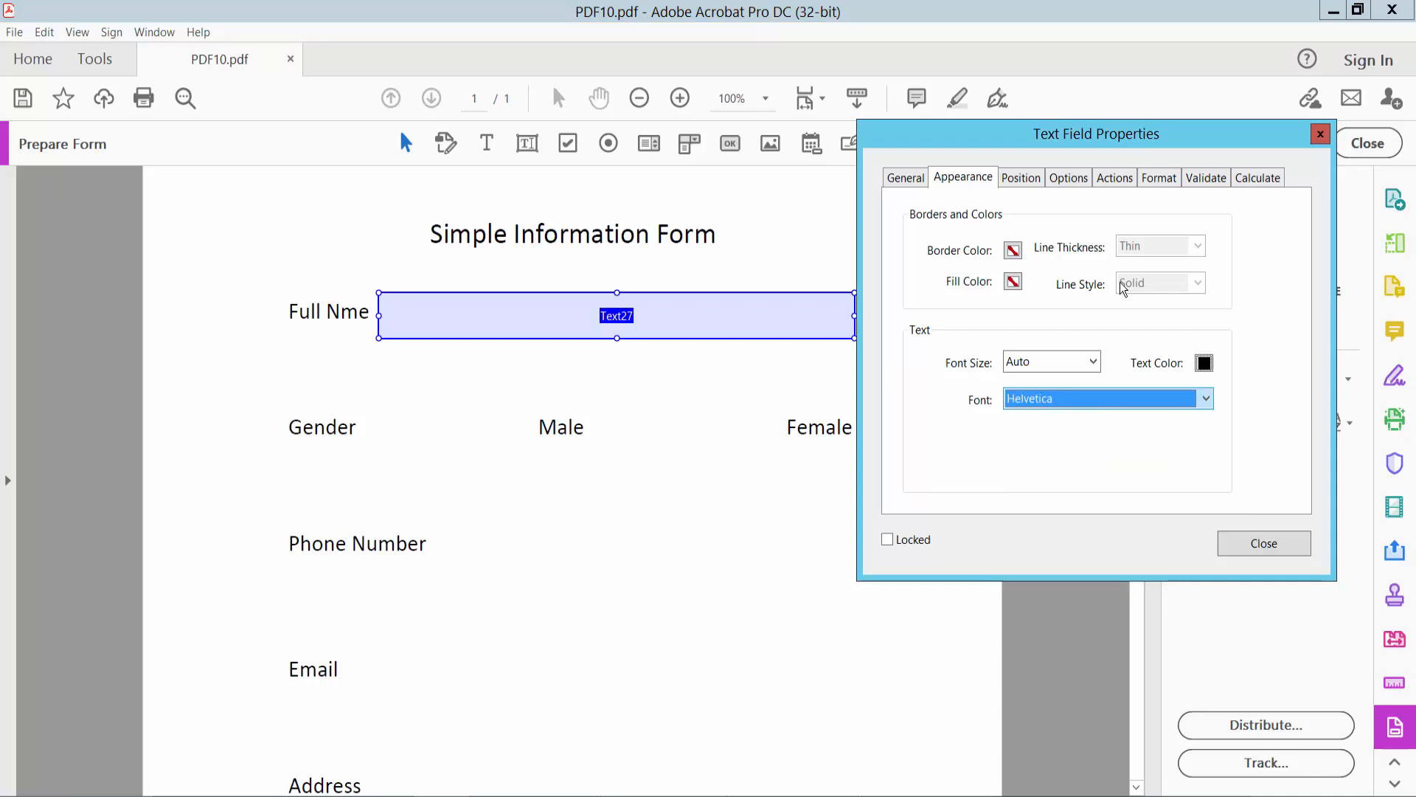
Review Text27's format categories, leave it as None and close the properties.
{"action": "left_click", "coordinate": [1160, 177]}
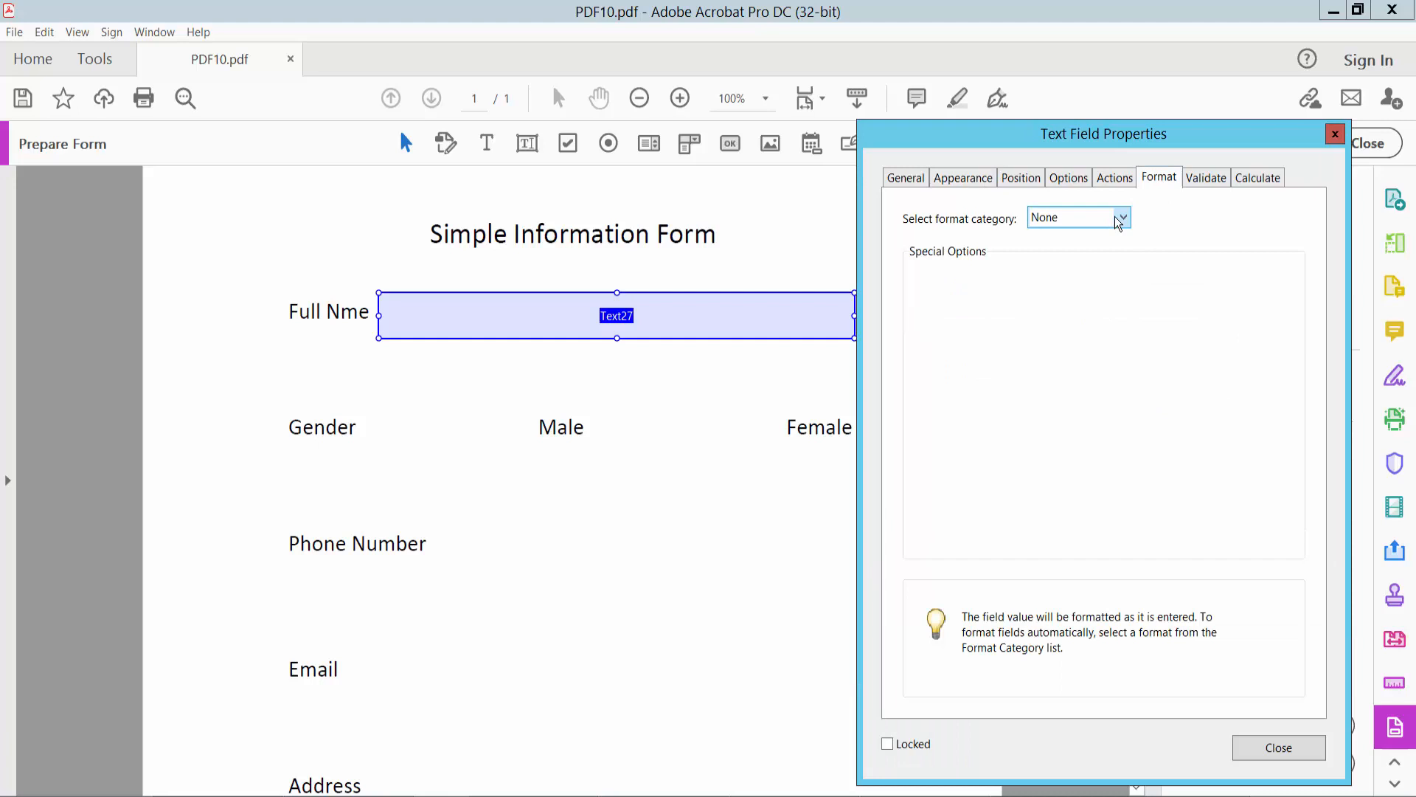
{"action": "left_click", "coordinate": [1123, 216]}
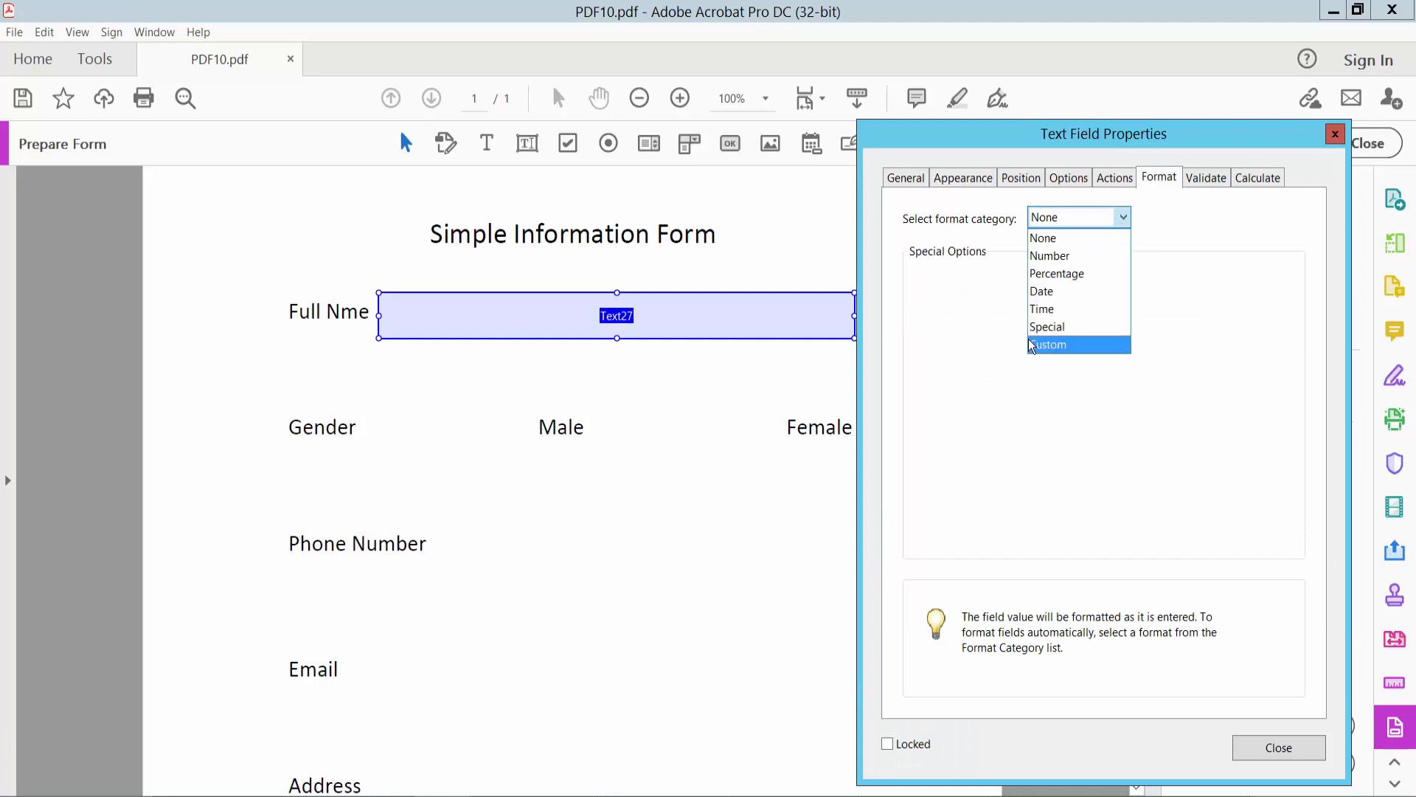
{"action": "mouse_move", "coordinate": [1057, 291]}
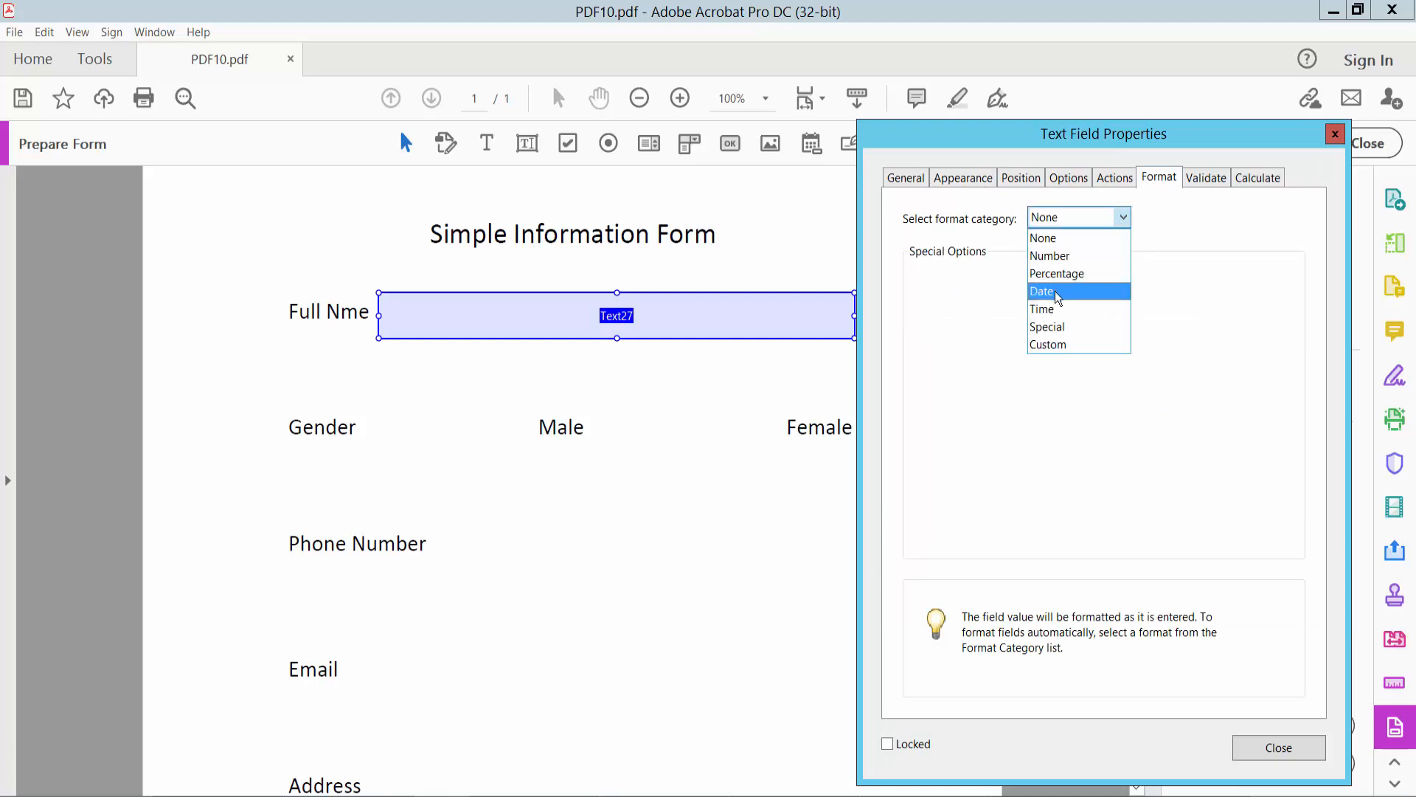
{"action": "mouse_move", "coordinate": [1046, 326]}
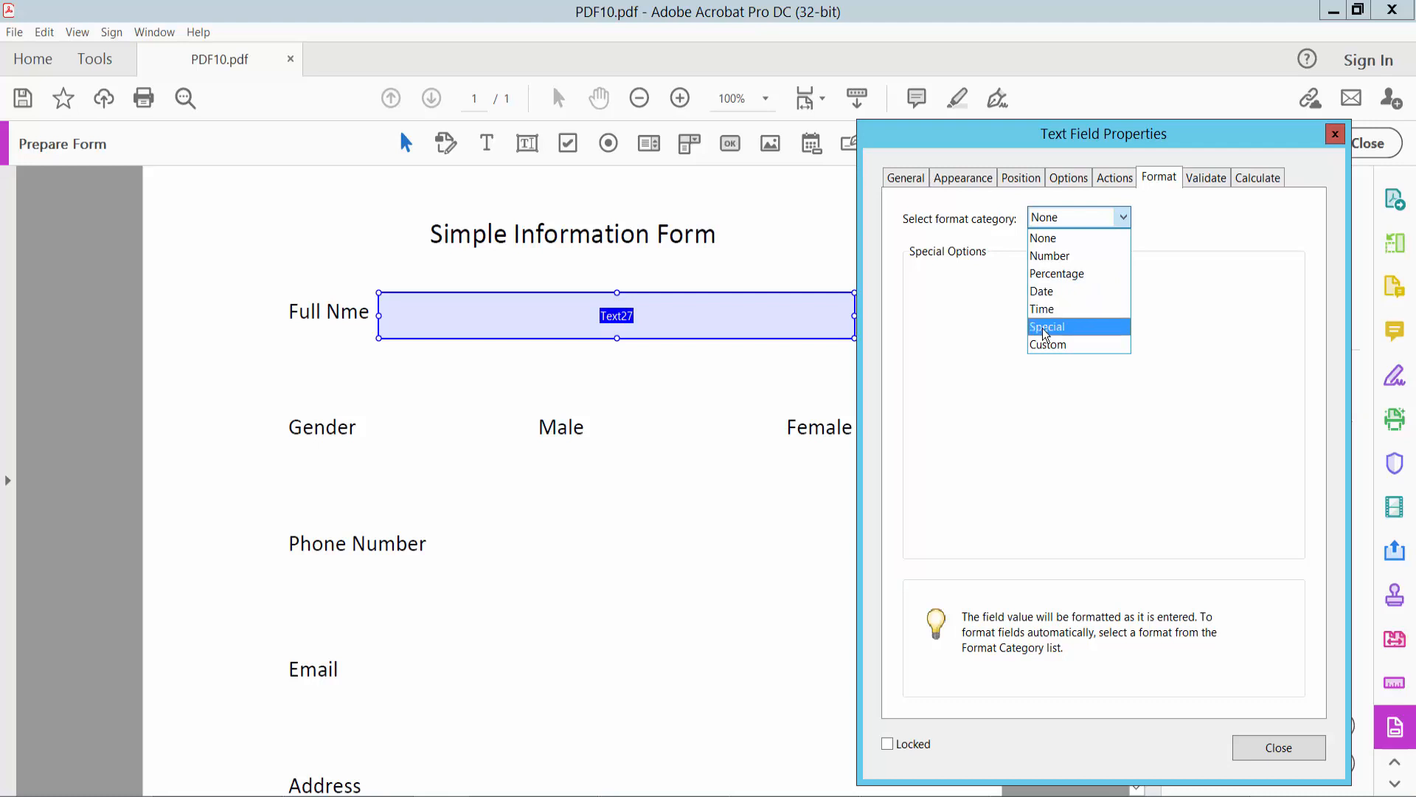
{"action": "left_click", "coordinate": [1047, 326]}
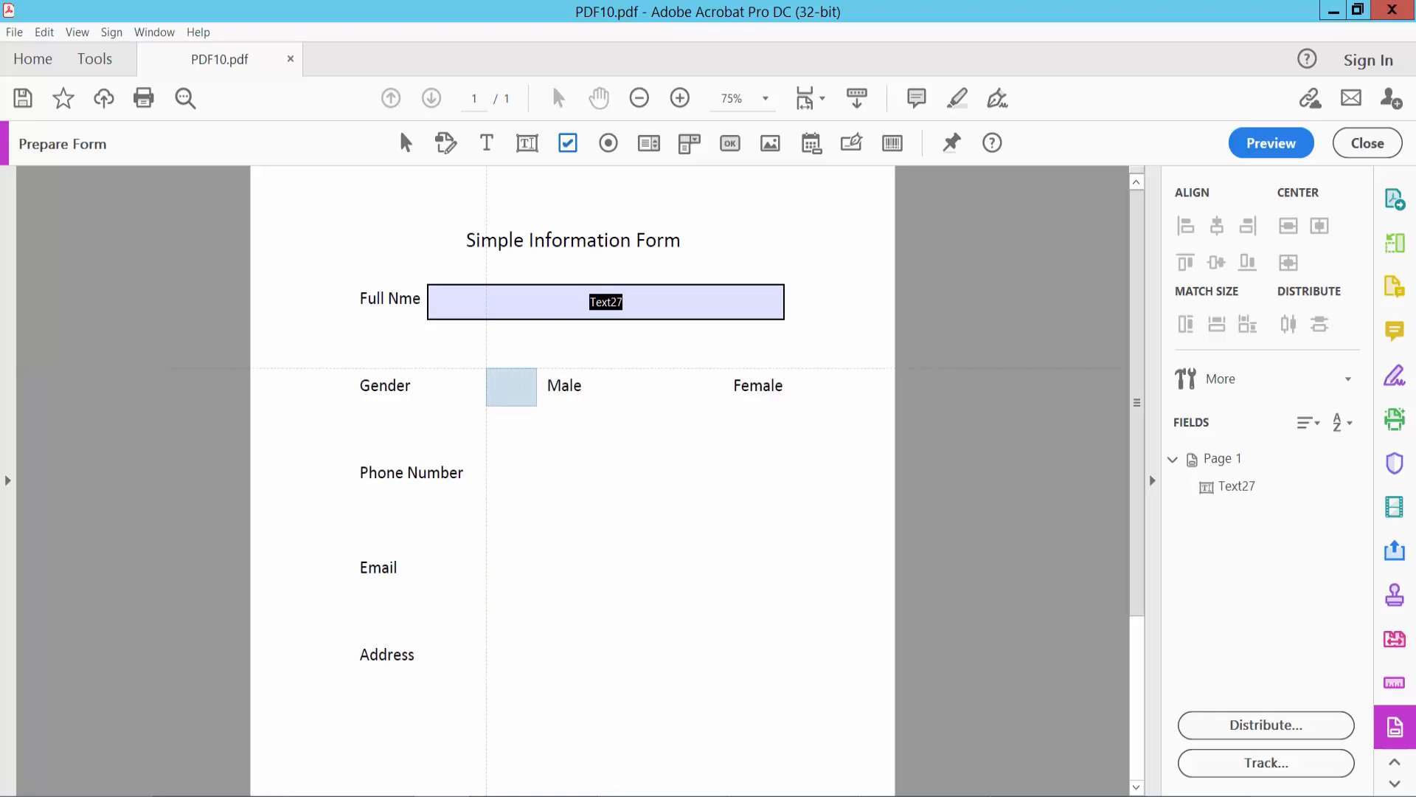
Place check boxes beside Male and Female, then select the Male box.
{"action": "left_click", "coordinate": [512, 385]}
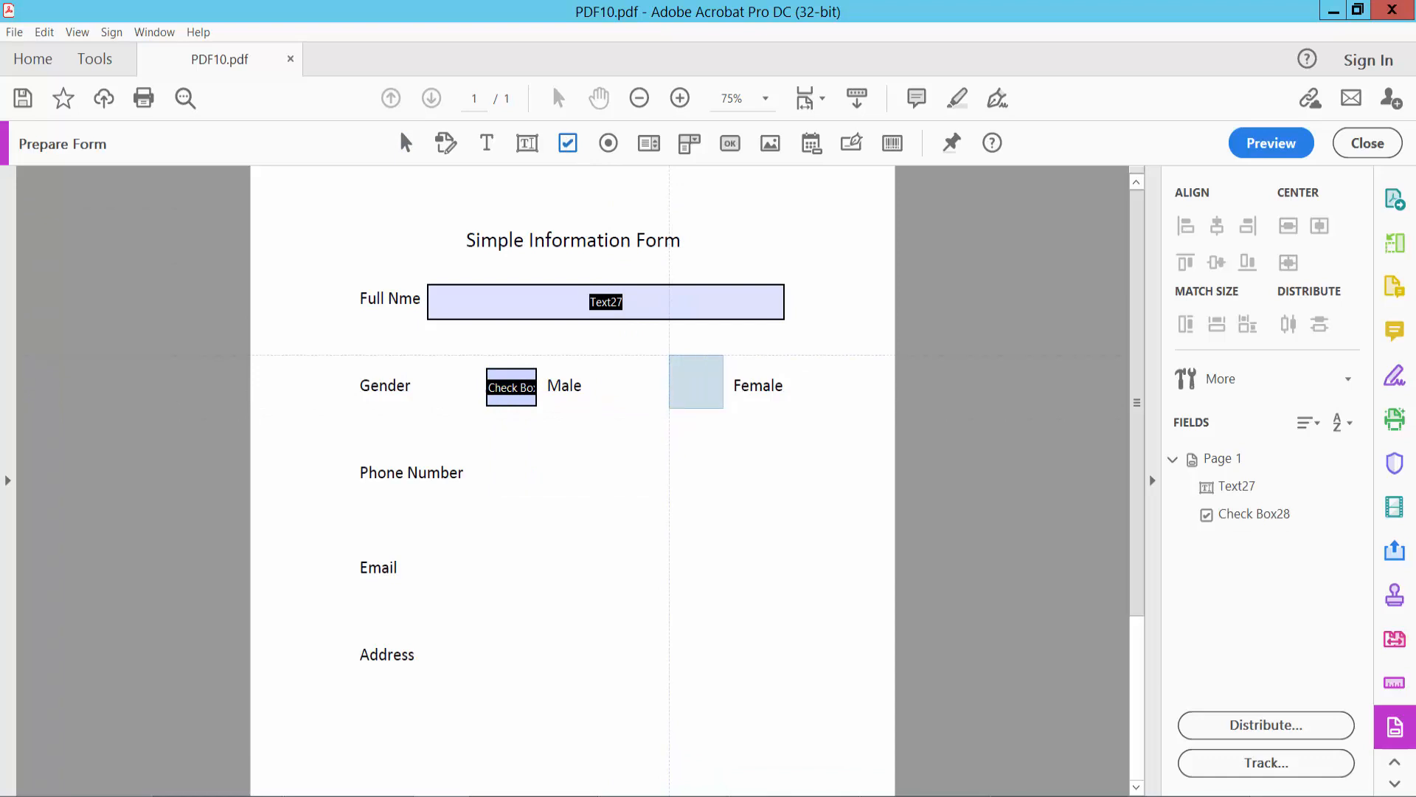
{"action": "left_click", "coordinate": [695, 381]}
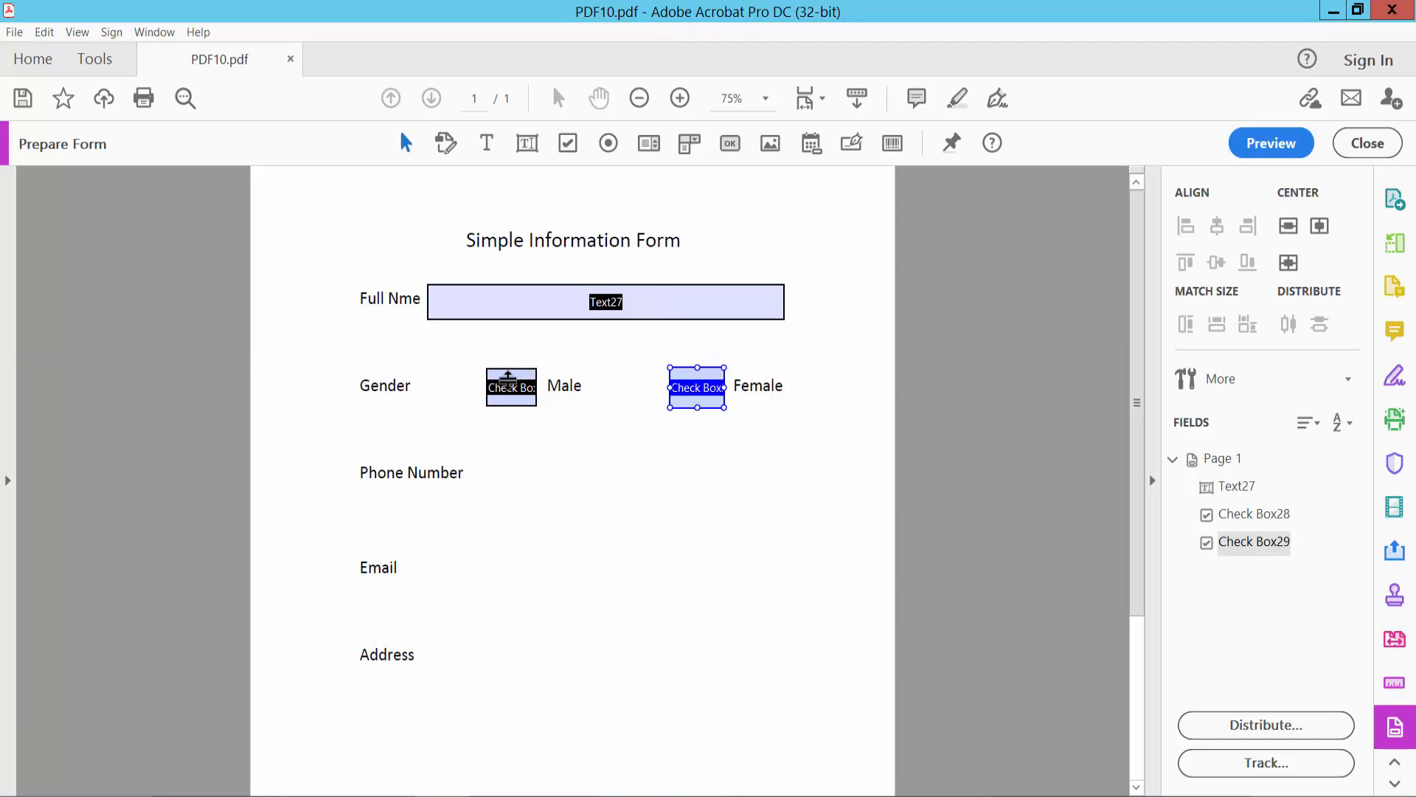
{"action": "left_click", "coordinate": [510, 386]}
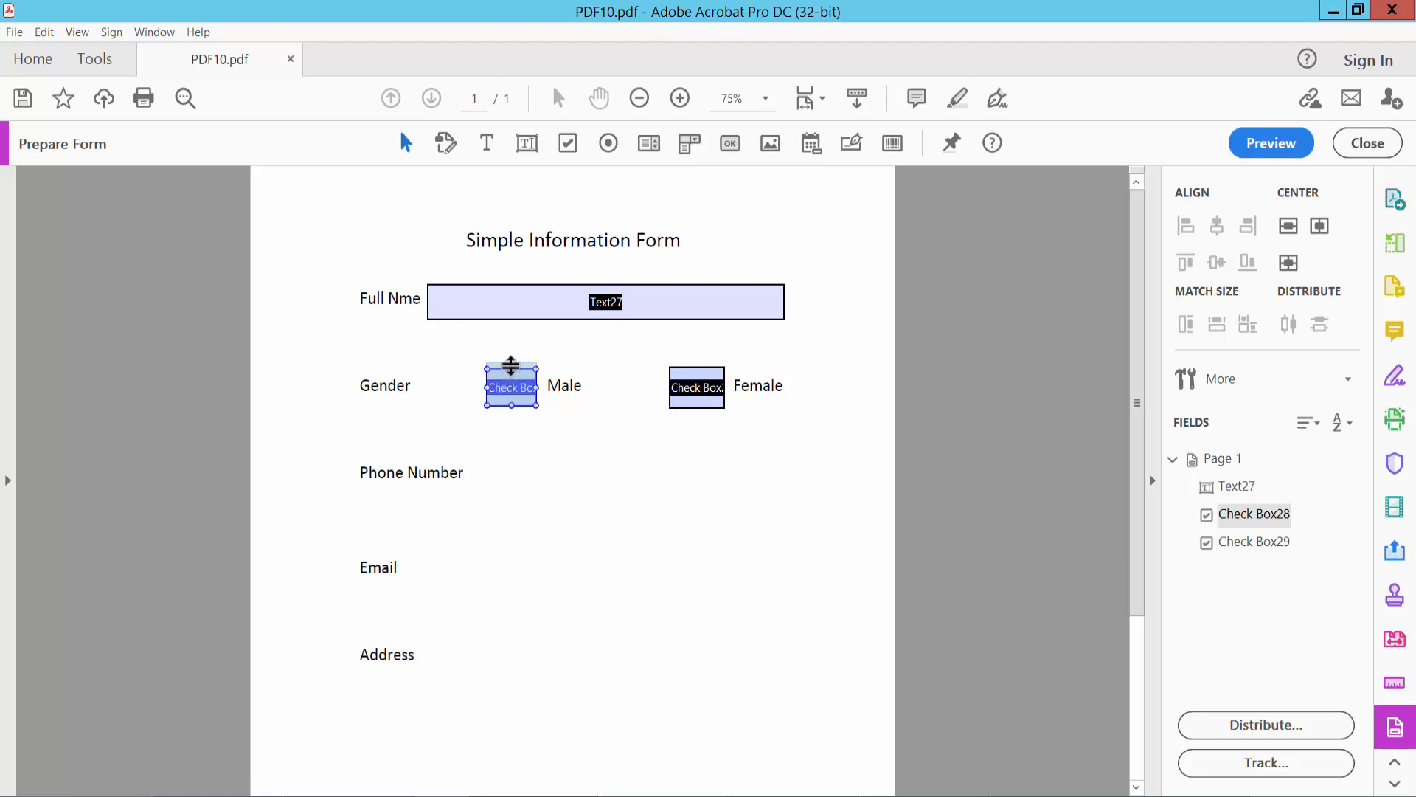
{"action": "mouse_move", "coordinate": [587, 461]}
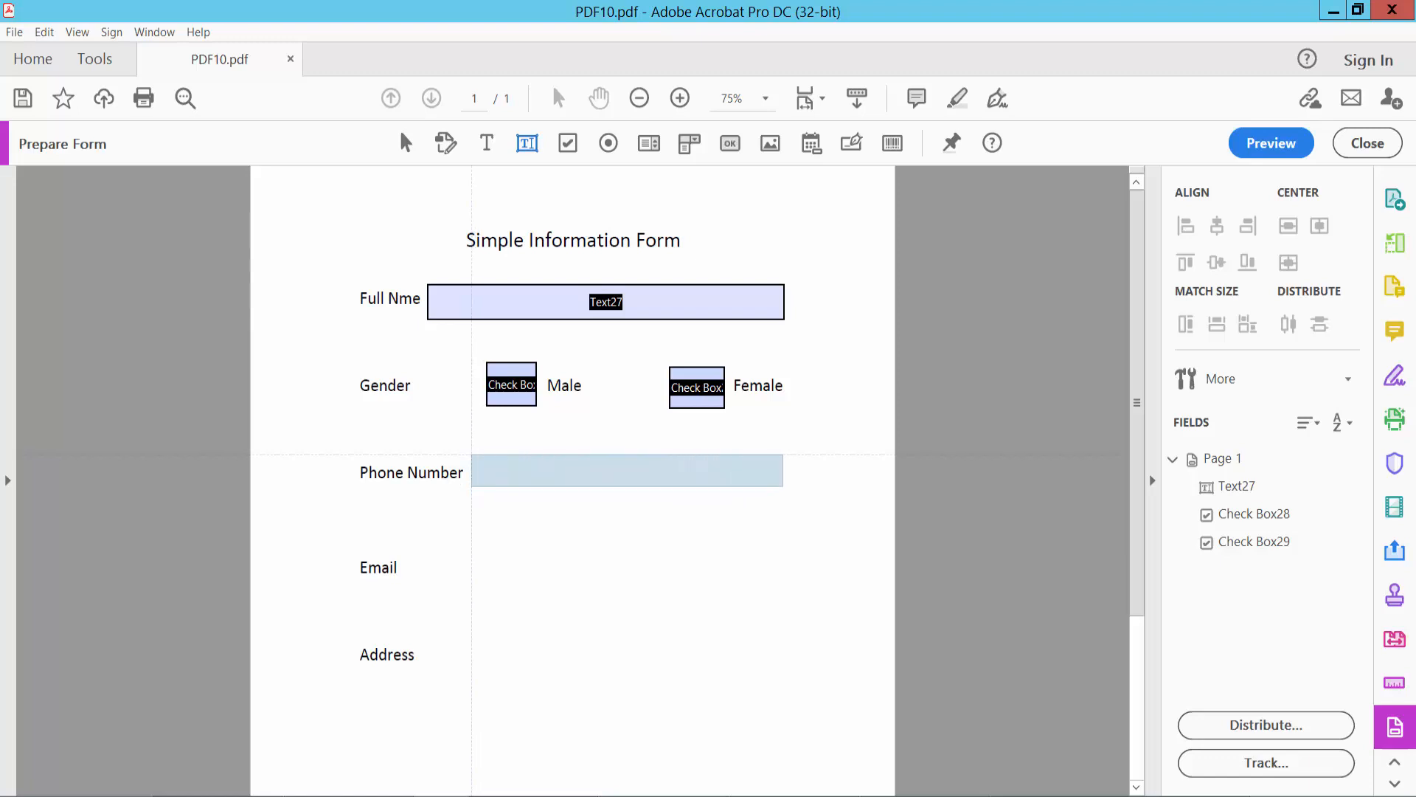
Set the Text30 phone field's format to Special > Phone Number.
{"action": "left_click", "coordinate": [626, 470]}
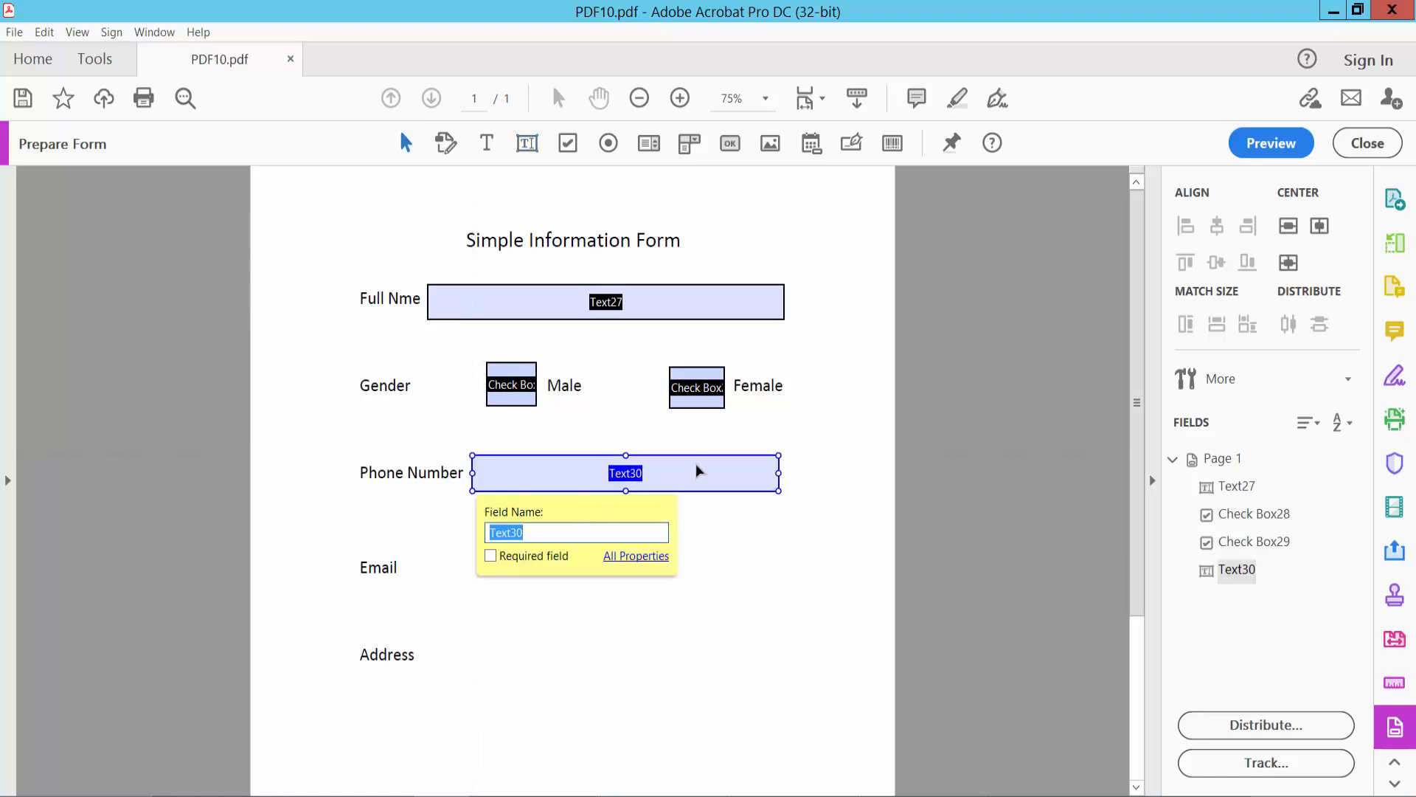
{"action": "left_click", "coordinate": [634, 556]}
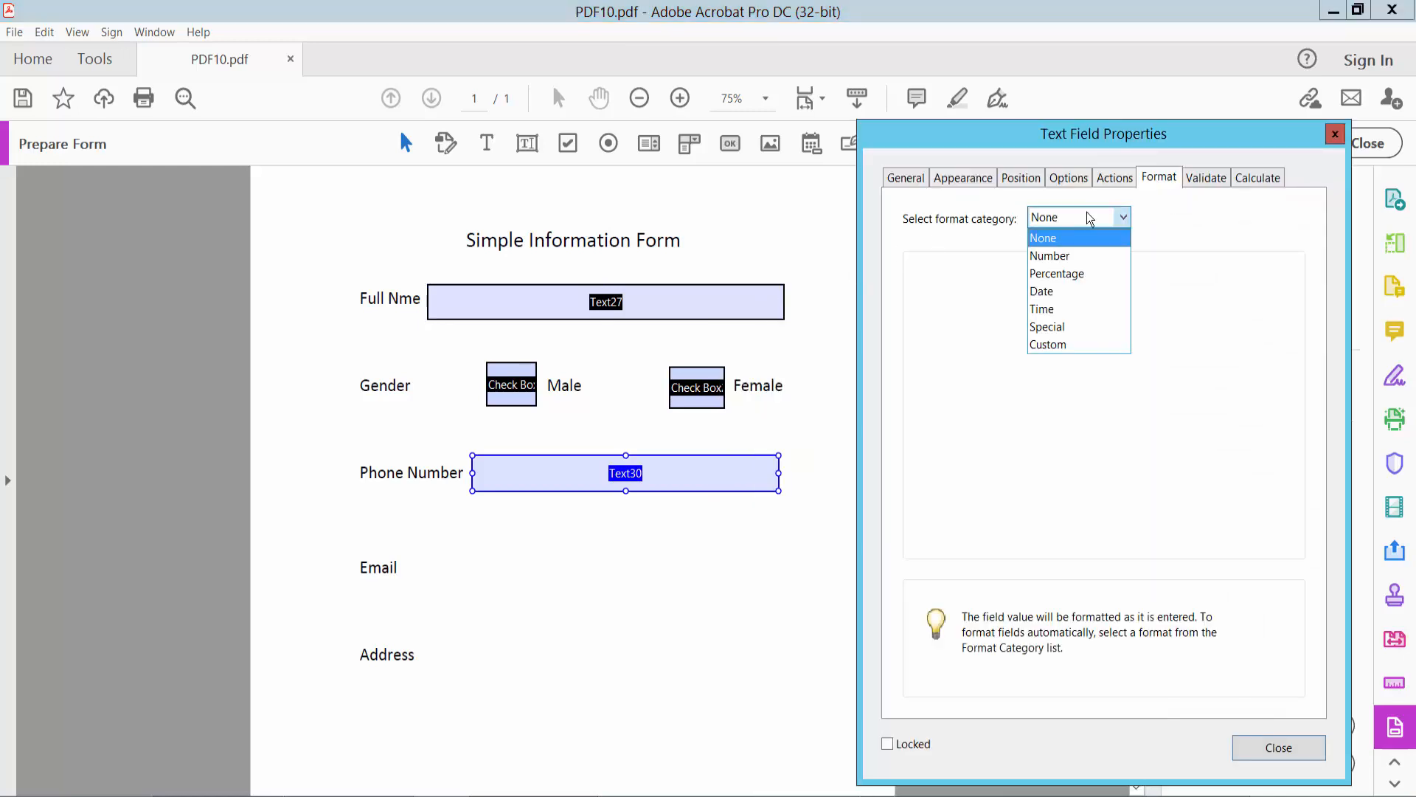
{"action": "mouse_move", "coordinate": [1049, 309]}
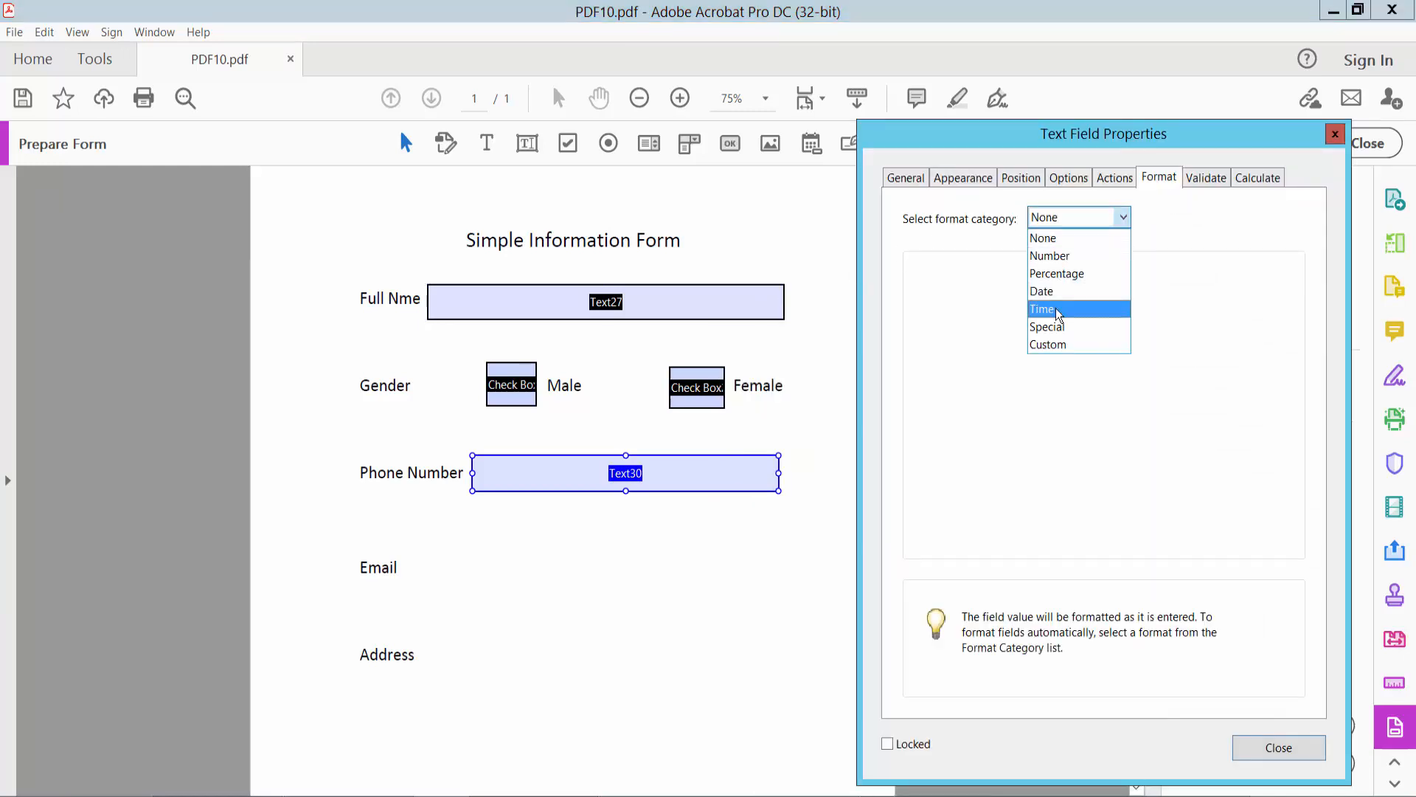
{"action": "left_click", "coordinate": [1047, 326]}
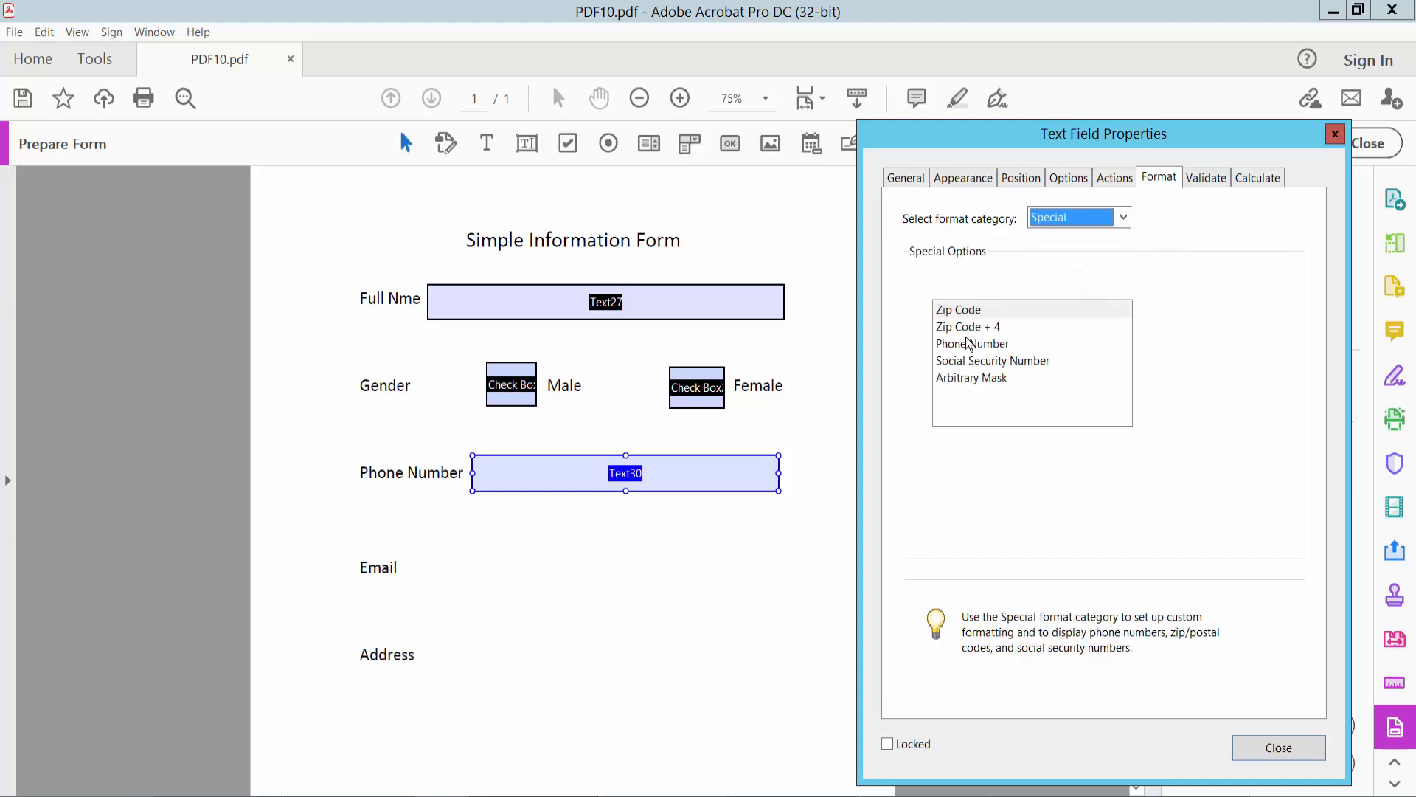
{"action": "left_click", "coordinate": [972, 344]}
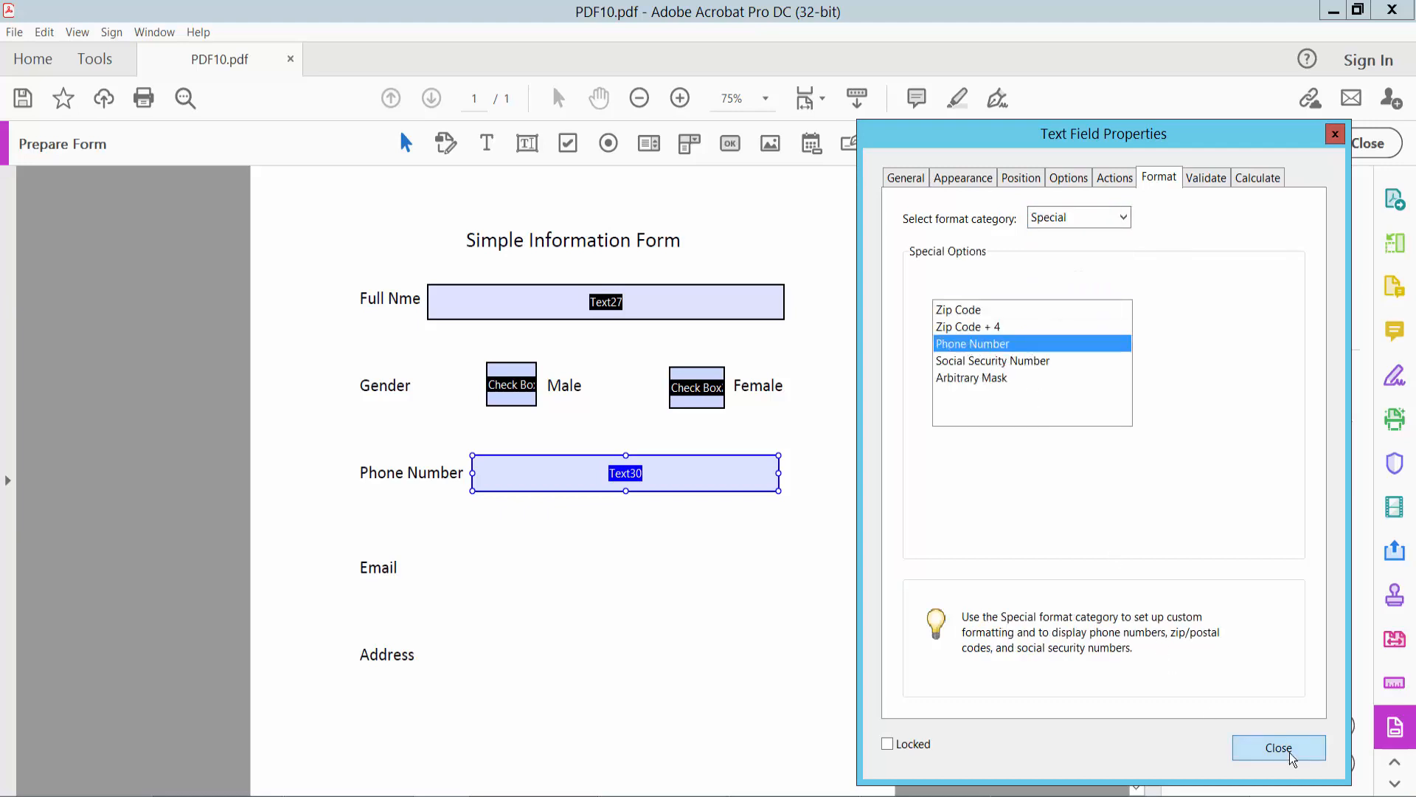
{"action": "left_click", "coordinate": [1277, 747]}
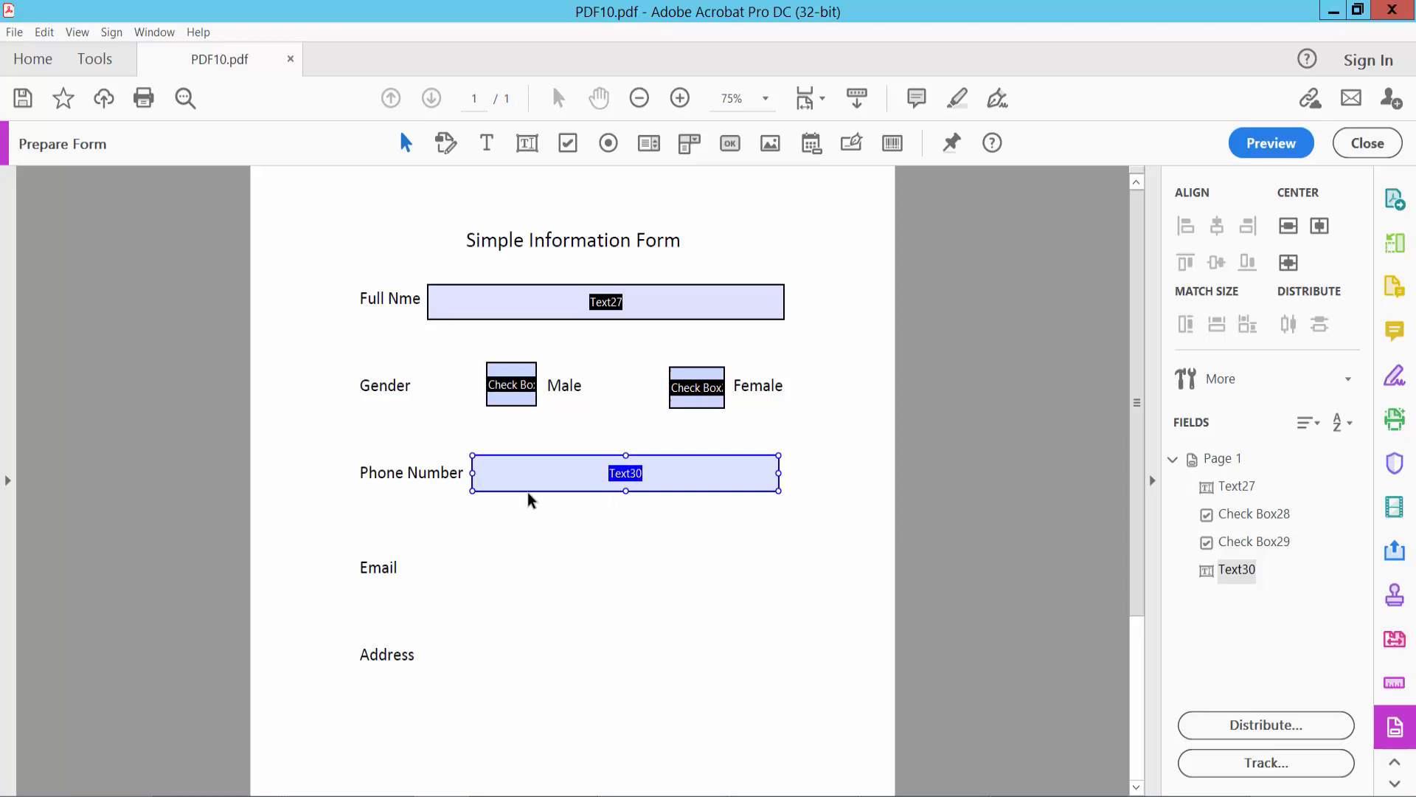
Place text fields Text31 and Text32 beside the Email and Address labels.
{"action": "scroll", "scroll_direction": "up", "scroll_amount": 3}
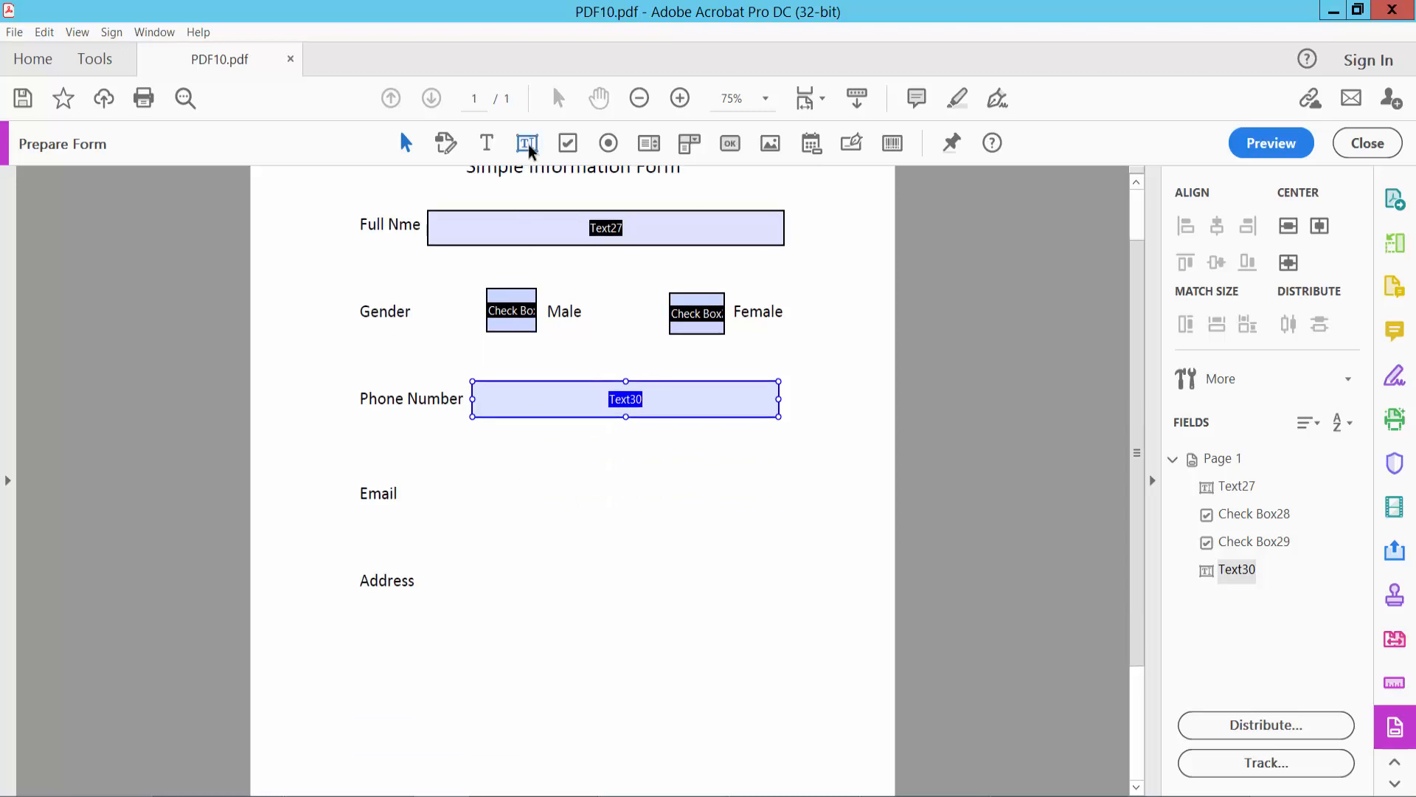
{"action": "left_click", "coordinate": [486, 492]}
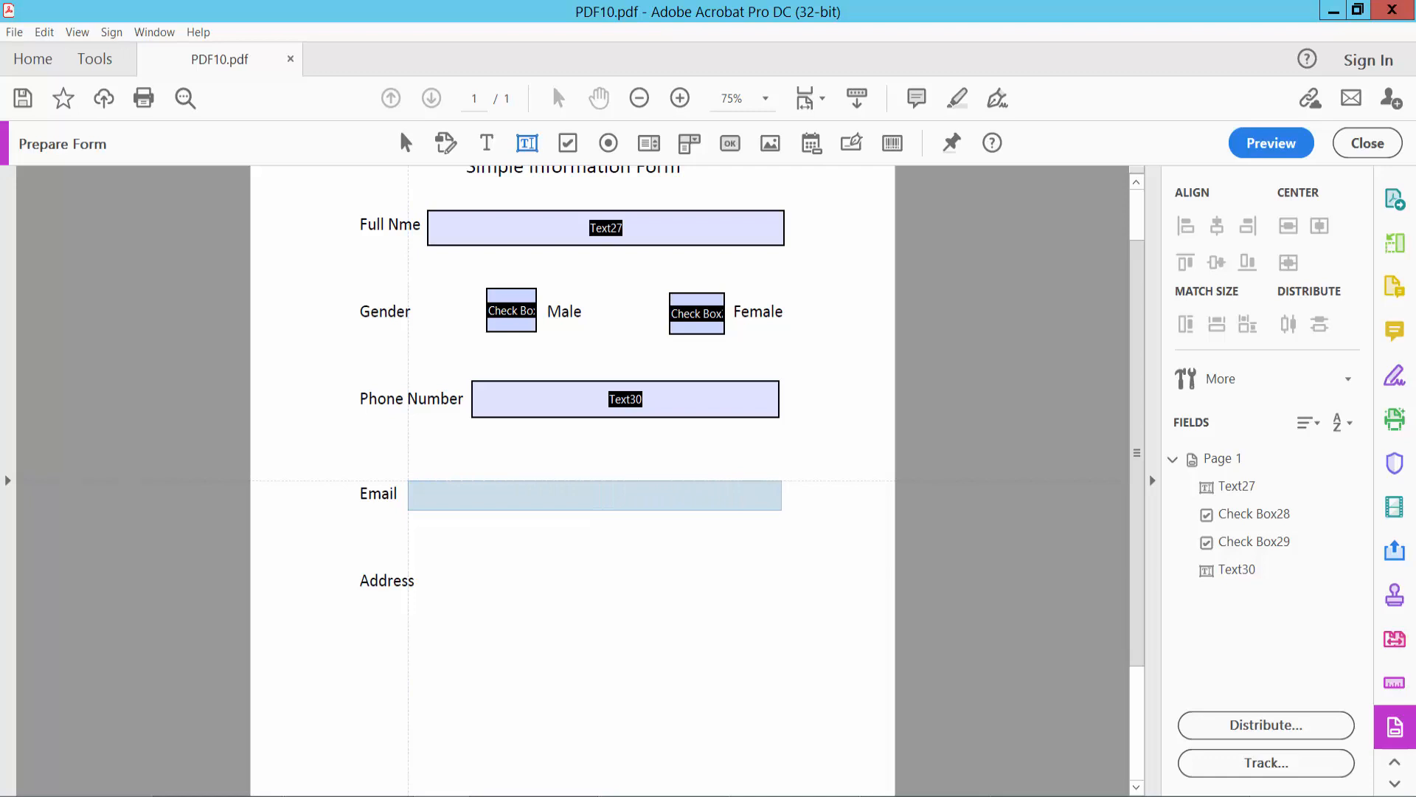
{"action": "left_click", "coordinate": [595, 496]}
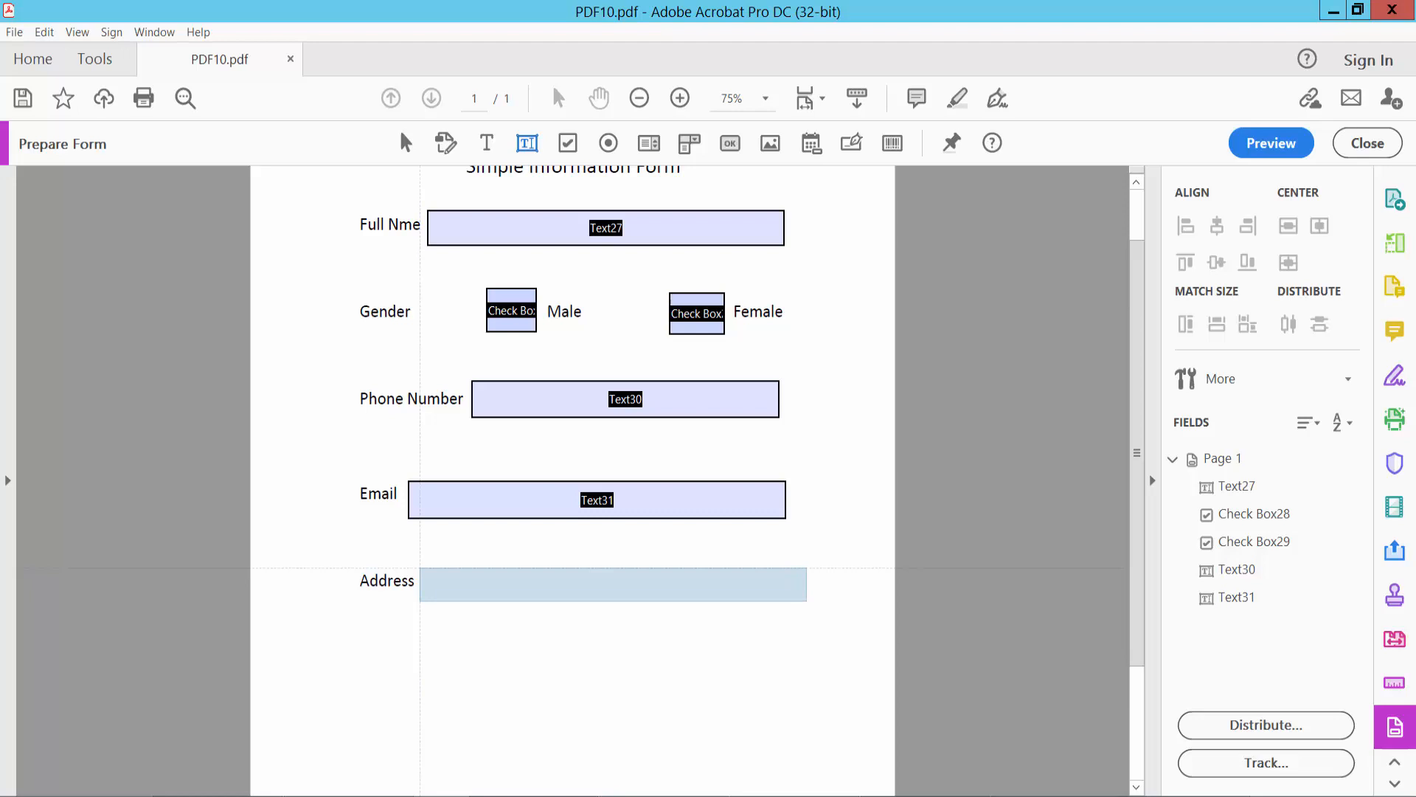
{"action": "left_click", "coordinate": [611, 584]}
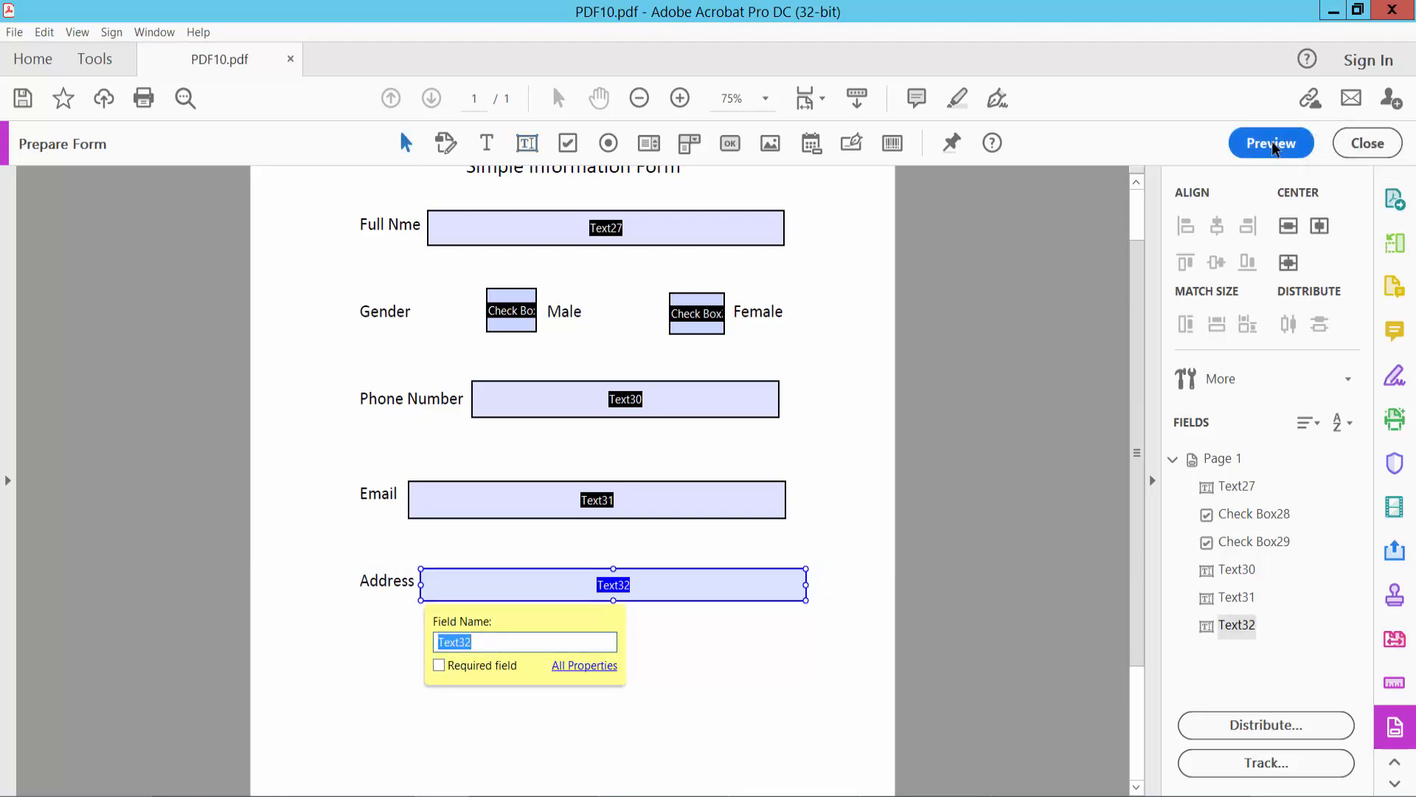
Preview the form, enter sajib21 as Full Nme and tick Male.
{"action": "left_click", "coordinate": [1268, 143]}
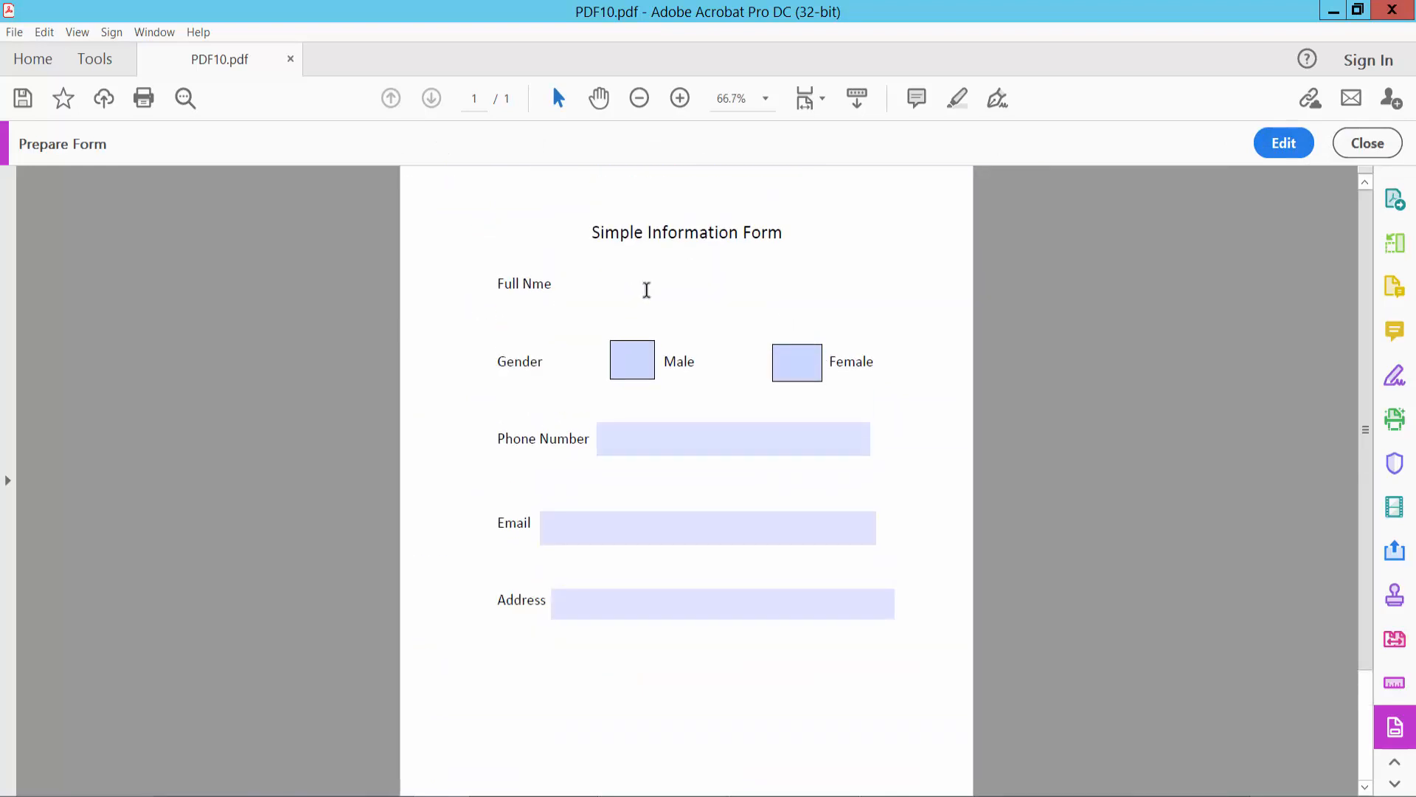
{"action": "type", "text": "sajib"}
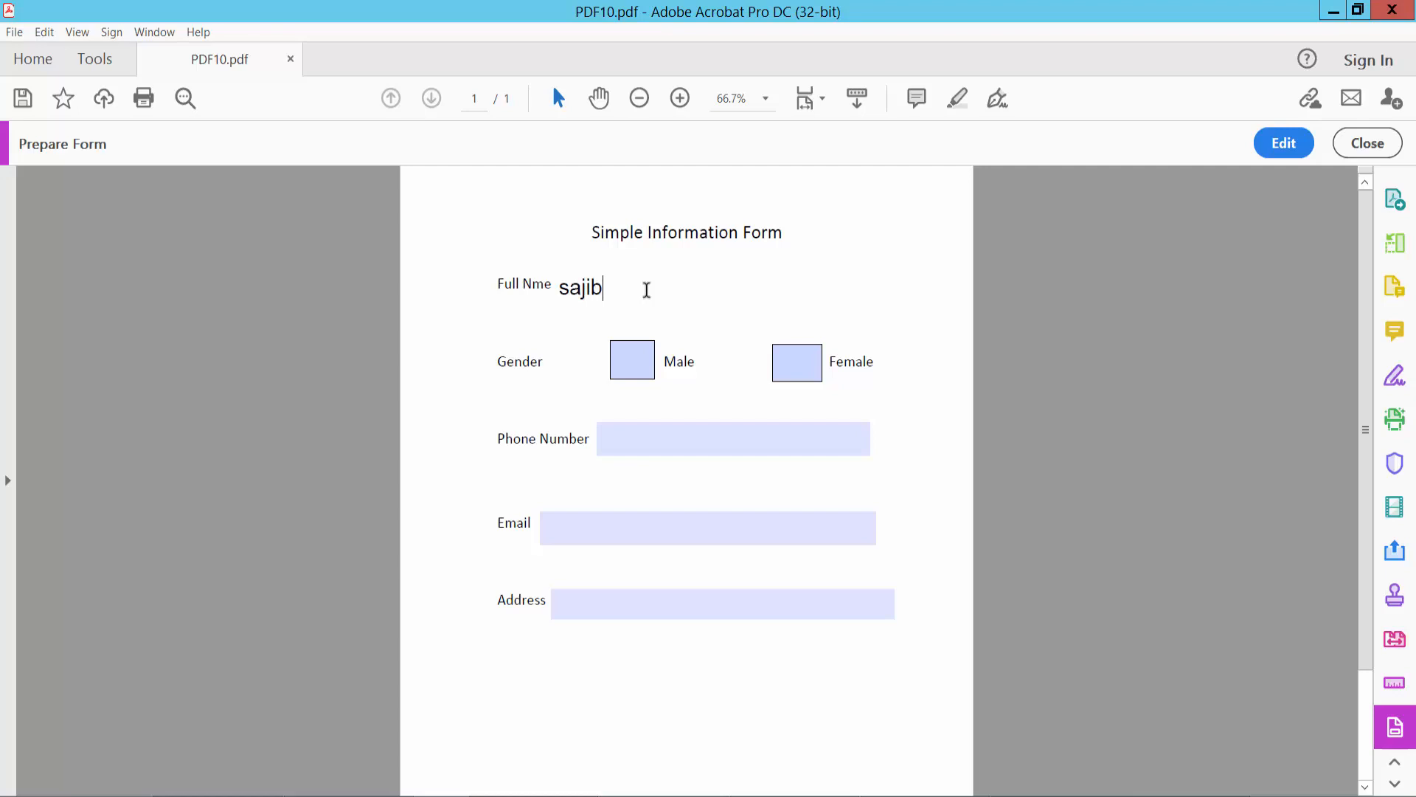
{"action": "type", "text": "21"}
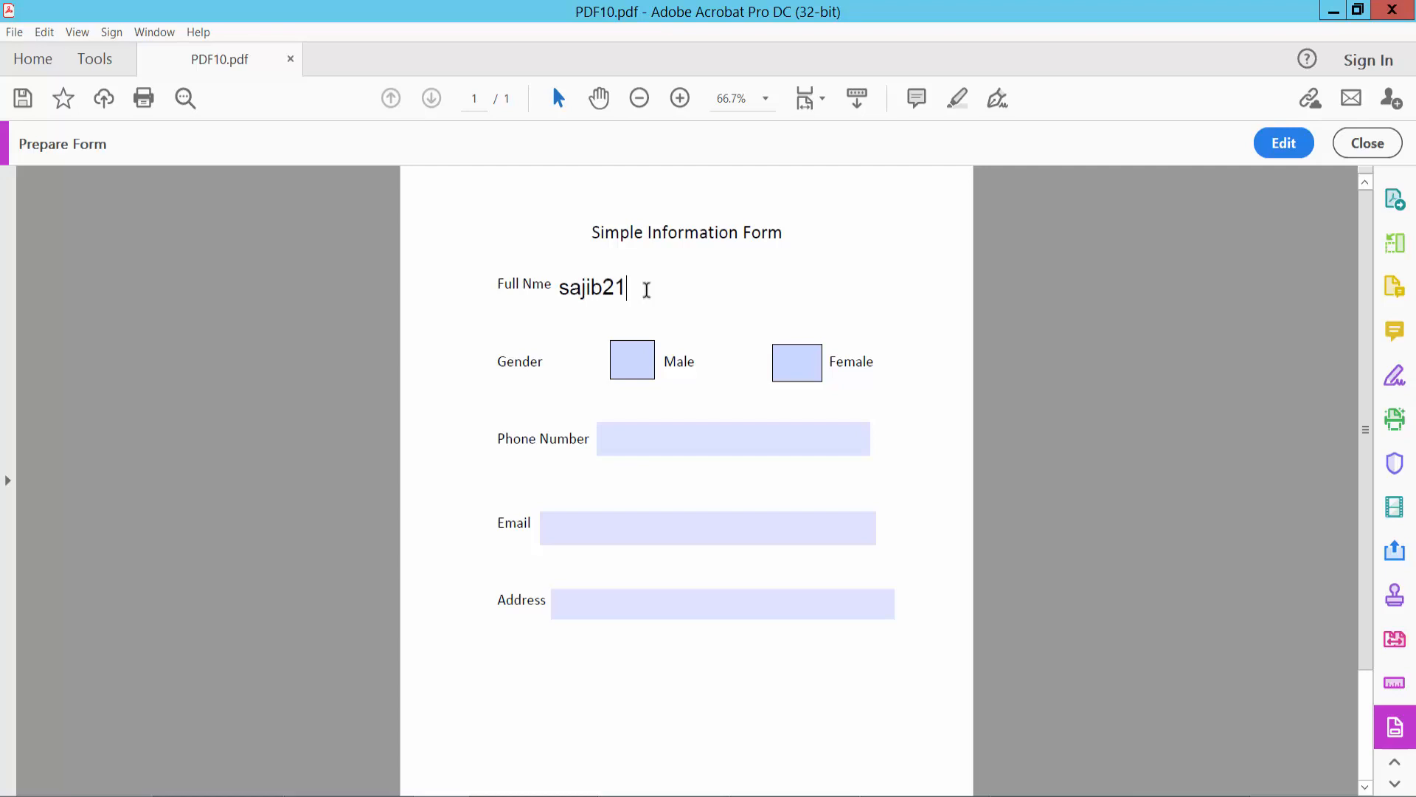
{"action": "left_click", "coordinate": [631, 360]}
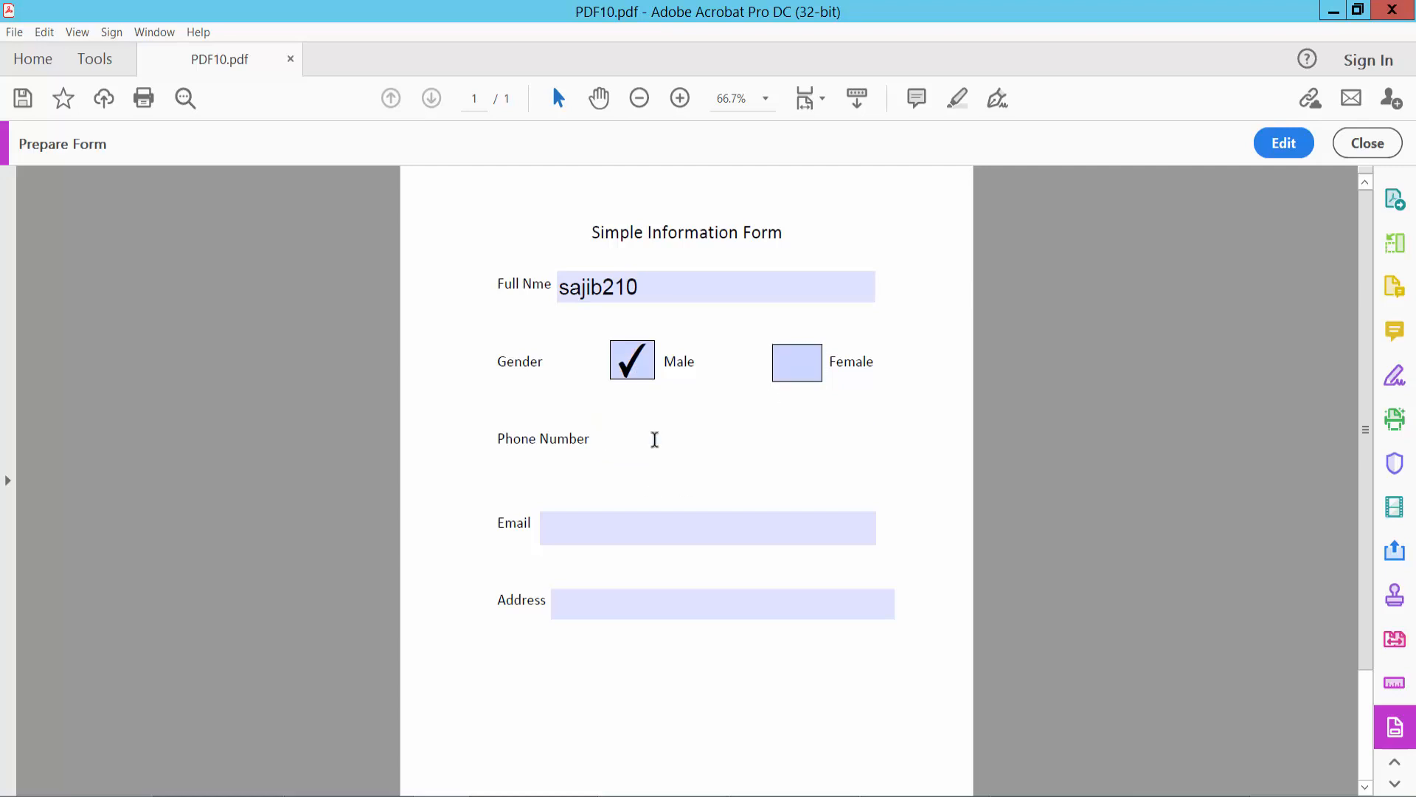
Enter 01266634 as phone (rejected by the format warning), then fill Email and Address.
{"action": "type", "text": "01266634"}
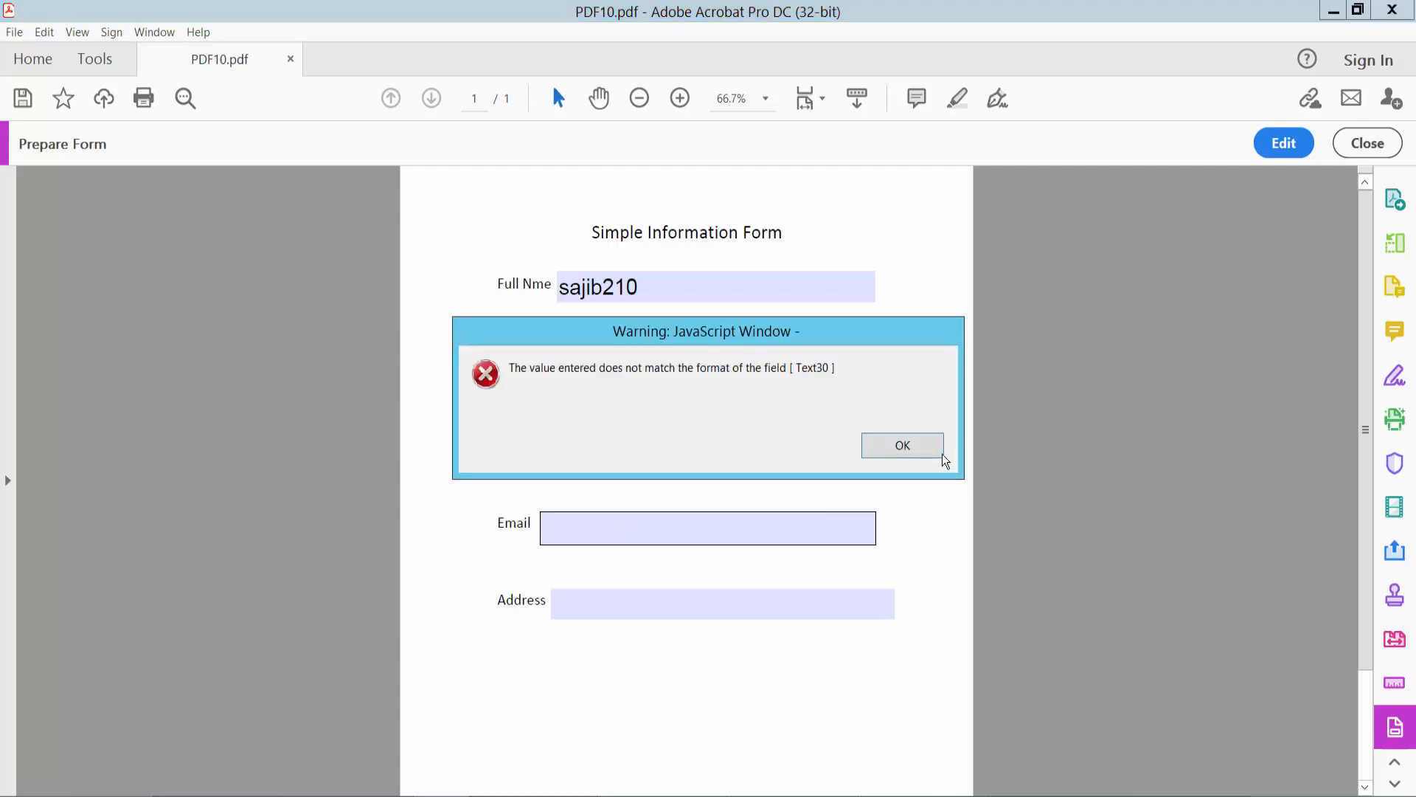
{"action": "left_click", "coordinate": [900, 444]}
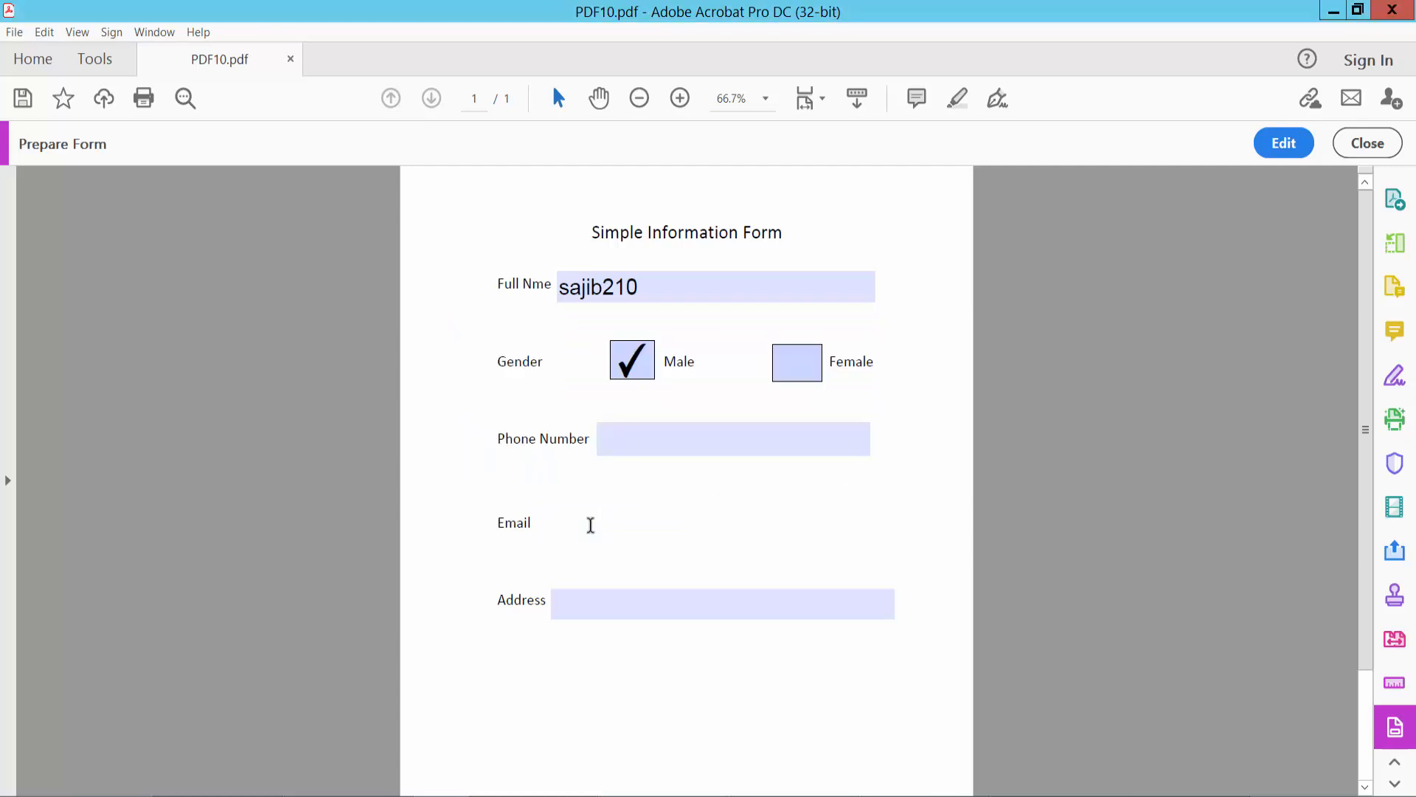
{"action": "type", "text": "gmail.com"}
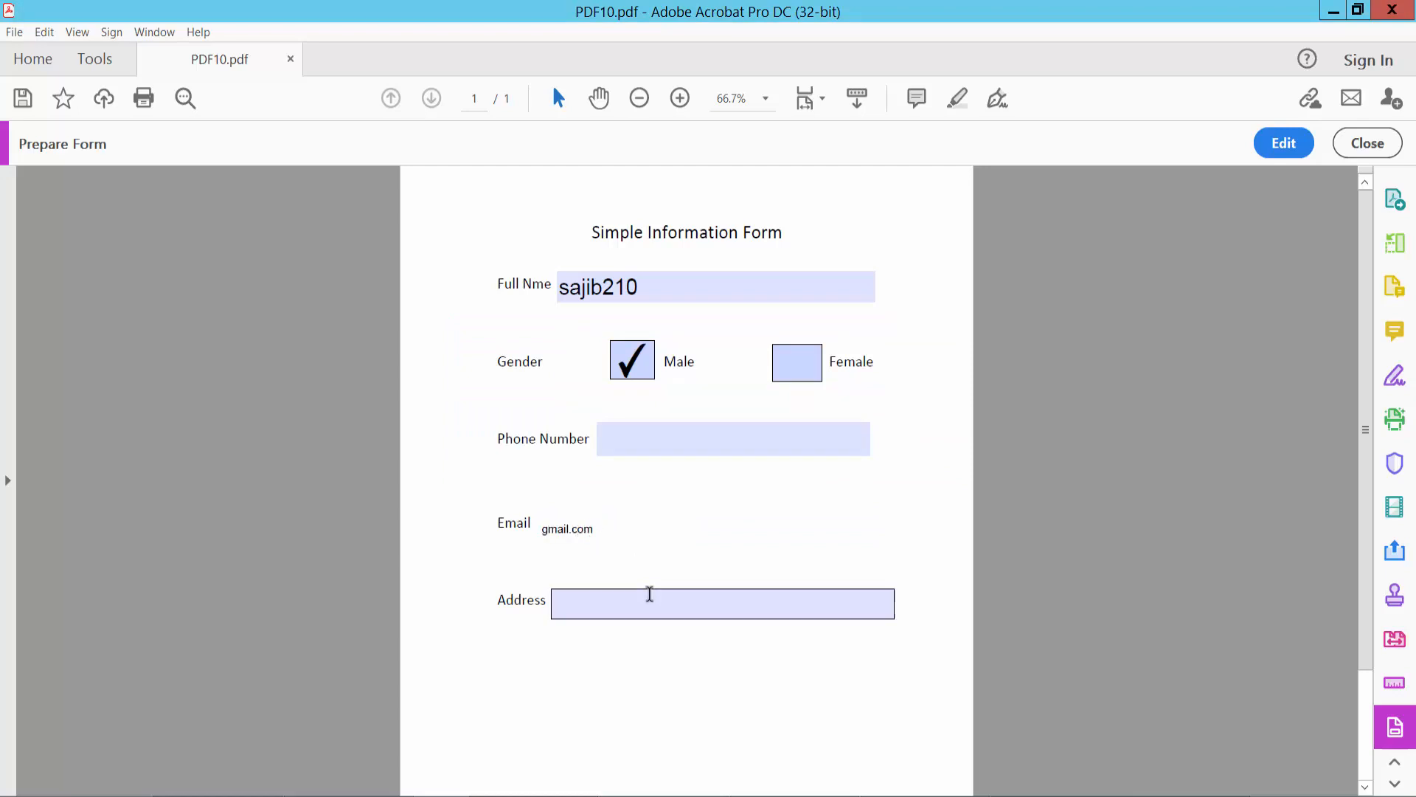
{"action": "type", "text": "akjfisweee"}
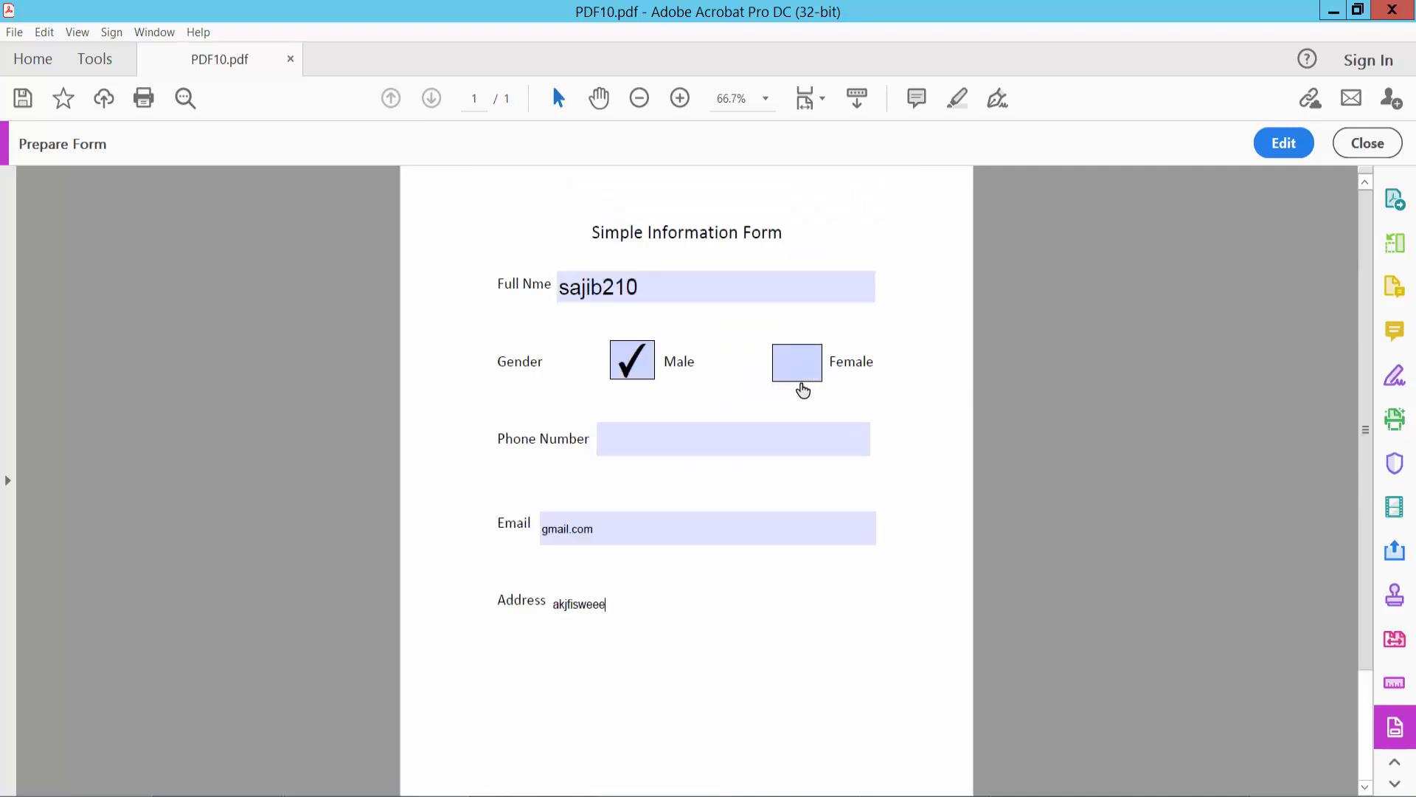
Save the filled form as PDF100.pdf on the Desktop via Save As.
{"action": "left_click", "coordinate": [13, 31]}
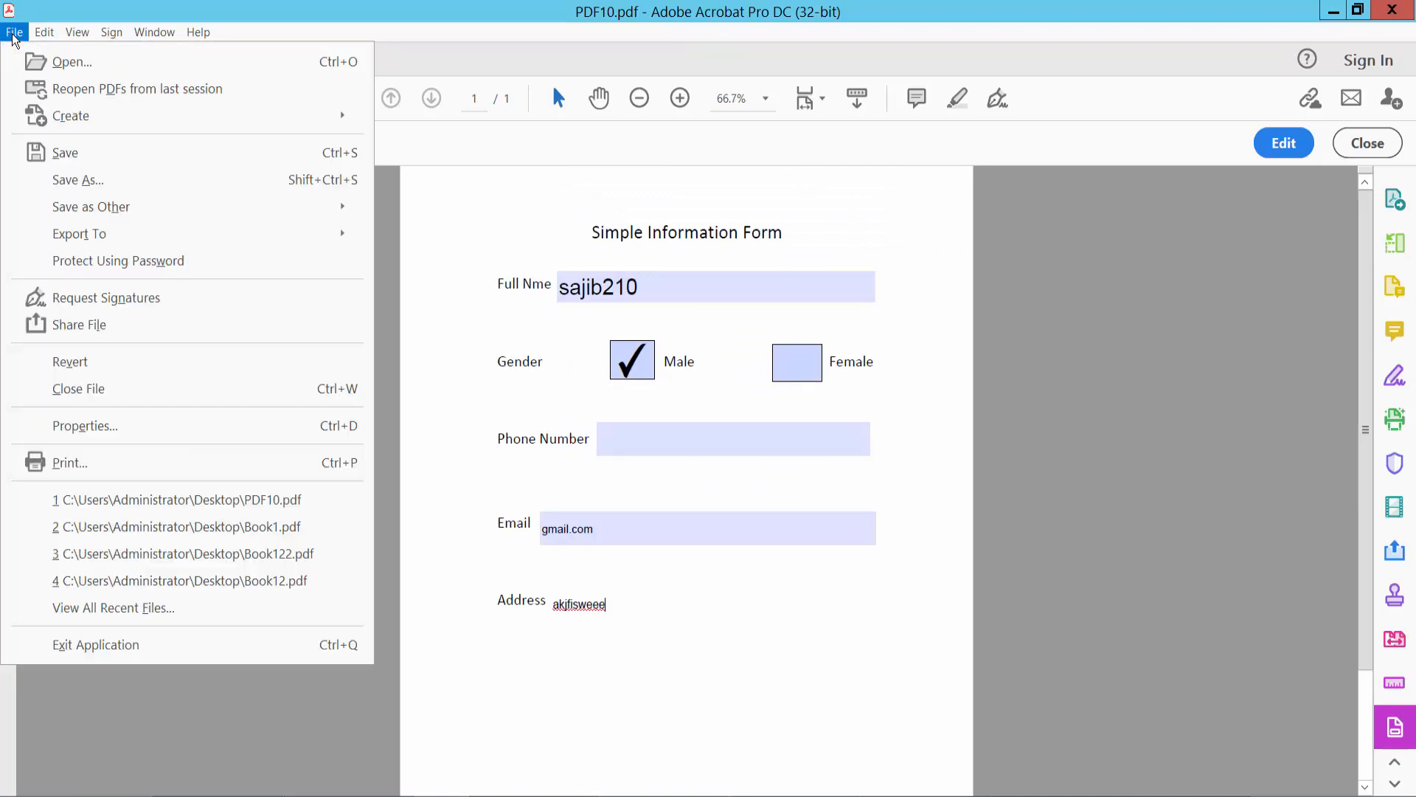
{"action": "left_click", "coordinate": [78, 180]}
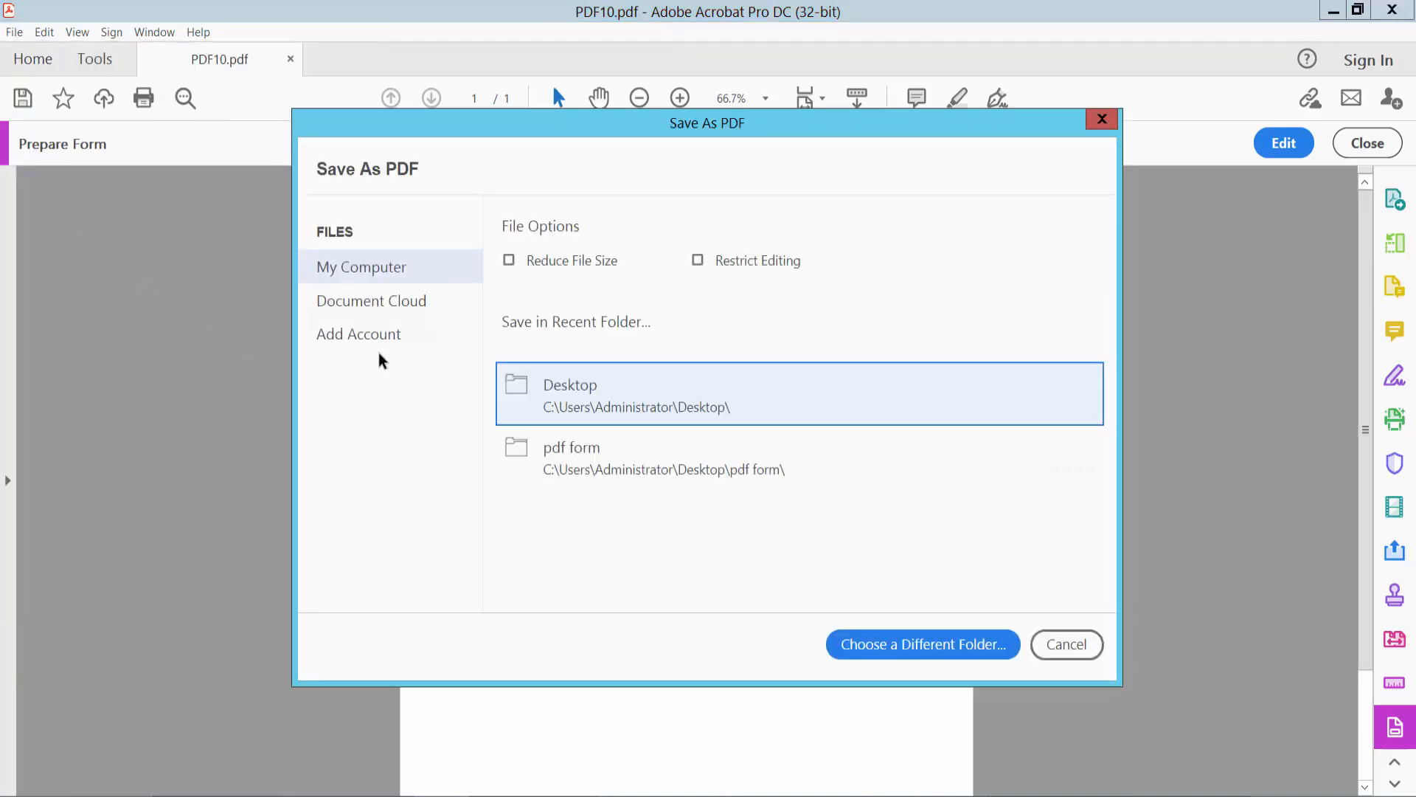
{"action": "left_click", "coordinate": [922, 645]}
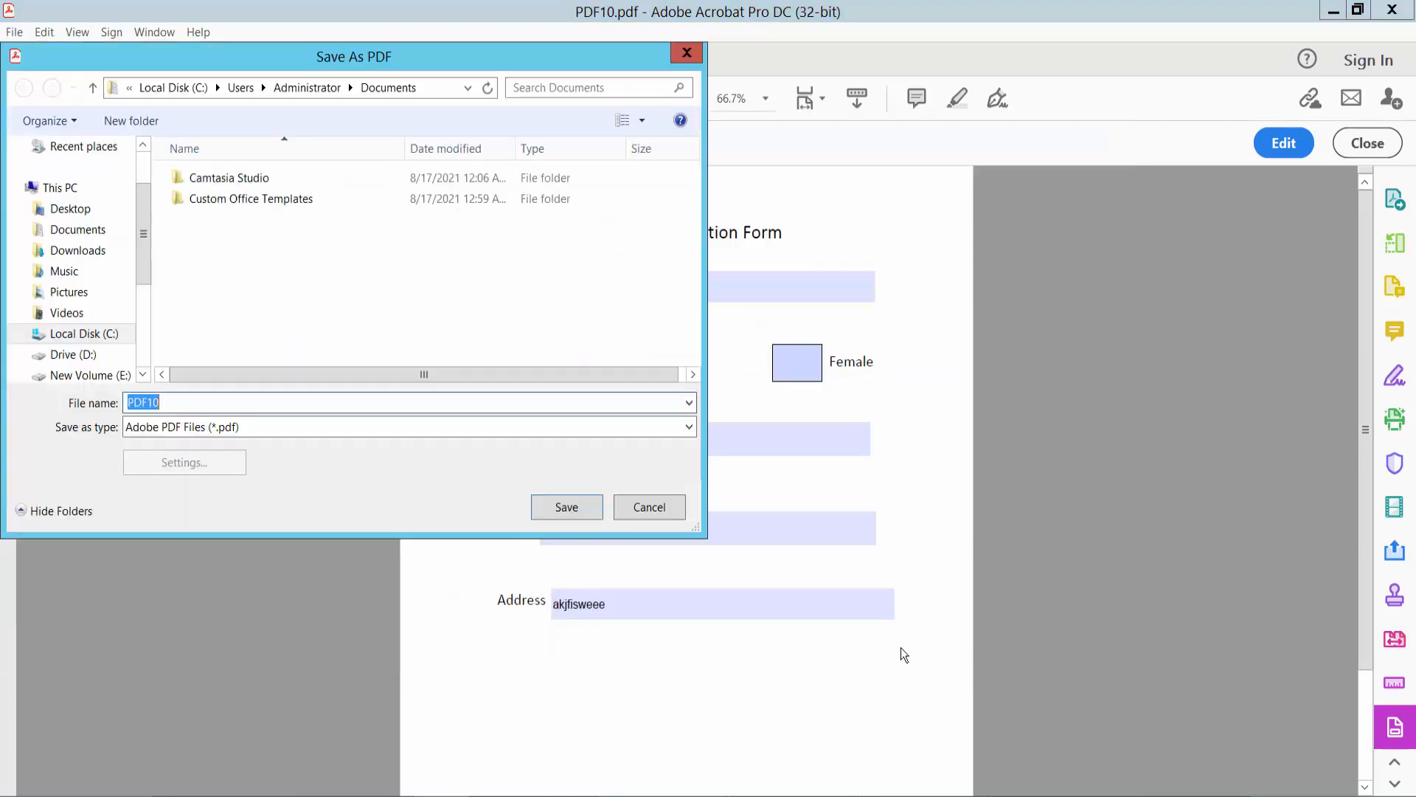
{"action": "left_click", "coordinate": [69, 208]}
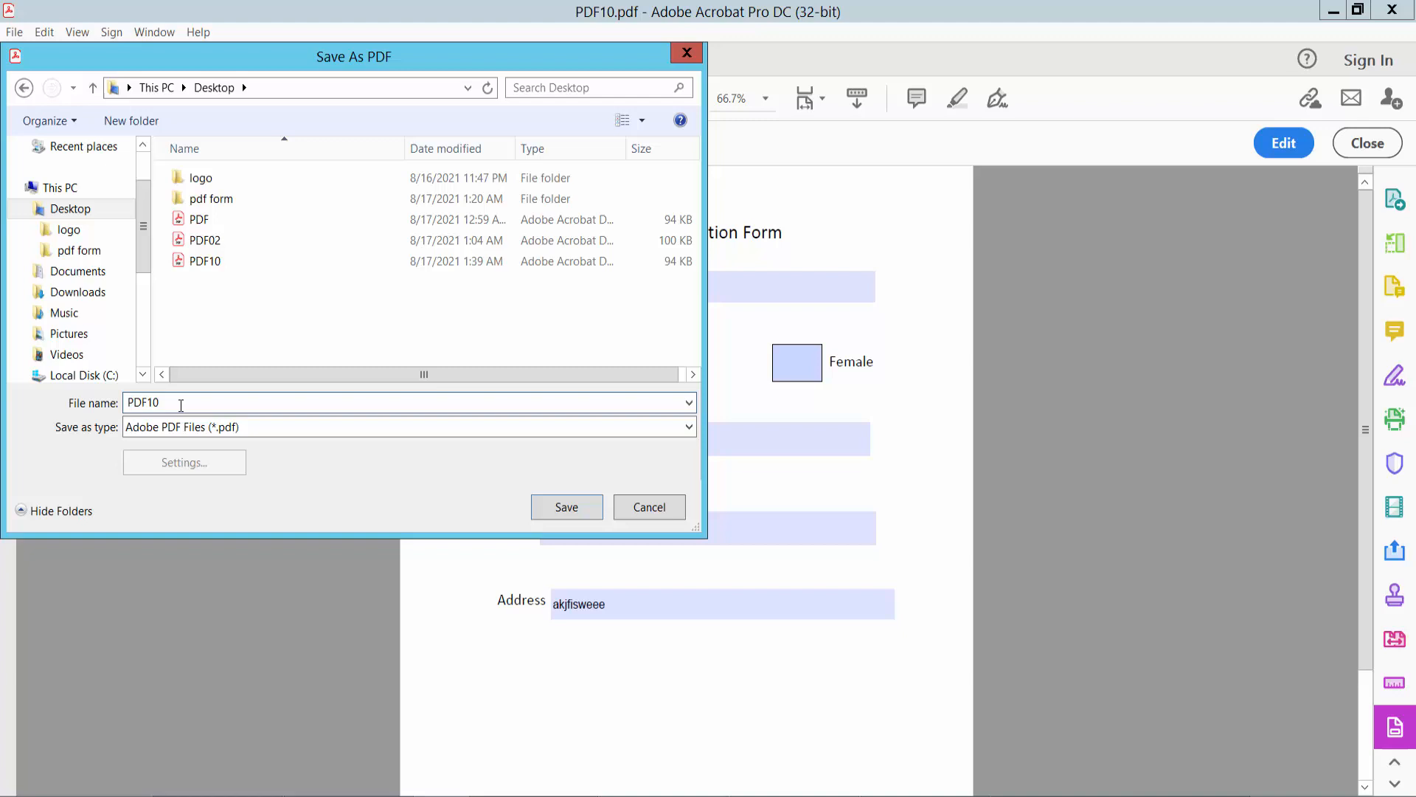
{"action": "type", "text": "0"}
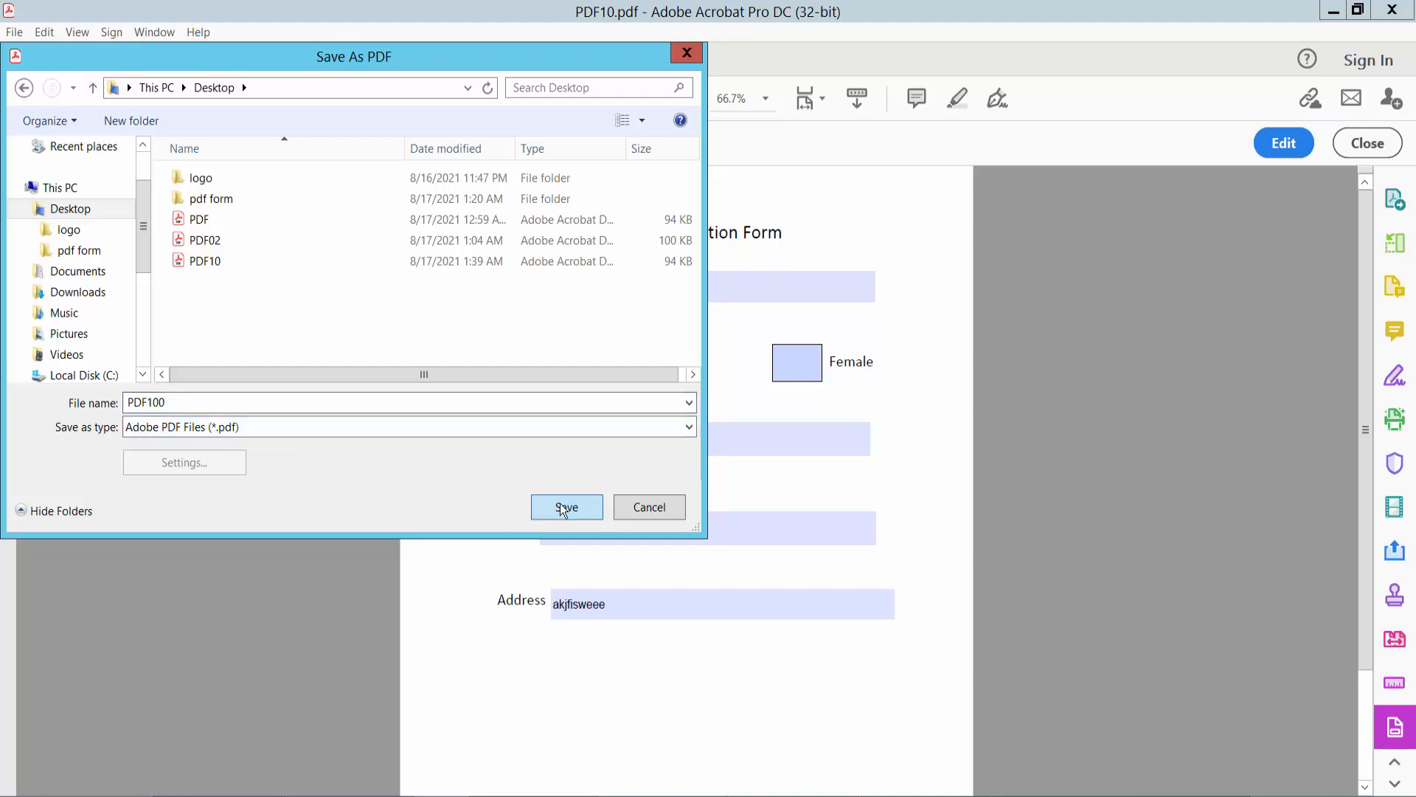
{"action": "left_click", "coordinate": [567, 506]}
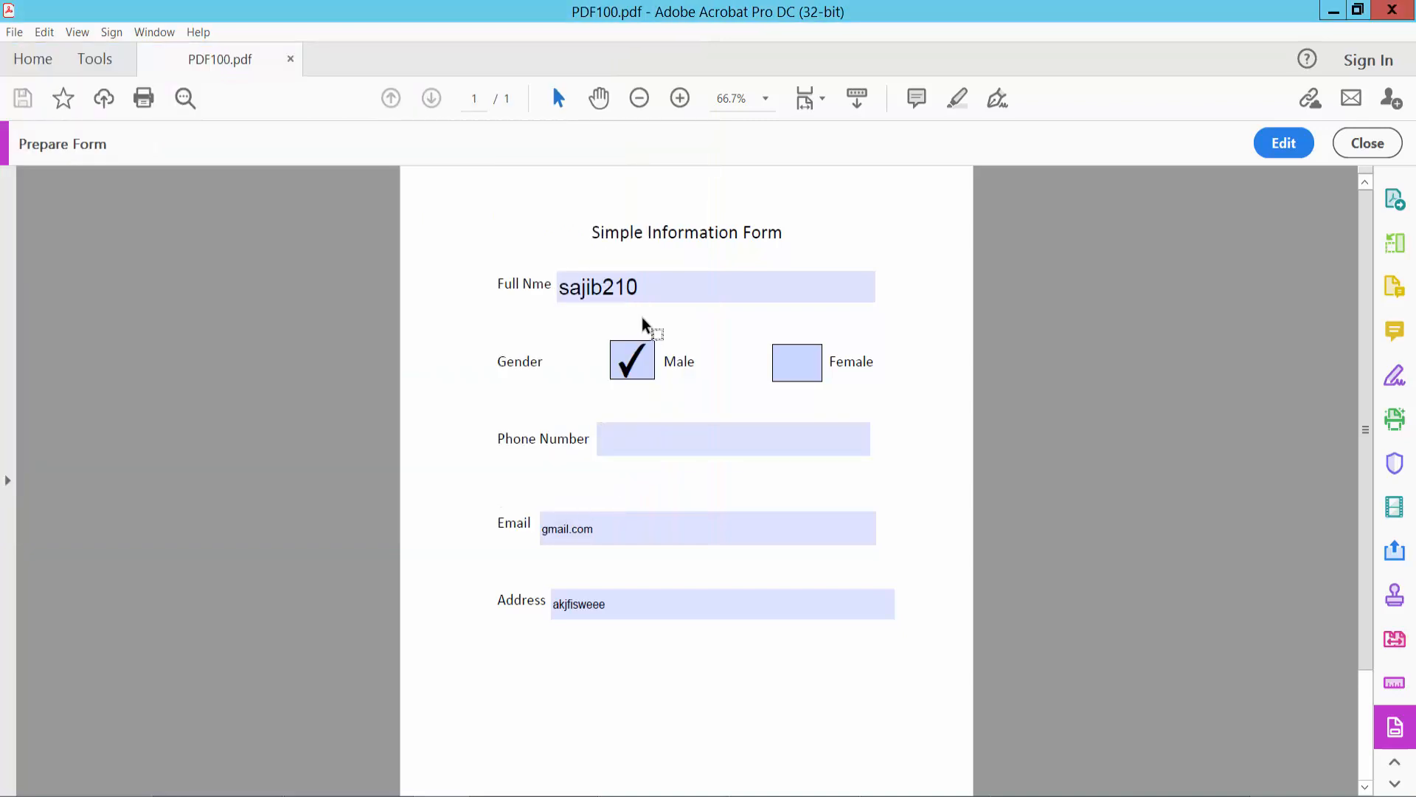